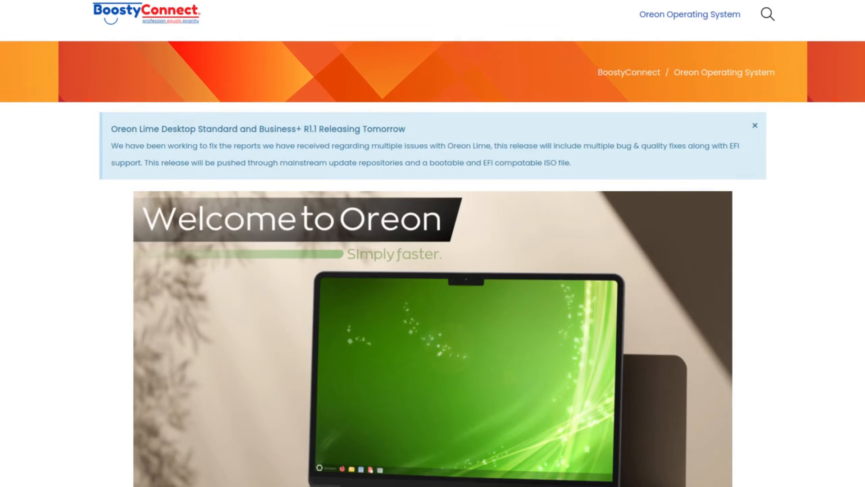
- Keep English (United States) as the language and continue to the keyboard layout step
{"action": "scroll", "scroll_direction": "down", "scroll_amount": 3}
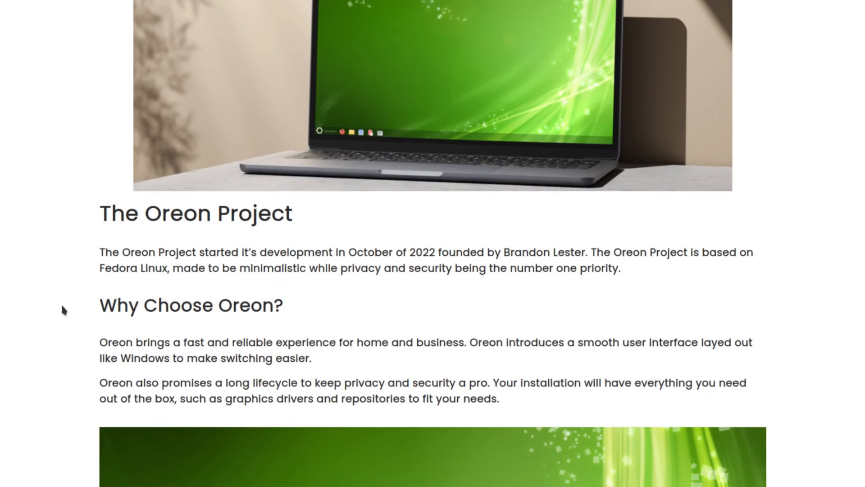
{"action": "scroll", "scroll_direction": "down", "scroll_amount": 3}
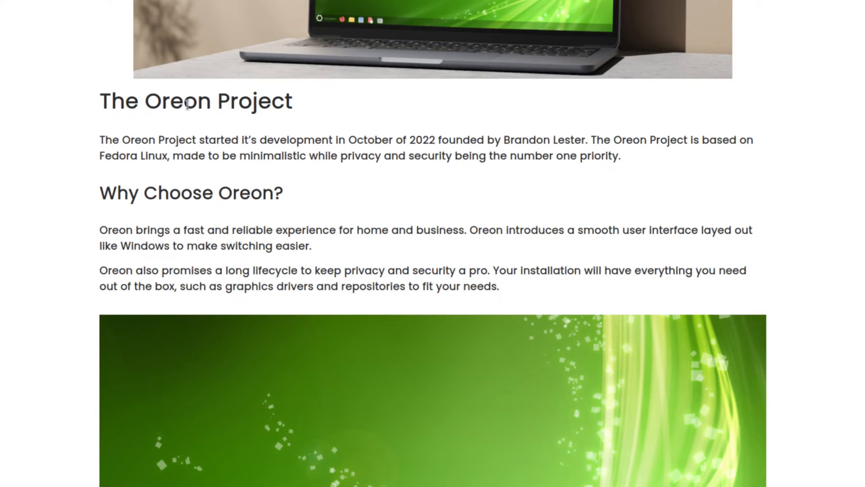
{"action": "mouse_move", "coordinate": [92, 148]}
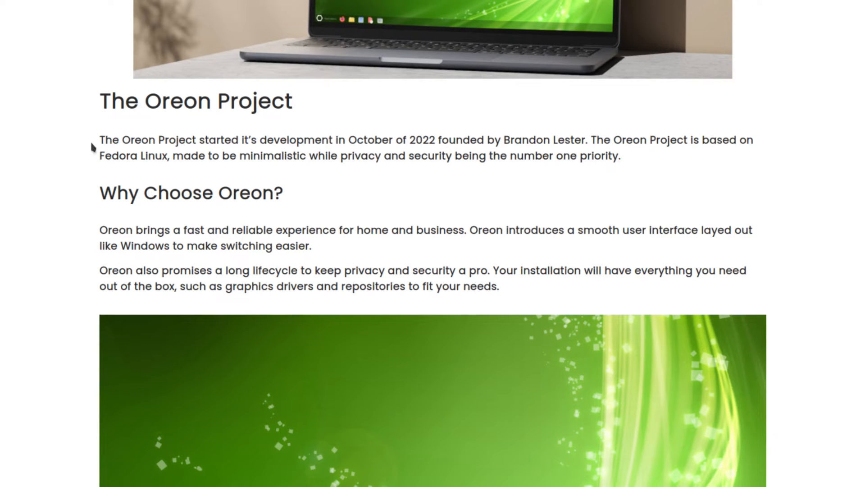
{"action": "mouse_move", "coordinate": [199, 146]}
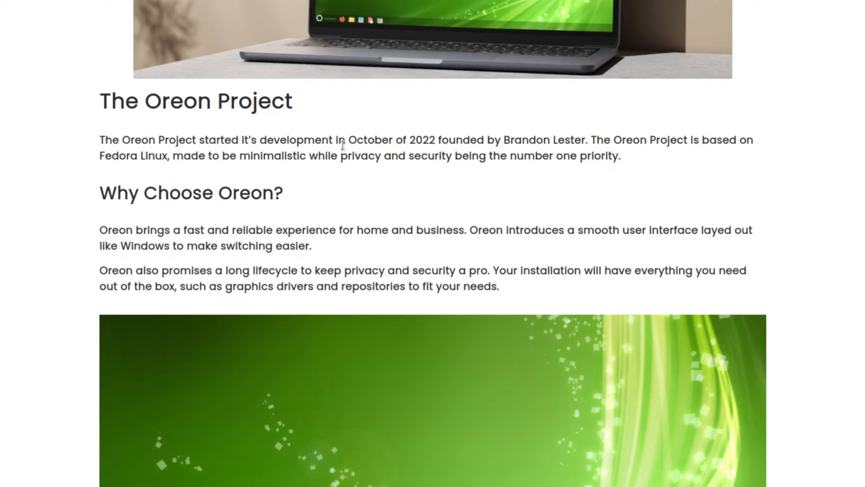
{"action": "mouse_move", "coordinate": [458, 146]}
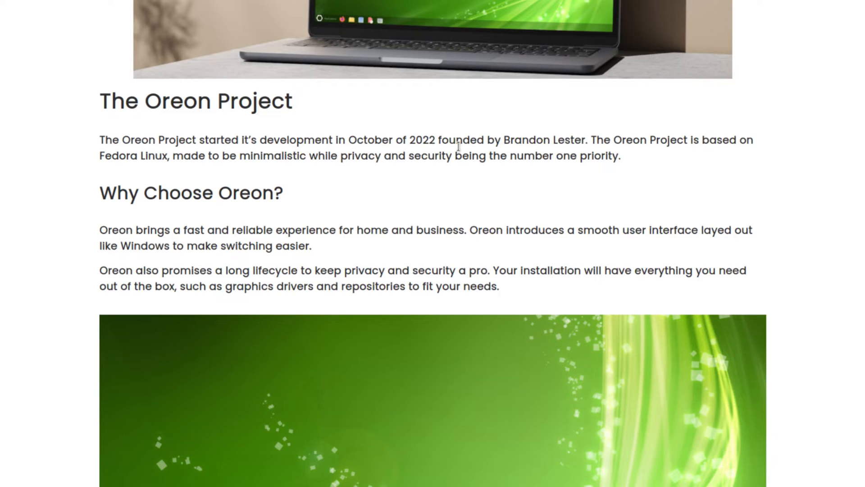
{"action": "mouse_move", "coordinate": [608, 159]}
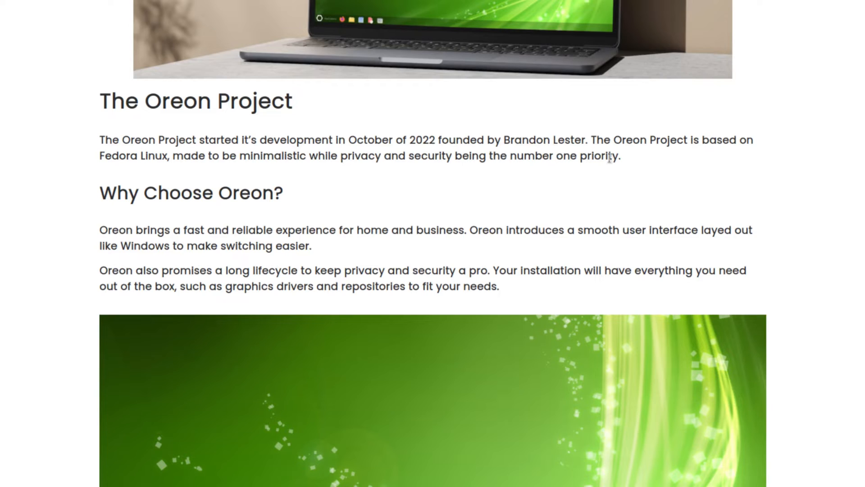
{"action": "mouse_move", "coordinate": [683, 164]}
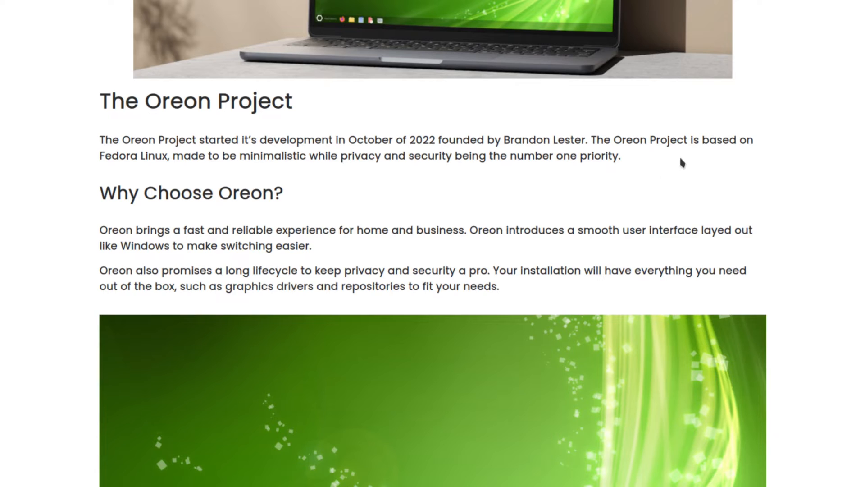
{"action": "mouse_move", "coordinate": [171, 181]}
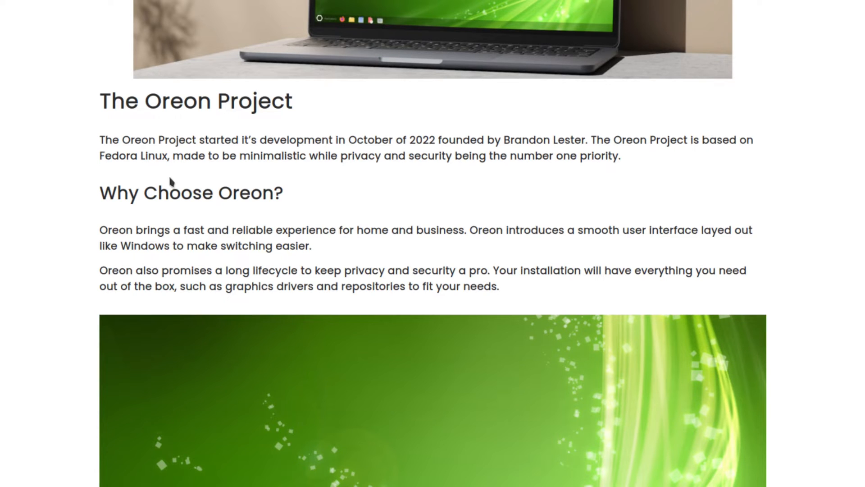
{"action": "mouse_move", "coordinate": [358, 171]}
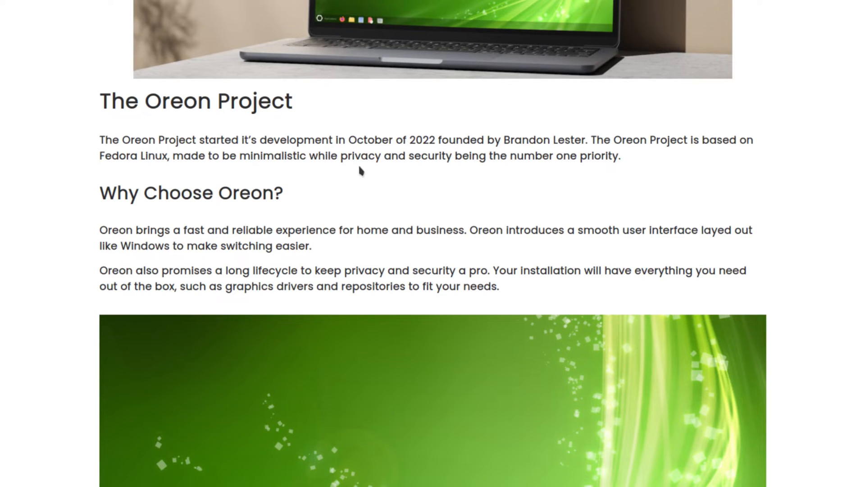
{"action": "mouse_move", "coordinate": [577, 160]}
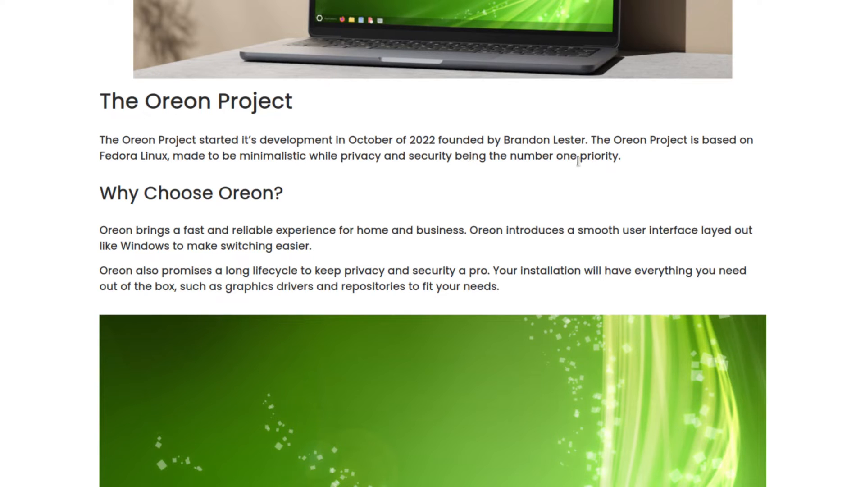
{"action": "scroll", "scroll_direction": "down", "scroll_amount": 3}
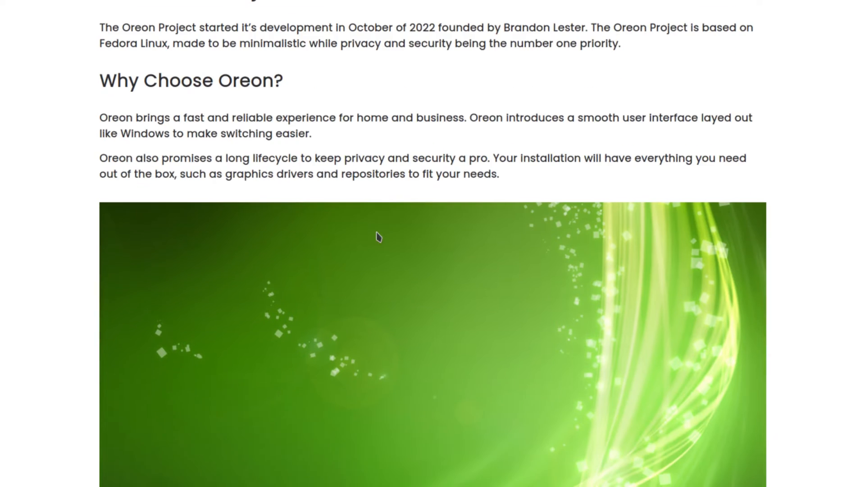
{"action": "mouse_move", "coordinate": [132, 246]}
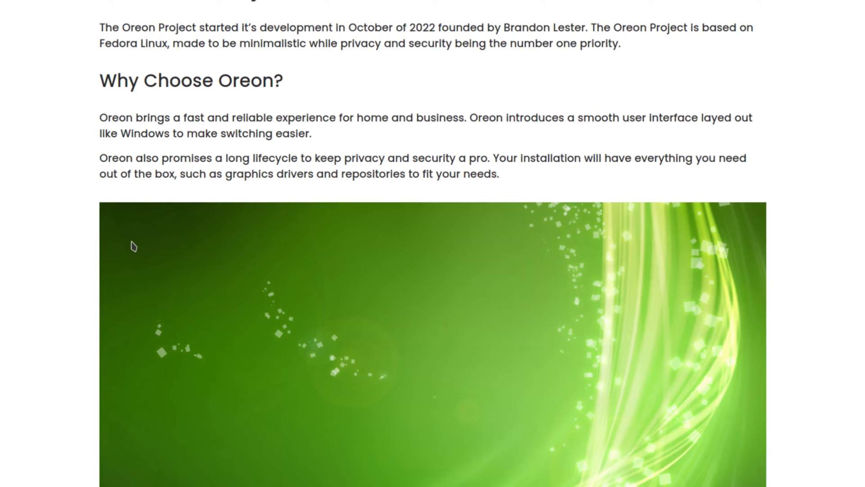
{"action": "scroll", "scroll_direction": "down", "scroll_amount": 3}
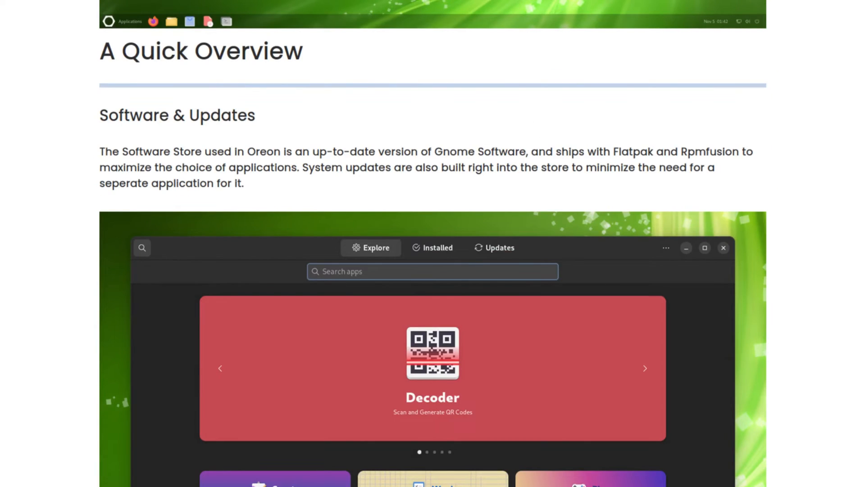
{"action": "scroll", "scroll_direction": "down", "scroll_amount": 3}
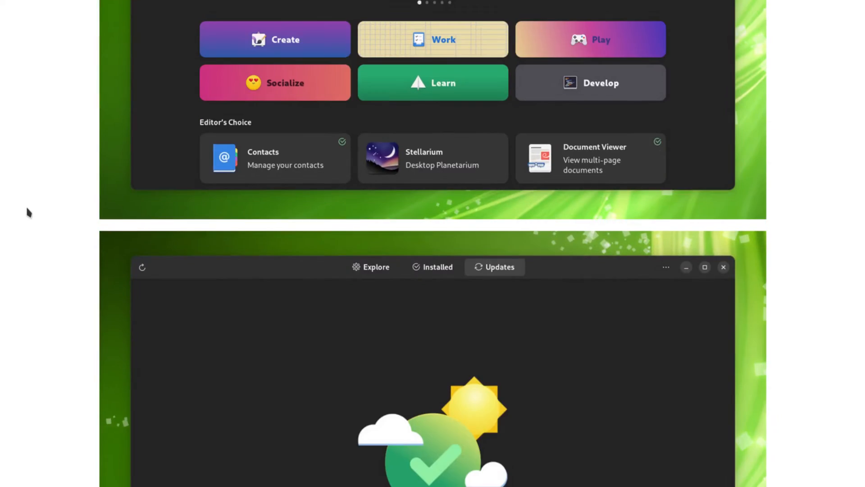
{"action": "scroll", "scroll_direction": "down", "scroll_amount": 3}
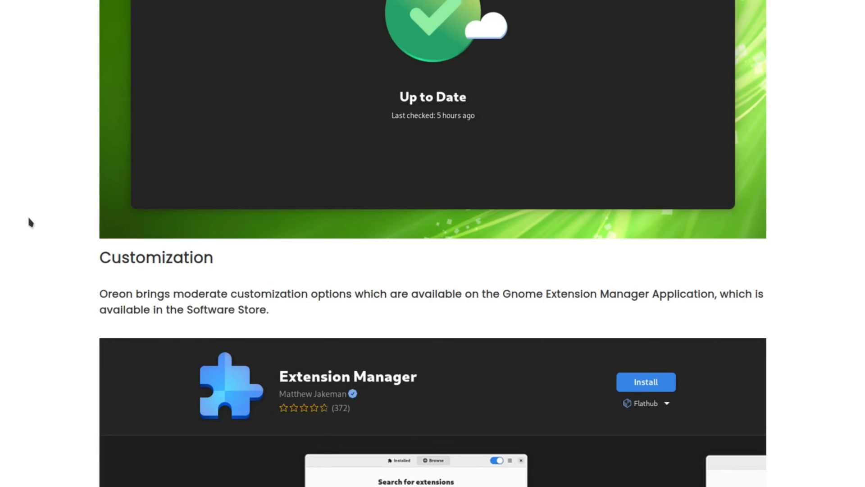
{"action": "scroll", "scroll_direction": "down", "scroll_amount": 3}
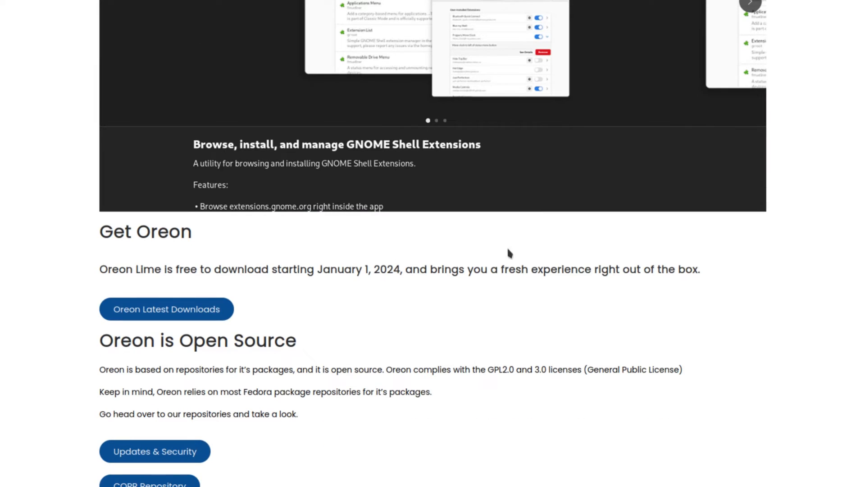
{"action": "mouse_move", "coordinate": [68, 436]}
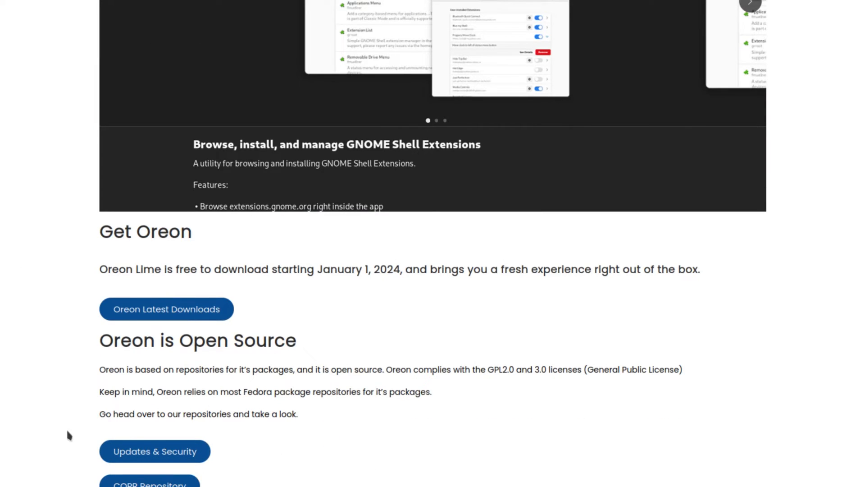
{"action": "scroll", "scroll_direction": "down", "scroll_amount": 3}
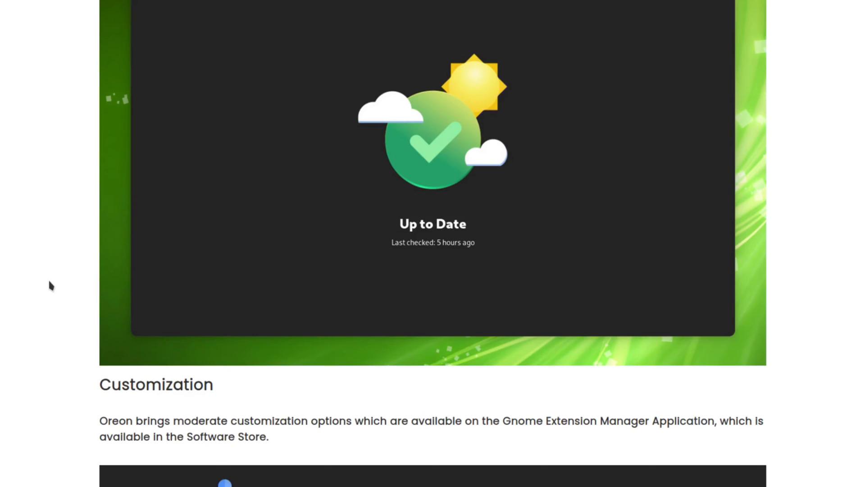
{"action": "scroll", "scroll_direction": "down", "scroll_amount": 3}
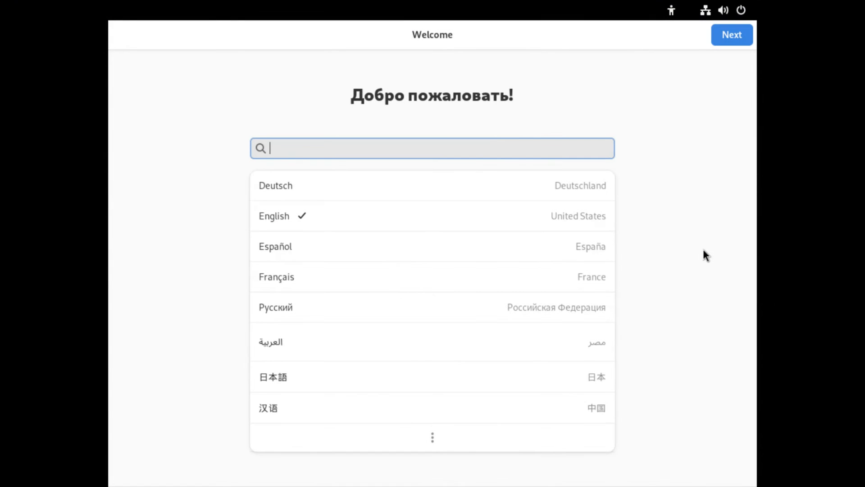
{"action": "mouse_move", "coordinate": [579, 297]}
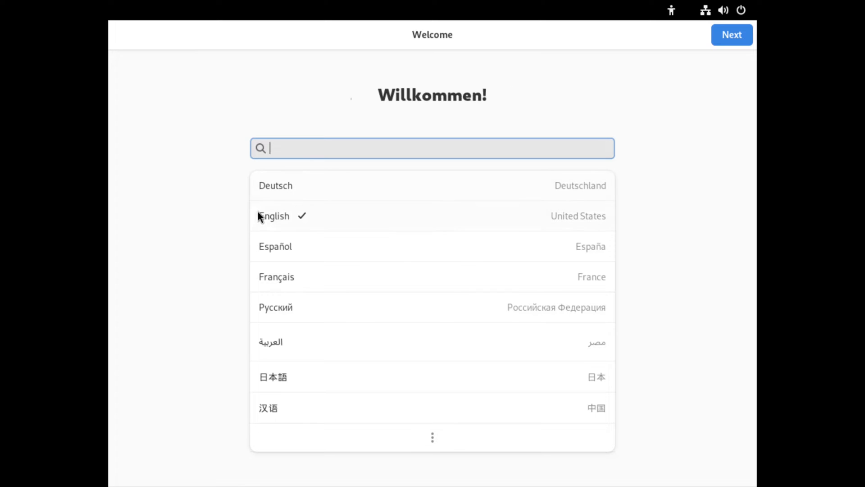
{"action": "mouse_move", "coordinate": [771, 71]}
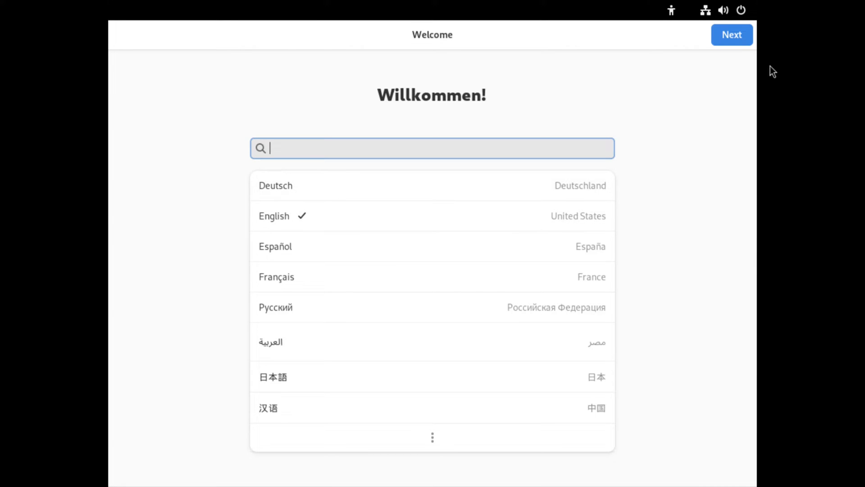
{"action": "left_click", "coordinate": [732, 34]}
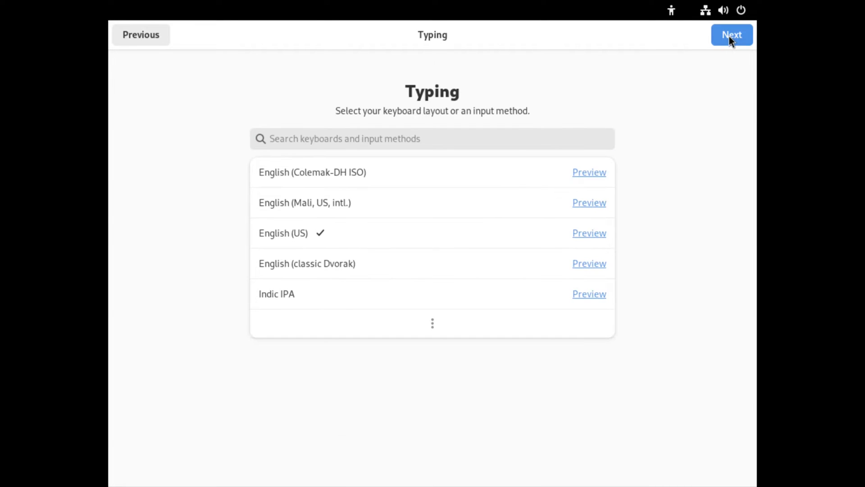
{"action": "mouse_move", "coordinate": [621, 196]}
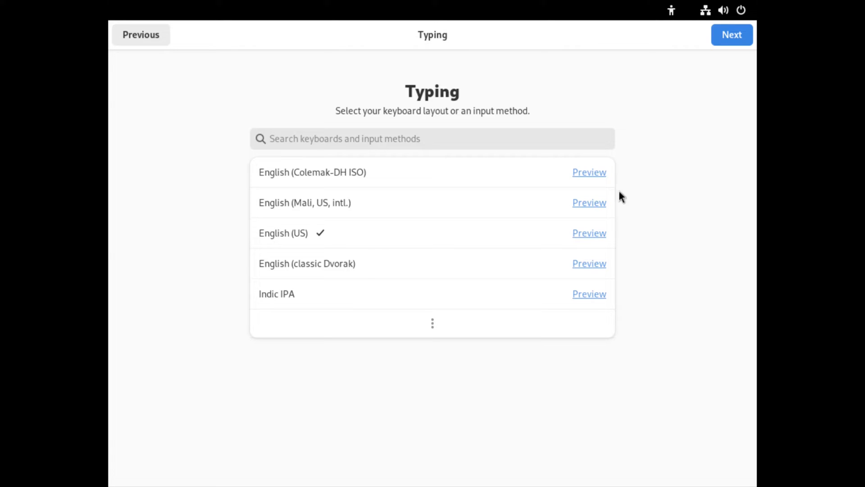
{"action": "mouse_move", "coordinate": [694, 141]}
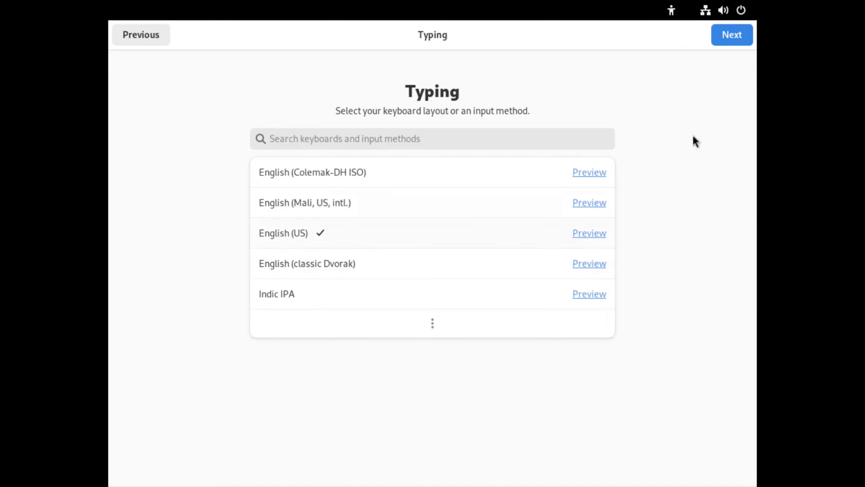
- Keep the English (US) layout and launch Install to Disk for Oreon Lime
{"action": "left_click", "coordinate": [732, 34]}
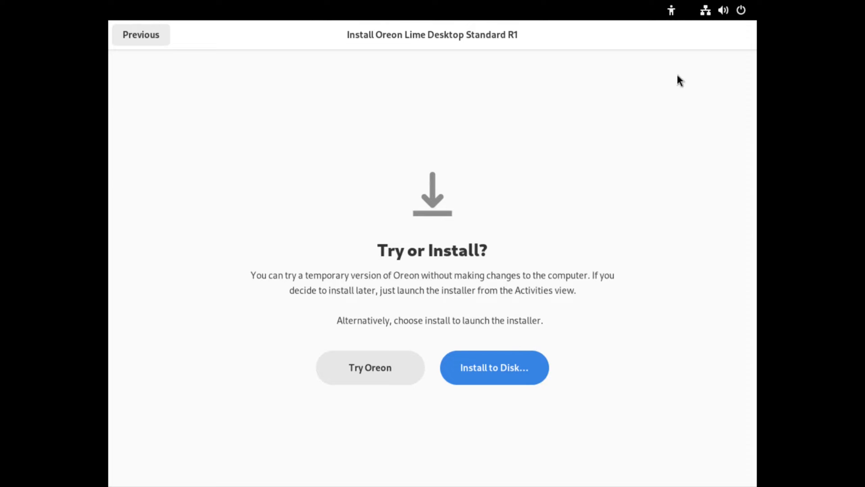
{"action": "mouse_move", "coordinate": [454, 358]}
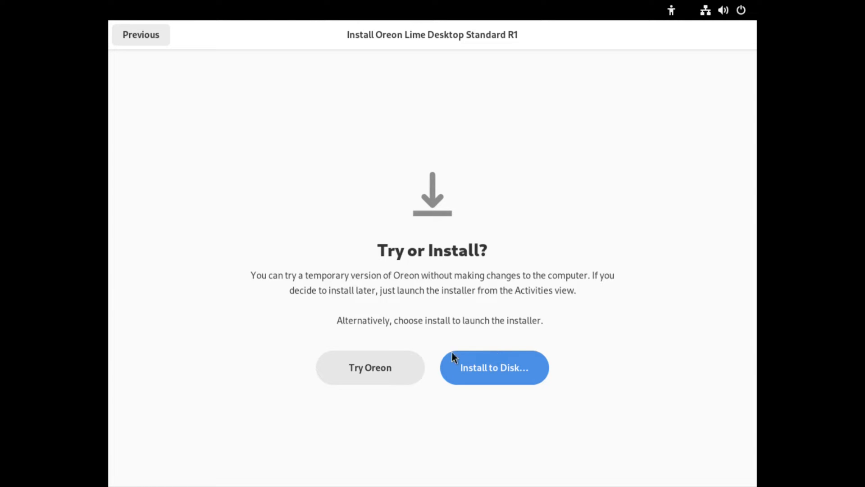
{"action": "mouse_move", "coordinate": [556, 386]}
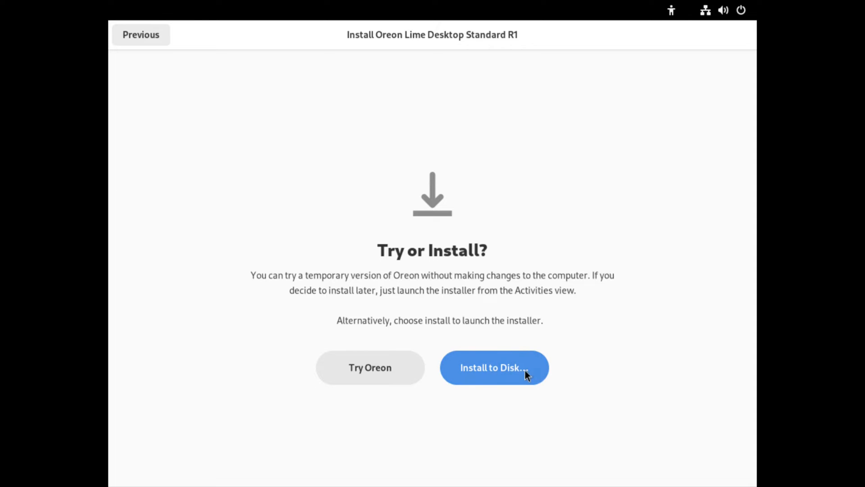
{"action": "left_click", "coordinate": [494, 367]}
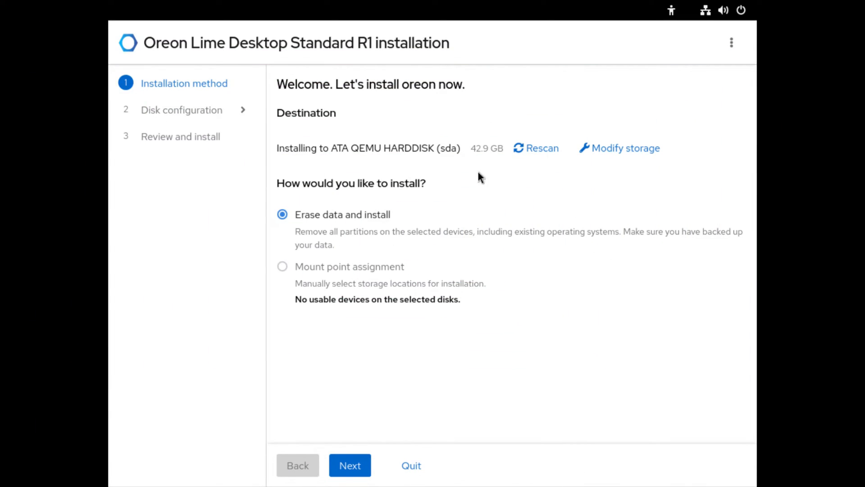
{"action": "mouse_move", "coordinate": [458, 303]}
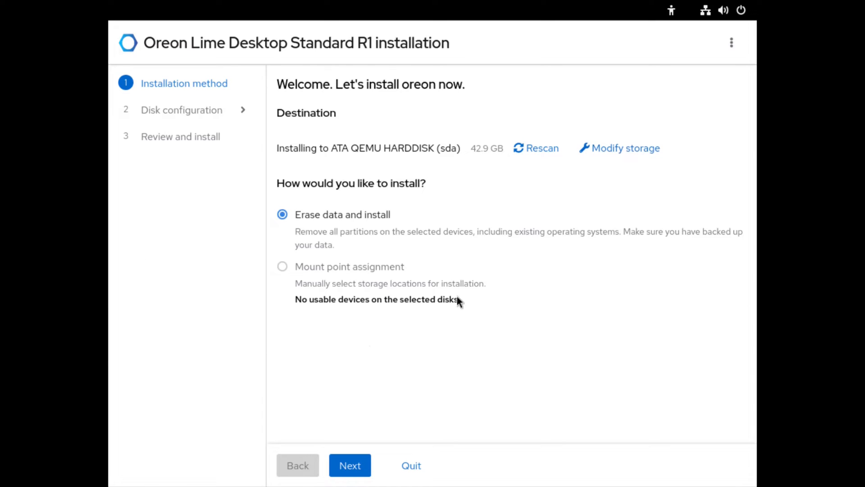
{"action": "mouse_move", "coordinate": [686, 118]}
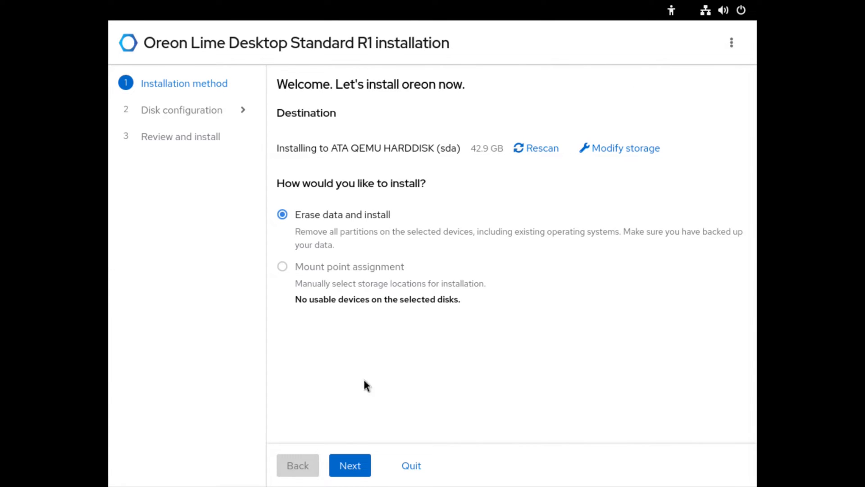
{"action": "mouse_move", "coordinate": [547, 271]}
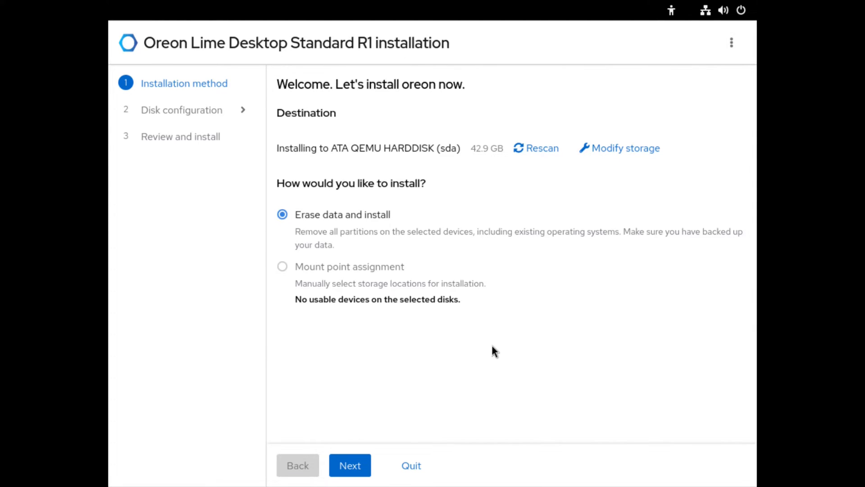
{"action": "mouse_move", "coordinate": [500, 343]}
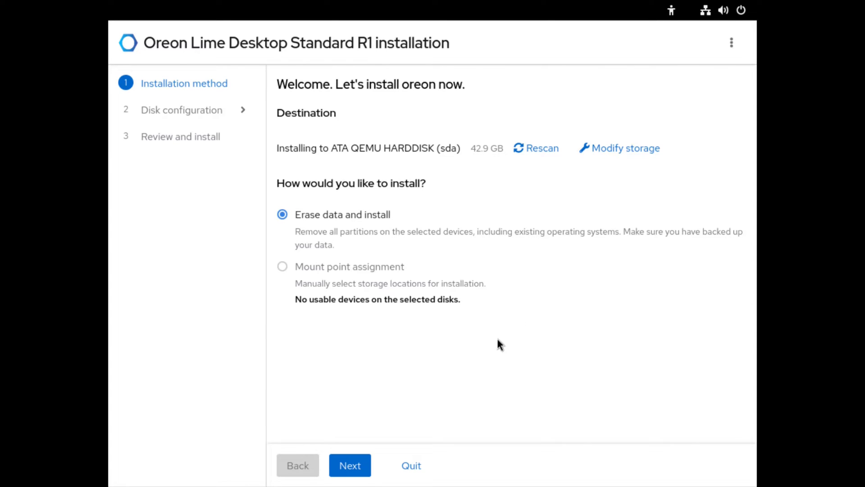
{"action": "mouse_move", "coordinate": [222, 210]}
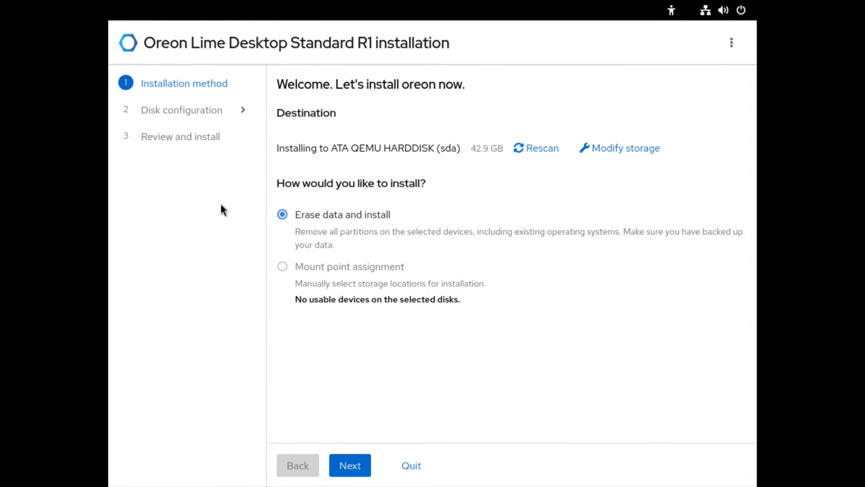
{"action": "mouse_move", "coordinate": [316, 388]}
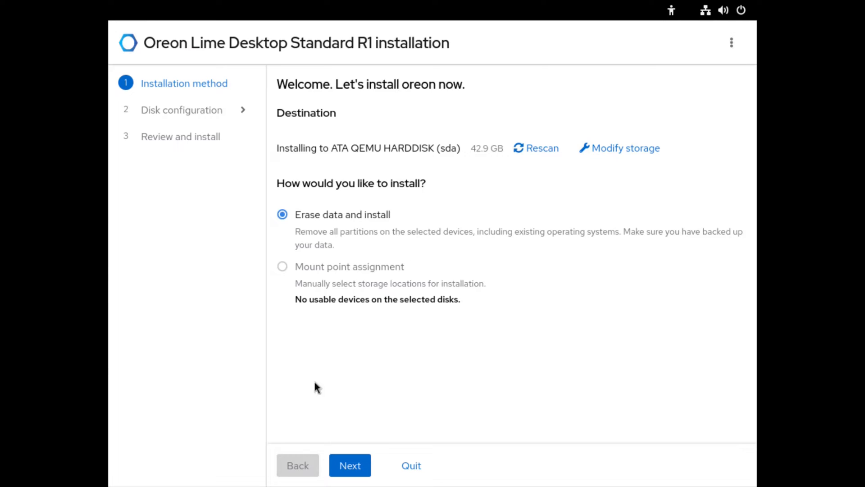
- Accept 'Erase data and install' on the QEMU disk and continue to Disk encryption
{"action": "left_click", "coordinate": [350, 477]}
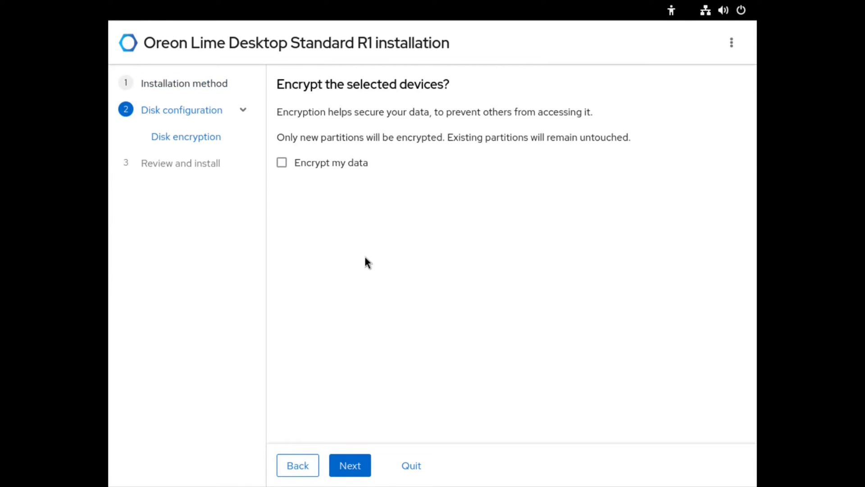
{"action": "mouse_move", "coordinate": [237, 86]}
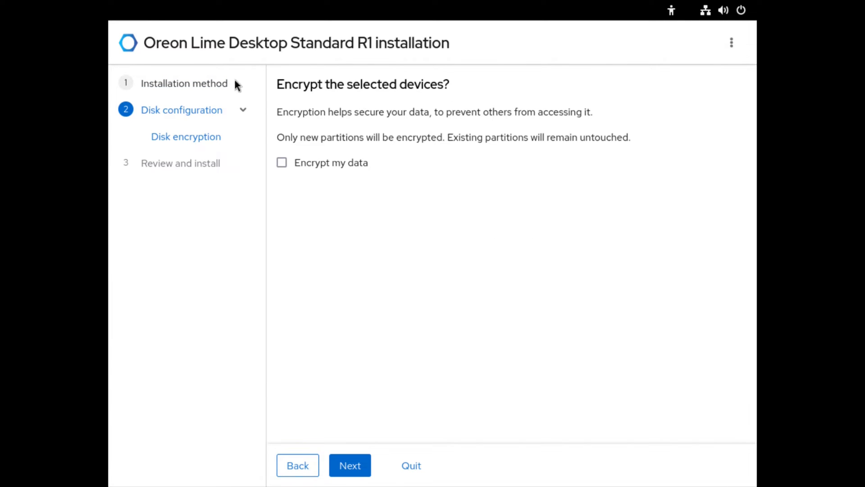
{"action": "mouse_move", "coordinate": [330, 197]}
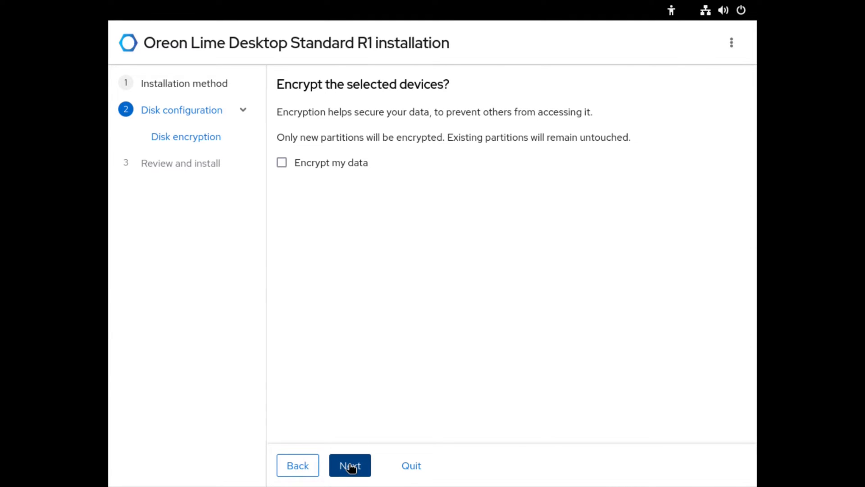
- Leave 'Encrypt my data' off, start erase-and-install and confirm the warning
{"action": "left_click", "coordinate": [350, 465]}
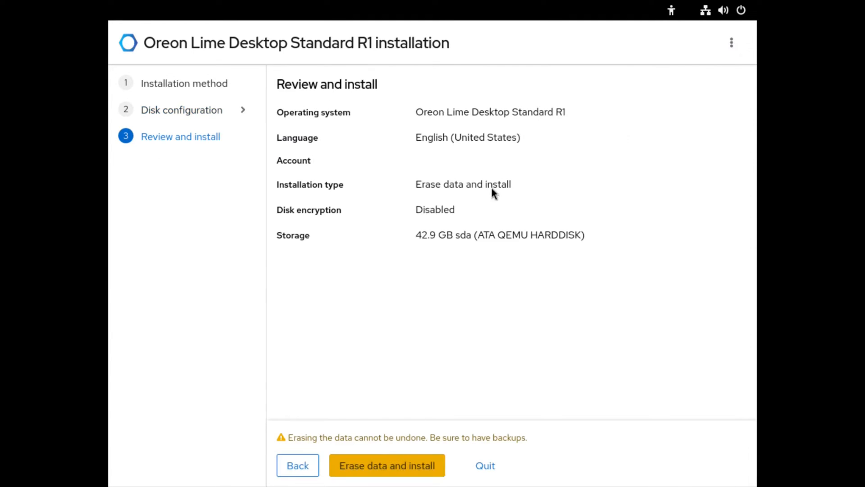
{"action": "mouse_move", "coordinate": [524, 134]}
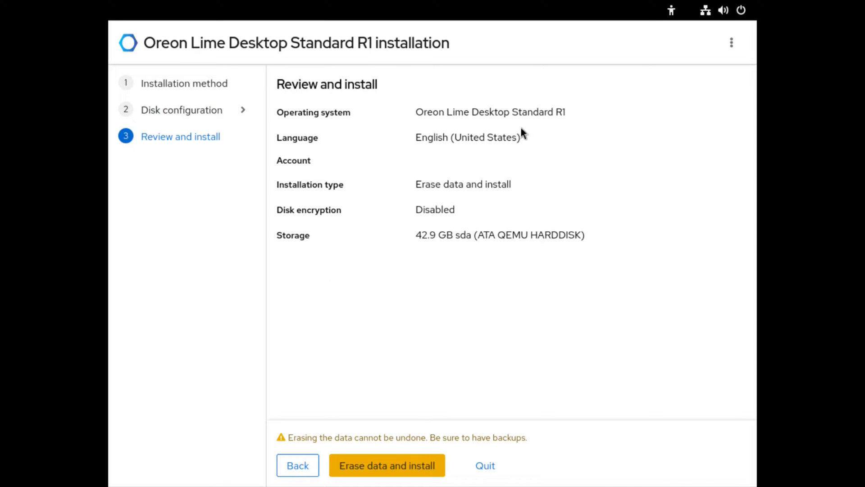
{"action": "mouse_move", "coordinate": [404, 308]}
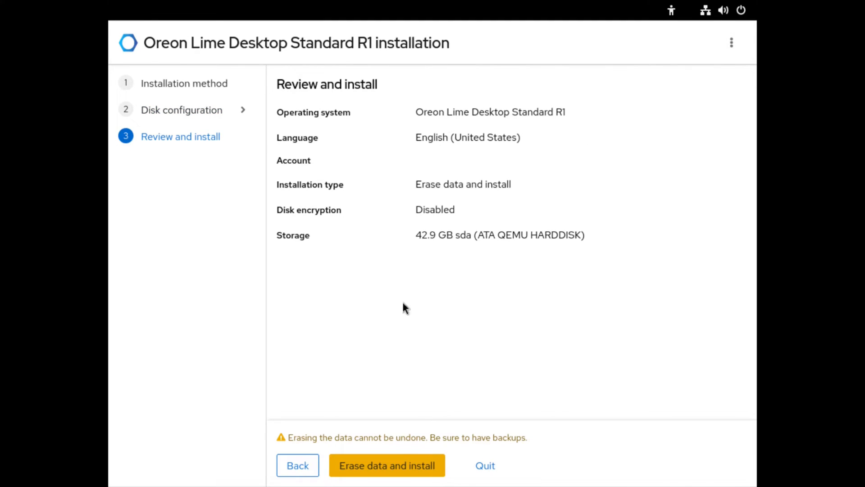
{"action": "mouse_move", "coordinate": [445, 406]}
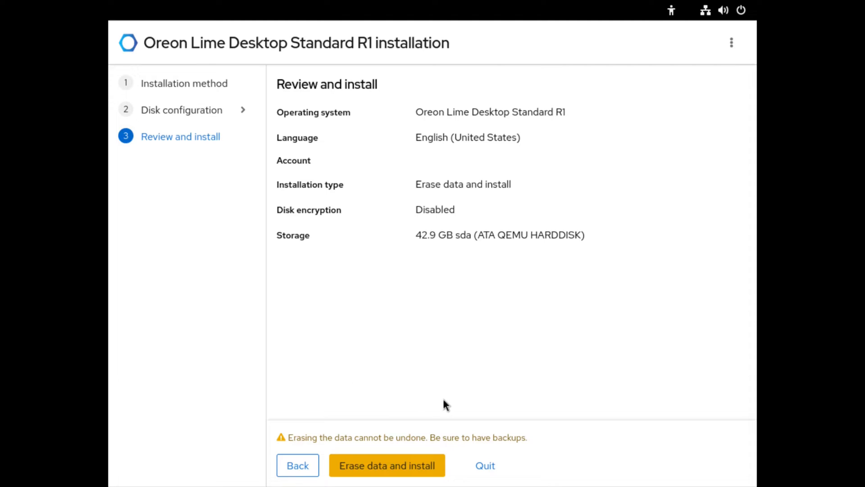
{"action": "mouse_move", "coordinate": [331, 451]}
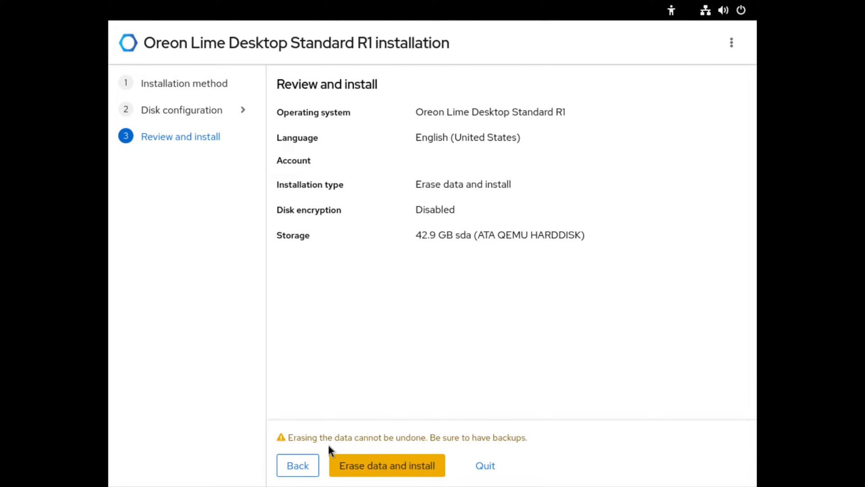
{"action": "mouse_move", "coordinate": [404, 468]}
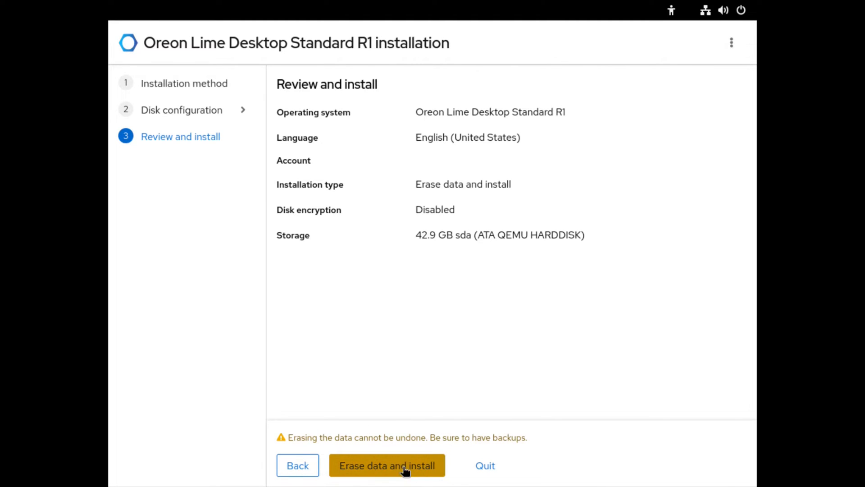
{"action": "left_click", "coordinate": [388, 465]}
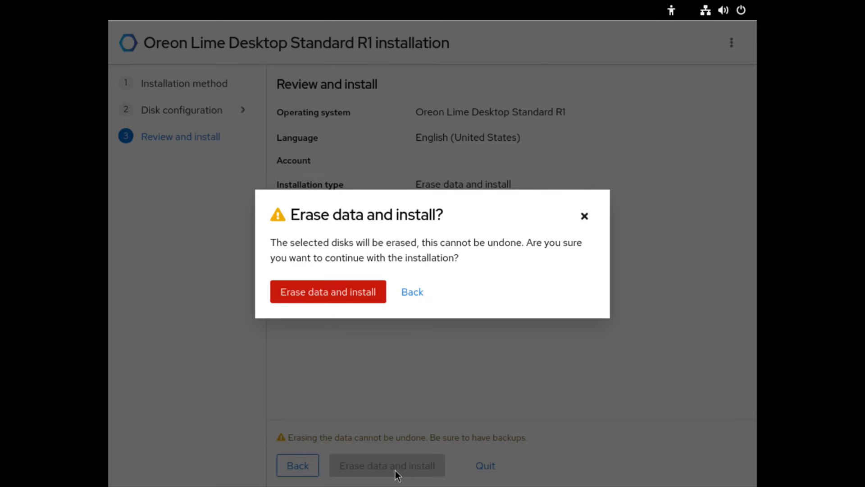
{"action": "left_click", "coordinate": [328, 293]}
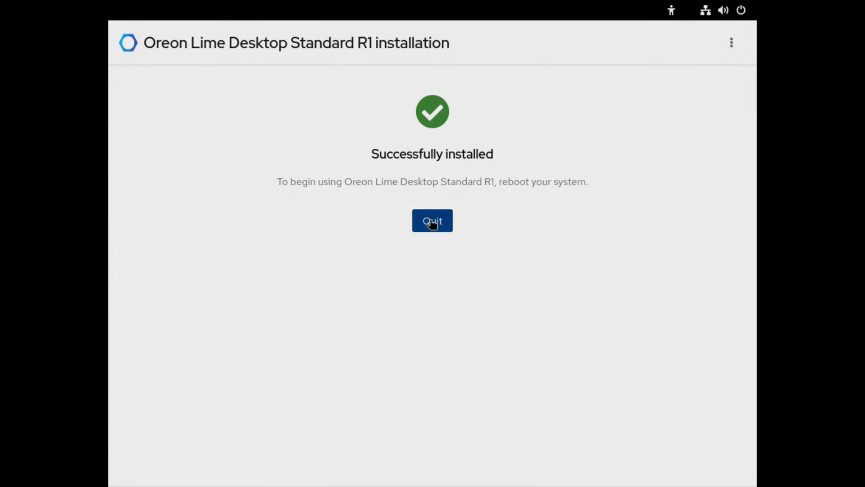
- Quit the finished installer and wait for the Welcome to Oreon 38 screen
{"action": "left_click", "coordinate": [432, 220]}
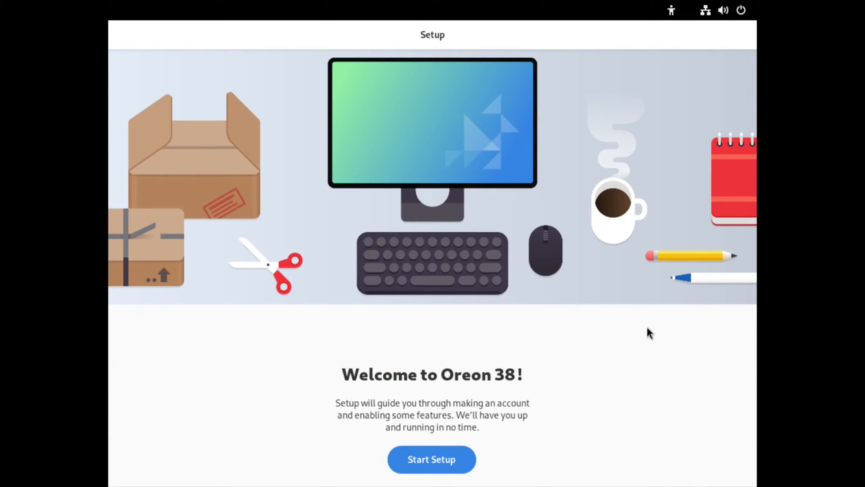
{"action": "mouse_move", "coordinate": [363, 411]}
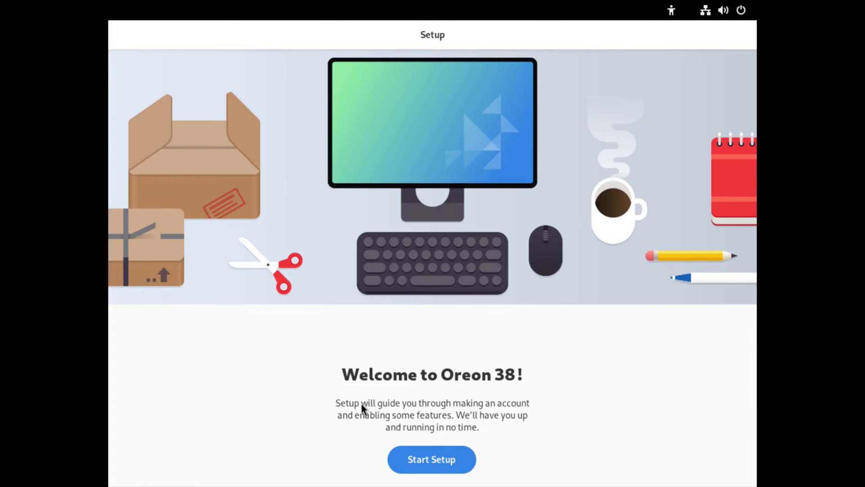
{"action": "mouse_move", "coordinate": [374, 379]}
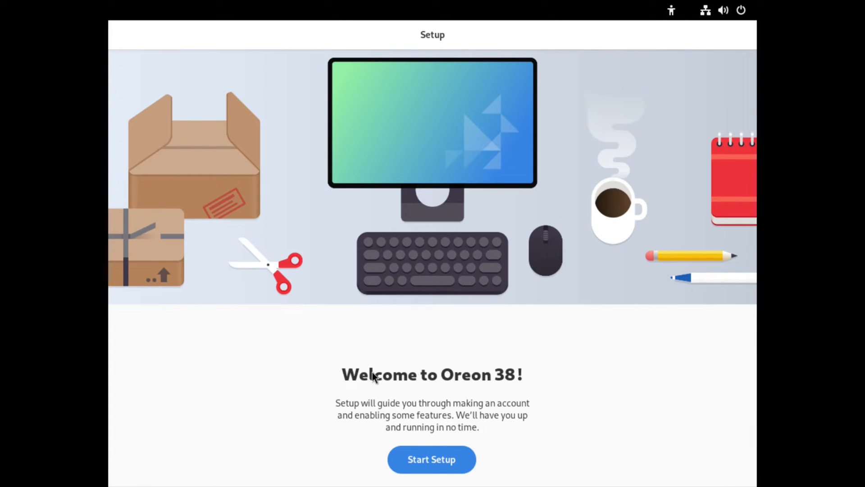
{"action": "mouse_move", "coordinate": [524, 403]}
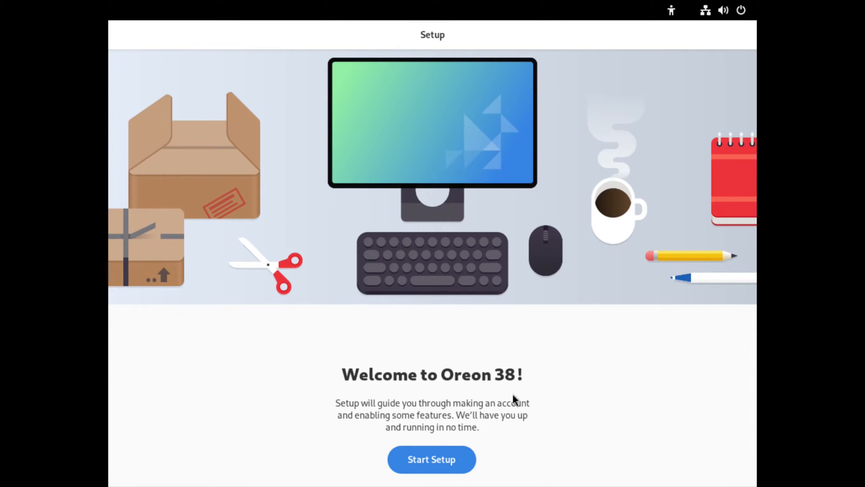
{"action": "mouse_move", "coordinate": [469, 391]}
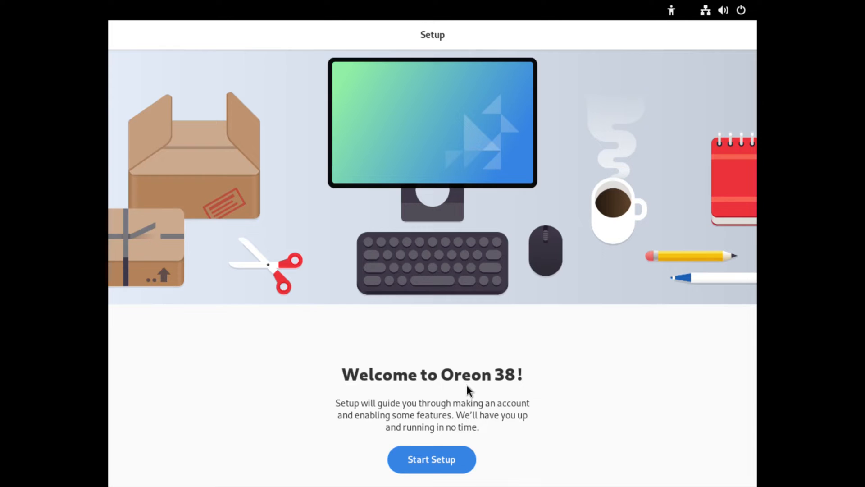
{"action": "mouse_move", "coordinate": [408, 344]}
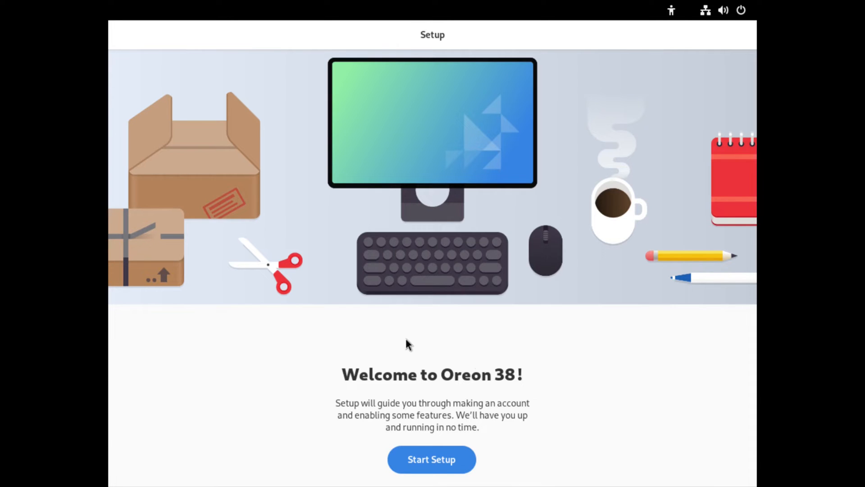
{"action": "mouse_move", "coordinate": [309, 184]}
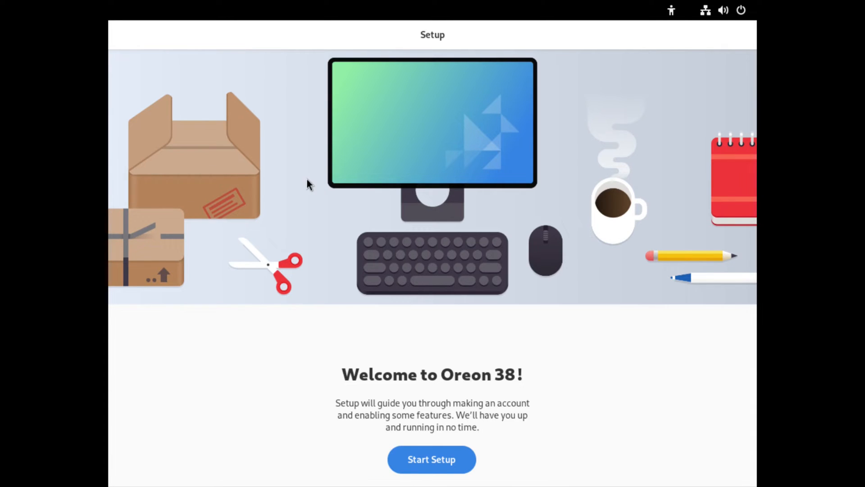
{"action": "mouse_move", "coordinate": [317, 344]}
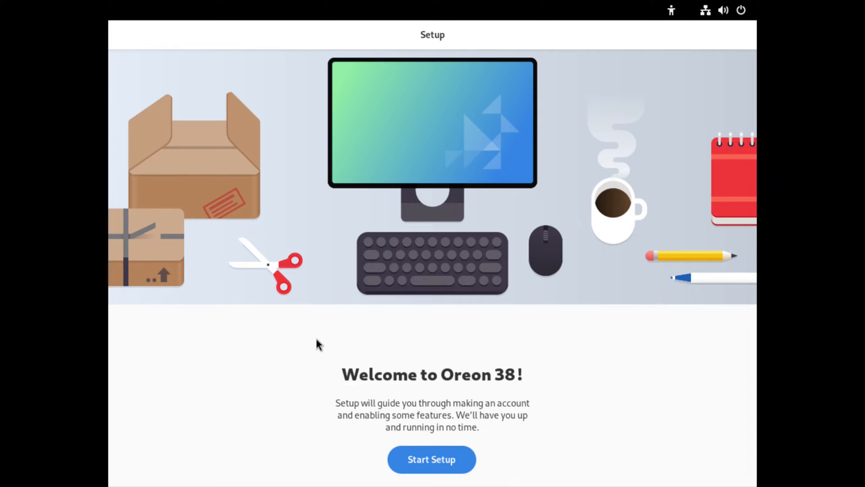
{"action": "mouse_move", "coordinate": [385, 425]}
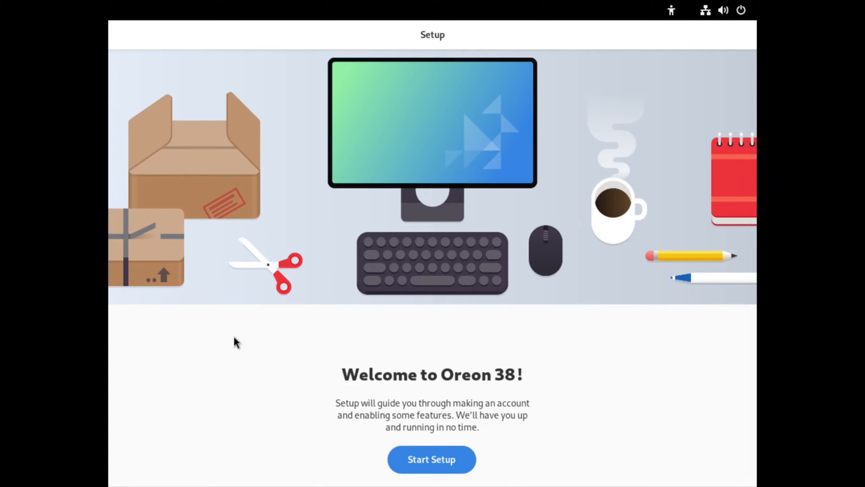
{"action": "mouse_move", "coordinate": [126, 229]}
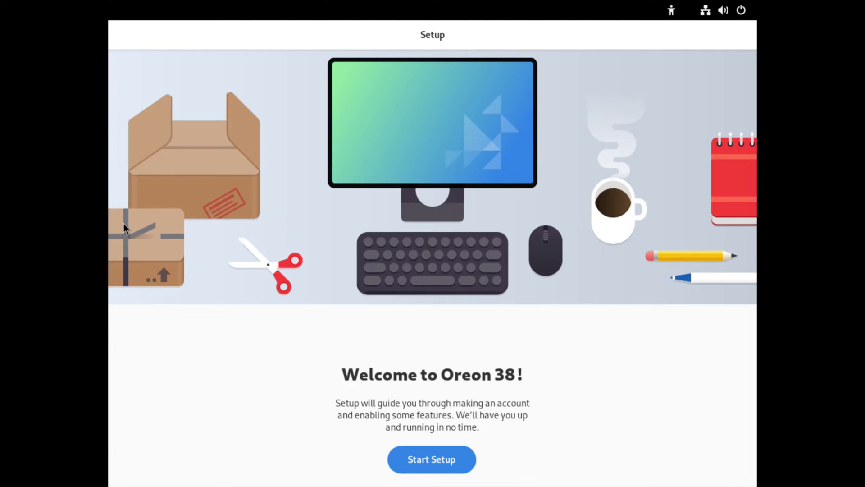
{"action": "mouse_move", "coordinate": [451, 406]}
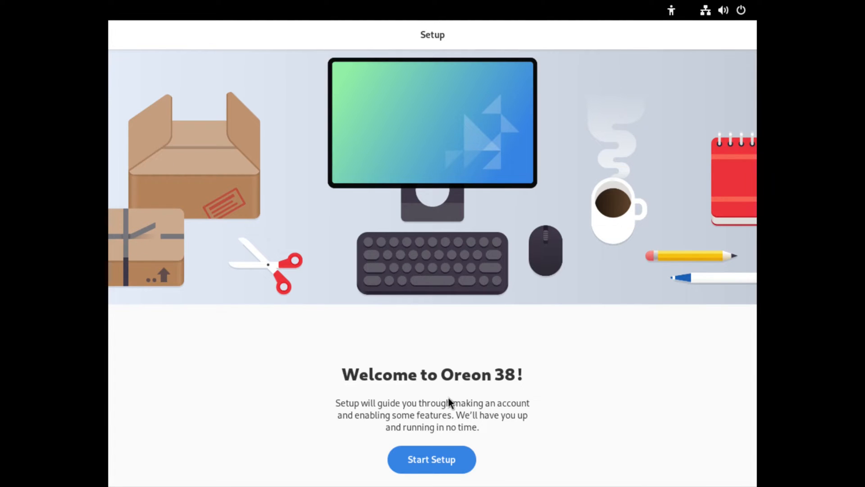
{"action": "mouse_move", "coordinate": [429, 463]}
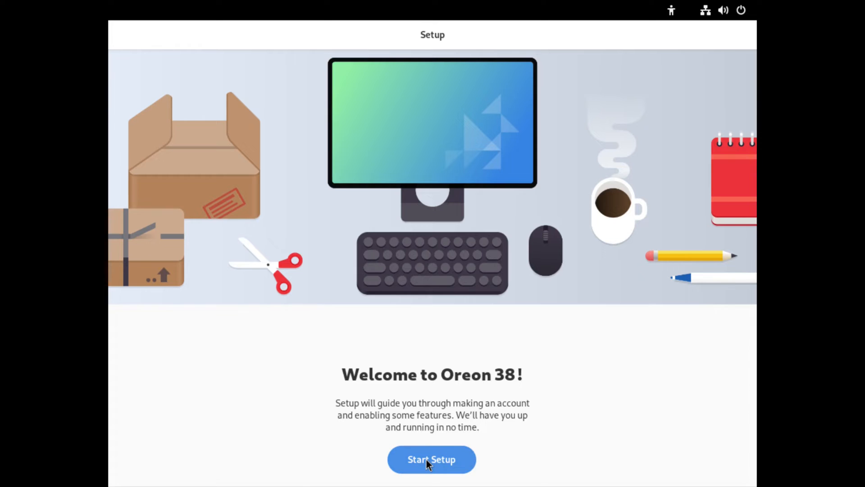
- Start setup, leave Location Services and Problem Reporting off, continue to Time Zone
{"action": "left_click", "coordinate": [432, 459]}
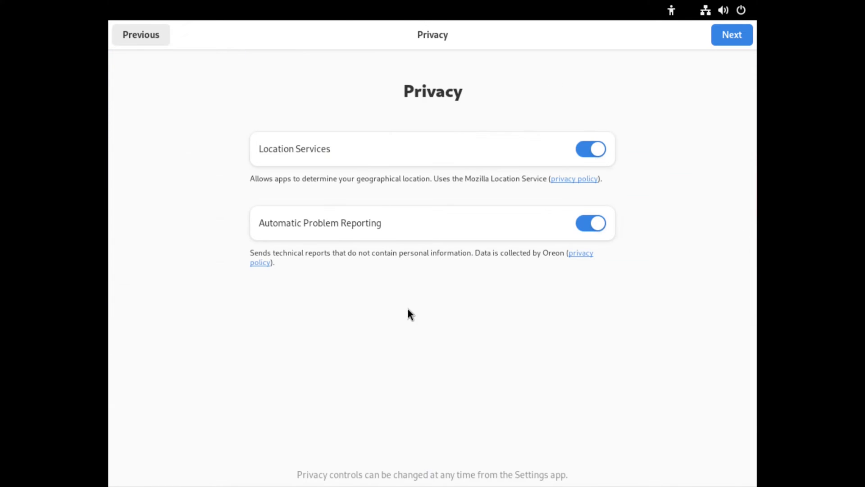
{"action": "mouse_move", "coordinate": [219, 151]}
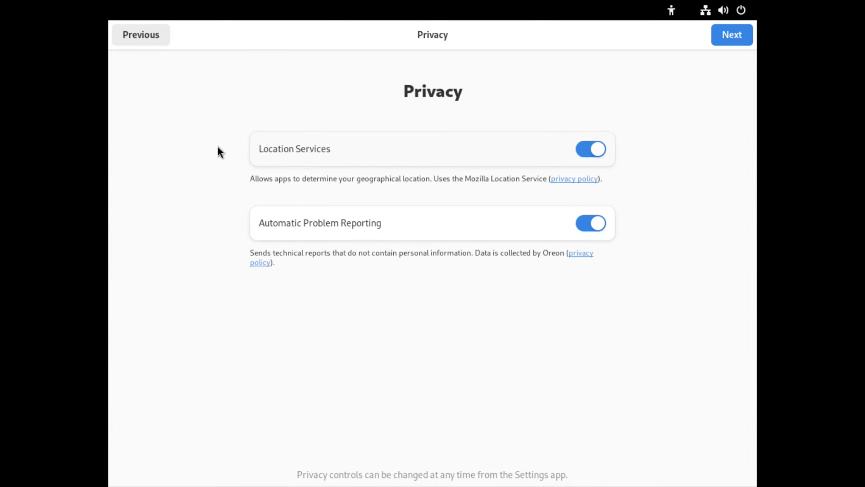
{"action": "mouse_move", "coordinate": [625, 184]}
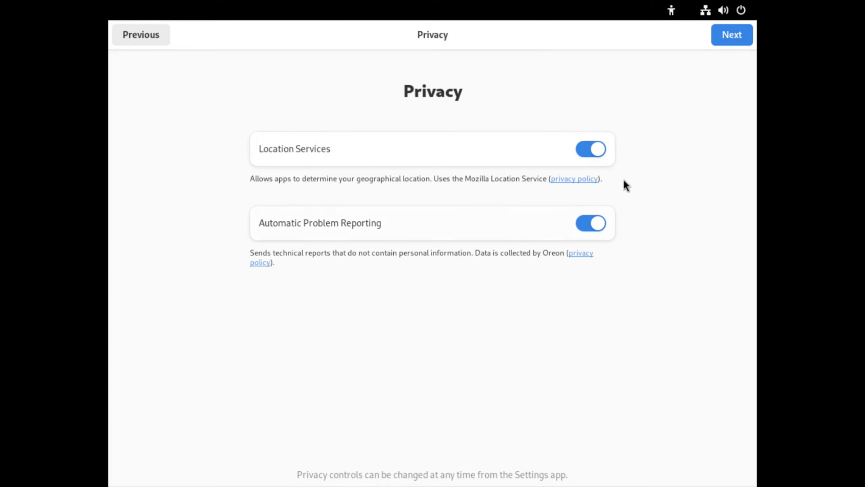
{"action": "left_click", "coordinate": [591, 149]}
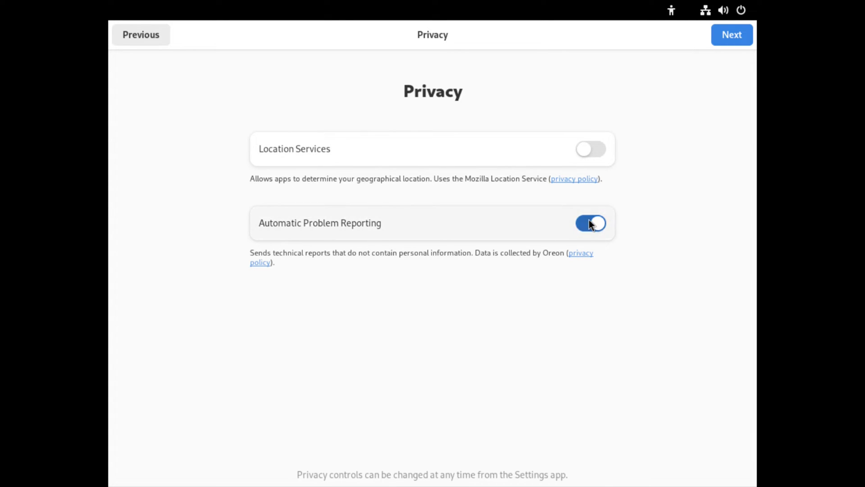
{"action": "left_click", "coordinate": [591, 223]}
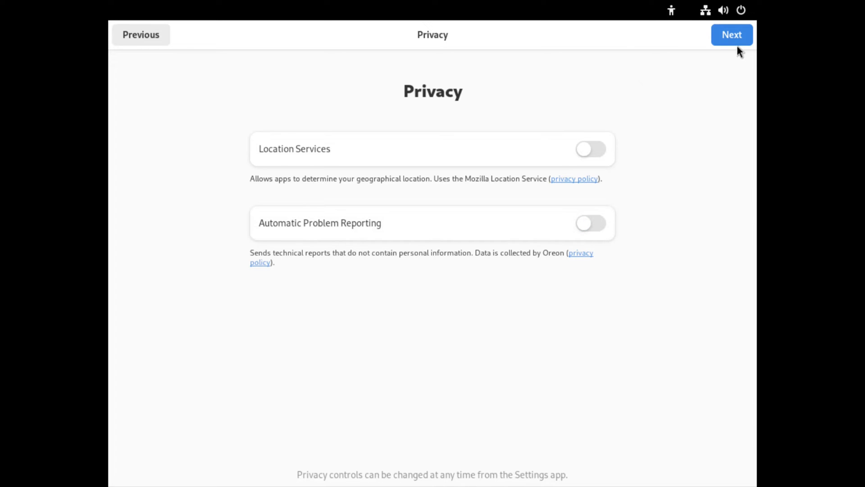
{"action": "left_click", "coordinate": [732, 34]}
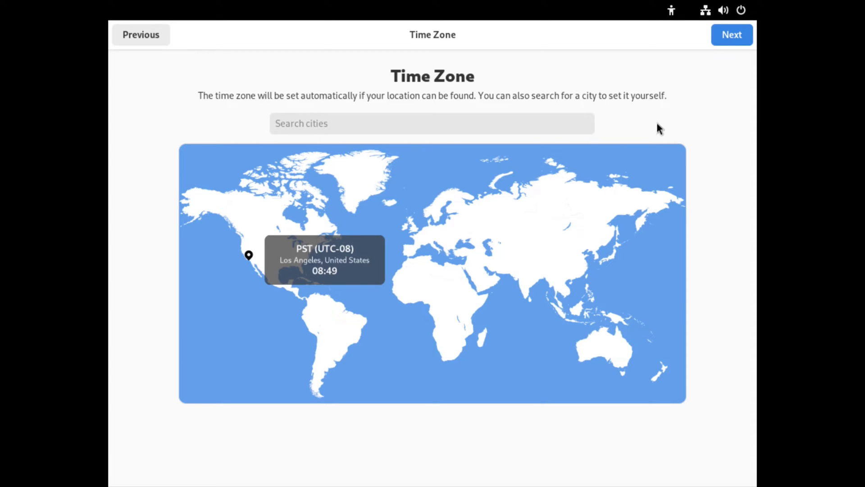
- Accept the Los Angeles time zone and toggle Third-Party Repositories, ending disabled
{"action": "left_click", "coordinate": [744, 35]}
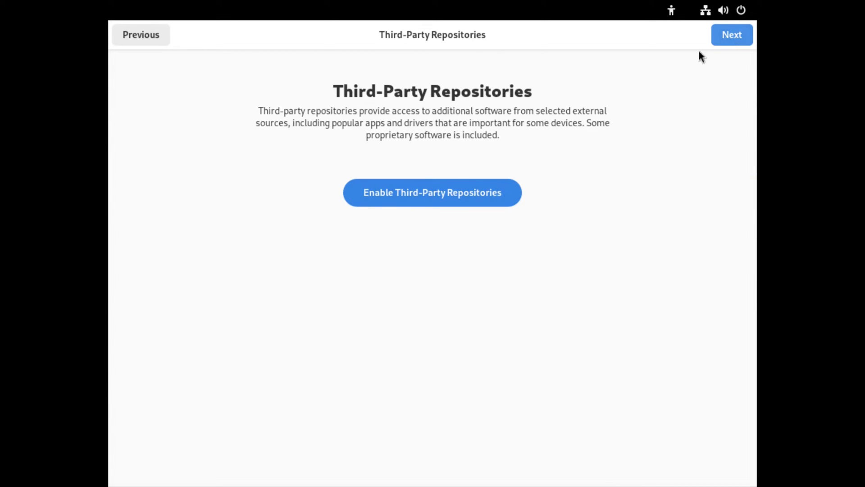
{"action": "left_click", "coordinate": [432, 192]}
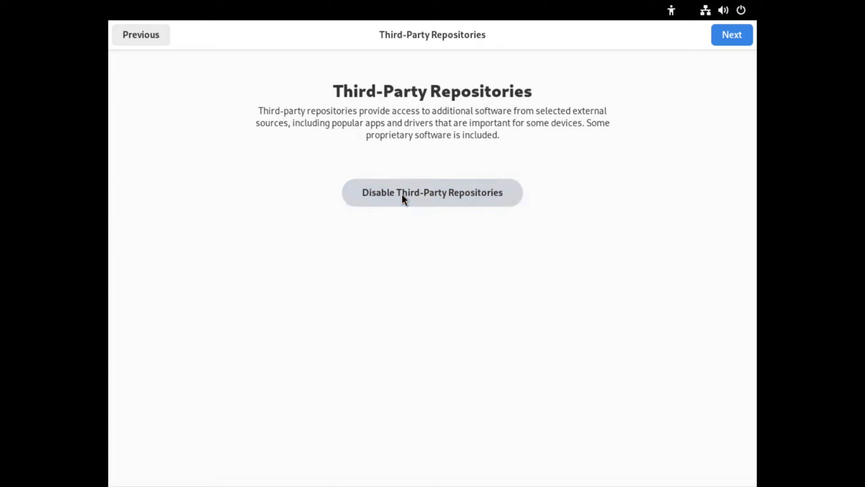
{"action": "mouse_move", "coordinate": [439, 211]}
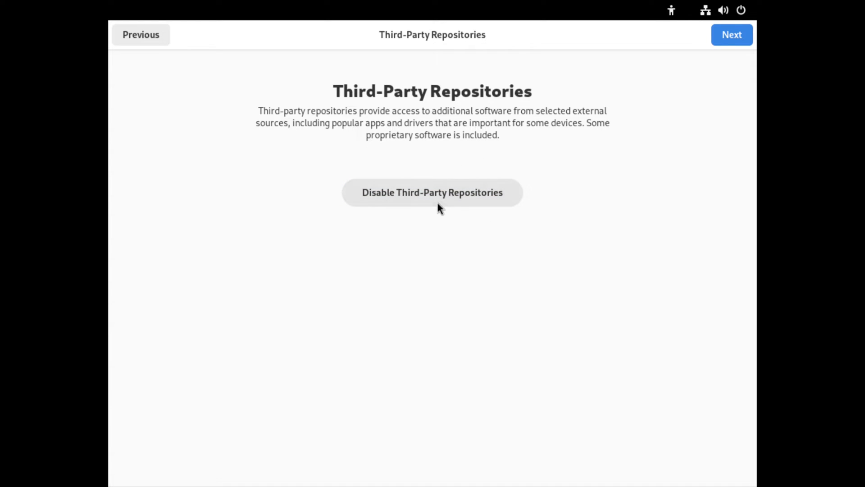
{"action": "left_click", "coordinate": [433, 192]}
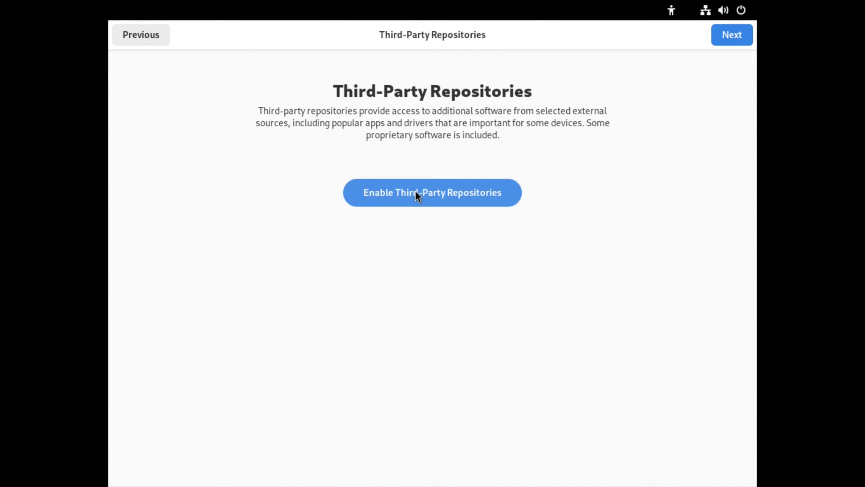
{"action": "left_click", "coordinate": [433, 192]}
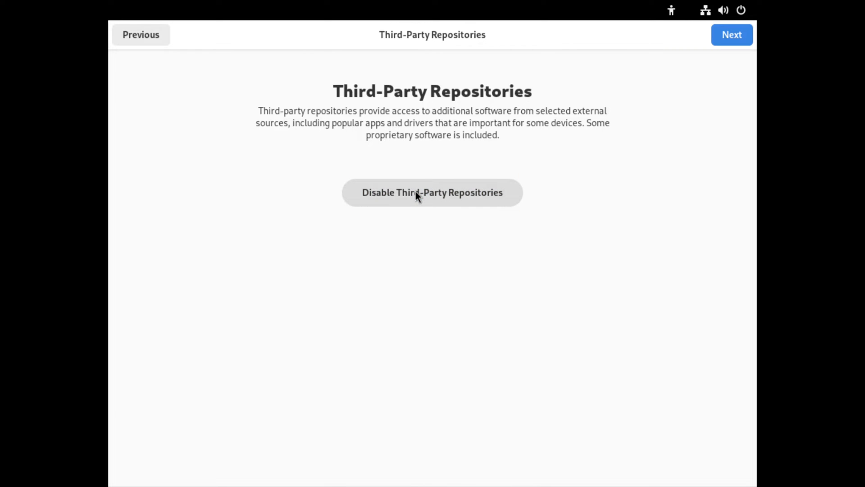
{"action": "left_click", "coordinate": [418, 192]}
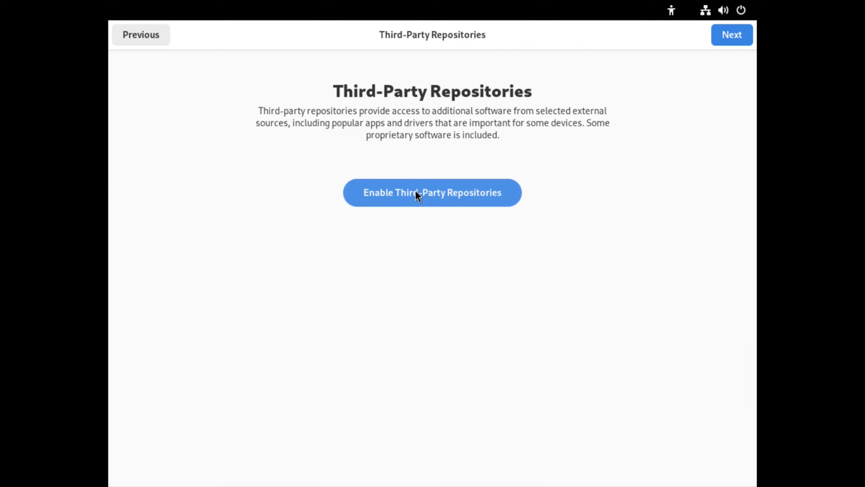
{"action": "mouse_move", "coordinate": [483, 207]}
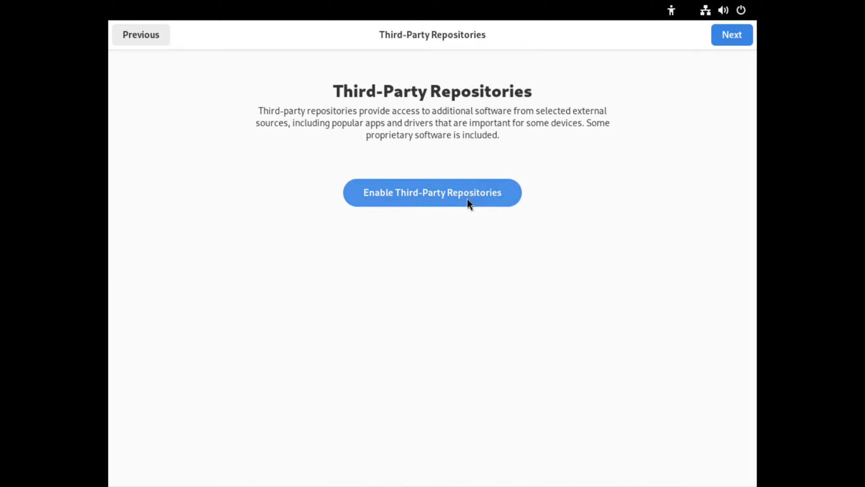
{"action": "left_click", "coordinate": [433, 192]}
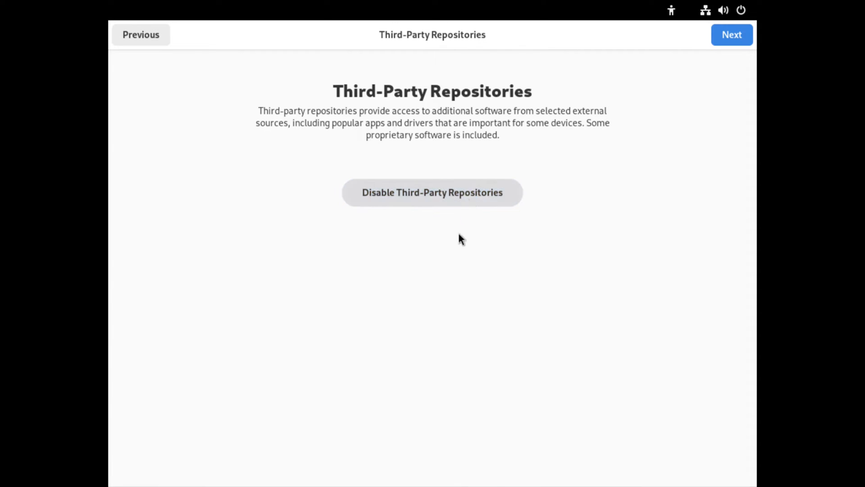
{"action": "left_click", "coordinate": [433, 192]}
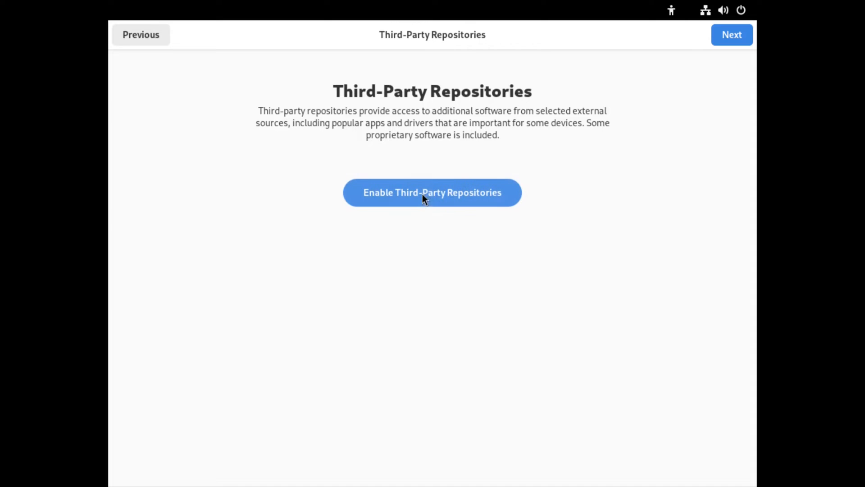
{"action": "mouse_move", "coordinate": [740, 34]}
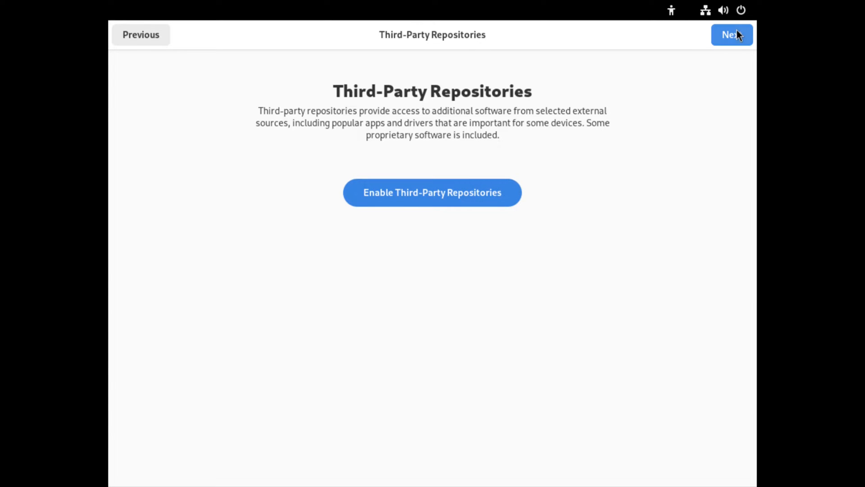
- Continue past repositories and skip Online Accounts to reach About You
{"action": "left_click", "coordinate": [732, 34]}
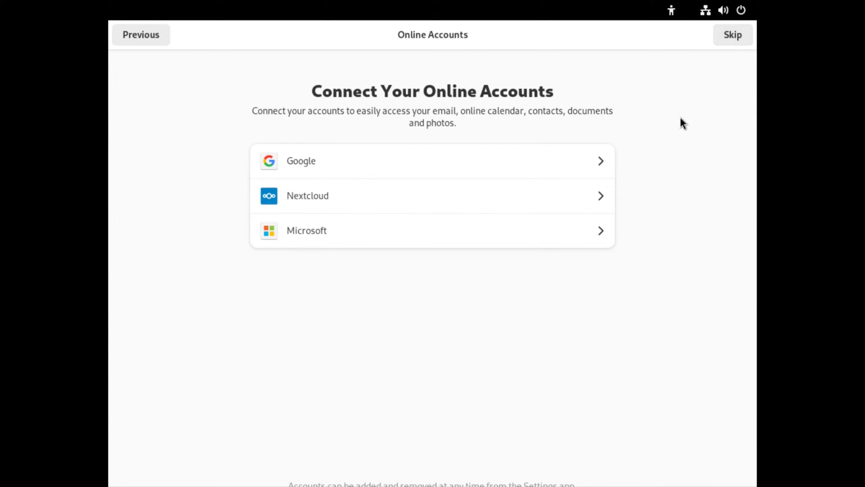
{"action": "mouse_move", "coordinate": [750, 31]}
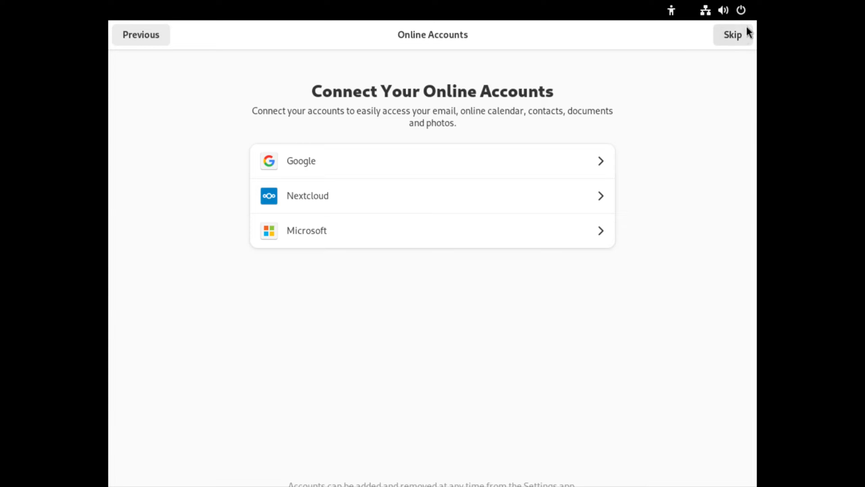
{"action": "left_click", "coordinate": [733, 34]}
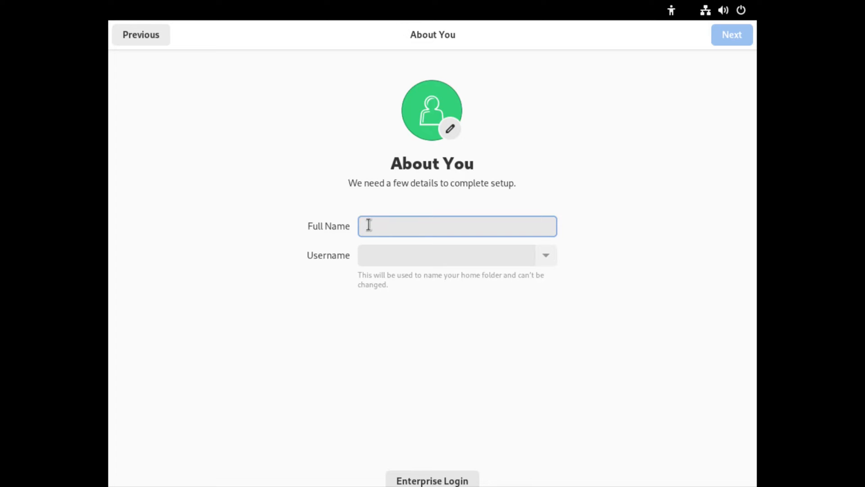
- Create the user 'linuxhub', set its password and reach Setup Complete
{"action": "left_click", "coordinate": [457, 225]}
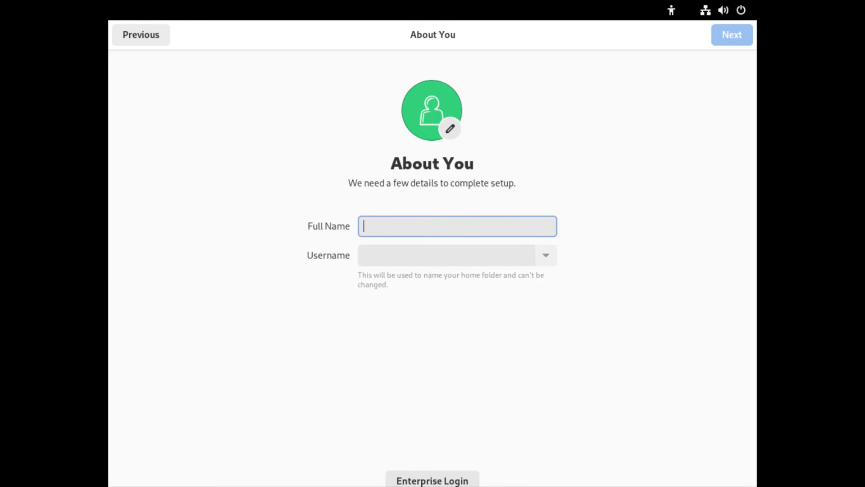
{"action": "type", "text": "linuxh"}
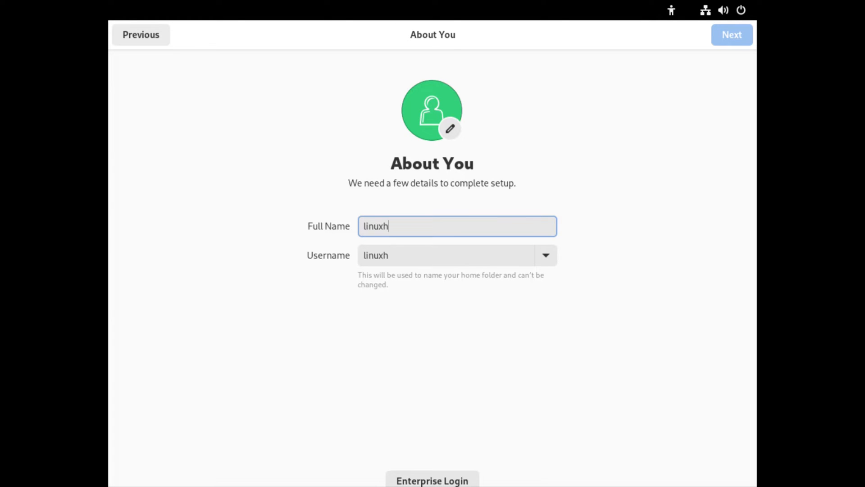
{"action": "type", "text": "ub"}
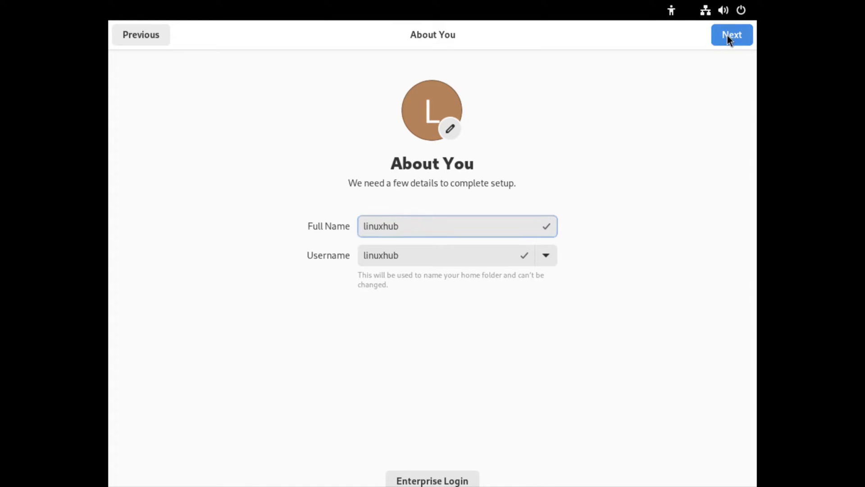
{"action": "left_click", "coordinate": [732, 34]}
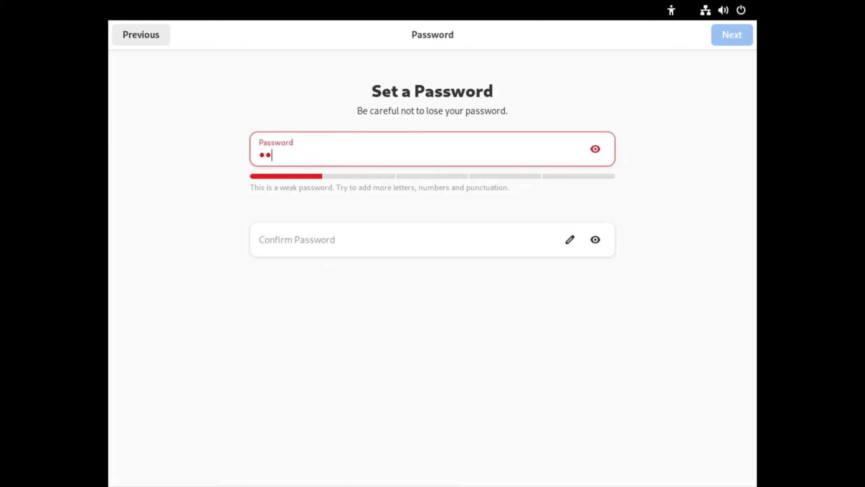
{"action": "left_click", "coordinate": [405, 240]}
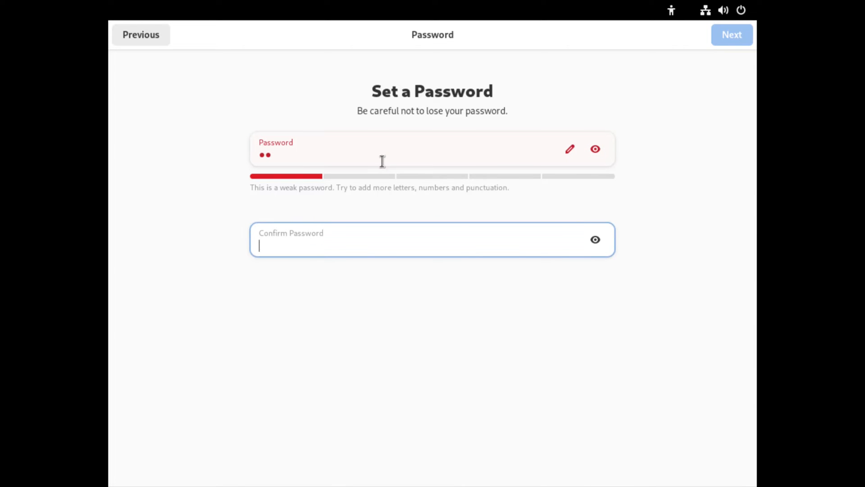
{"action": "left_click", "coordinate": [731, 34]}
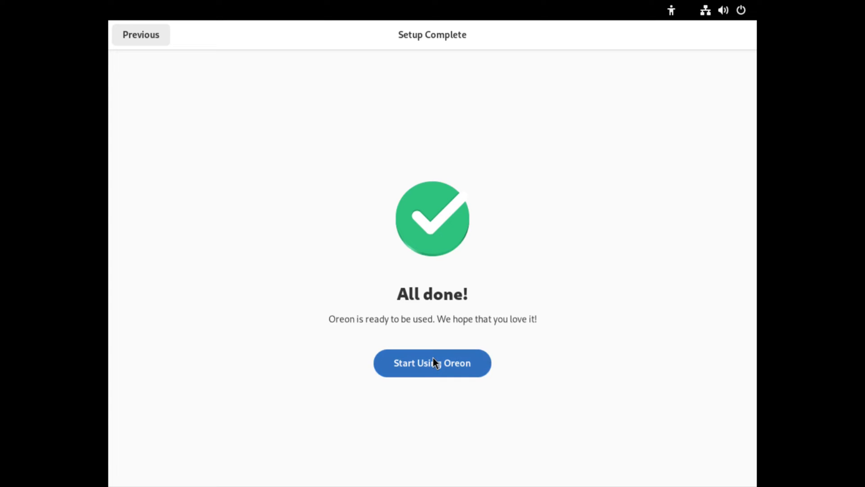
- Start Using Oreon and arrive at the desktop with its wallpaper
{"action": "left_click", "coordinate": [433, 363]}
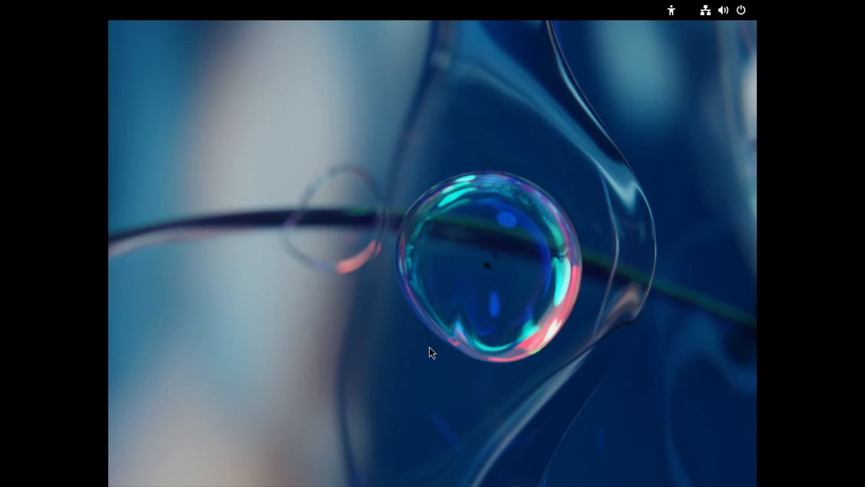
{"action": "mouse_move", "coordinate": [584, 205]}
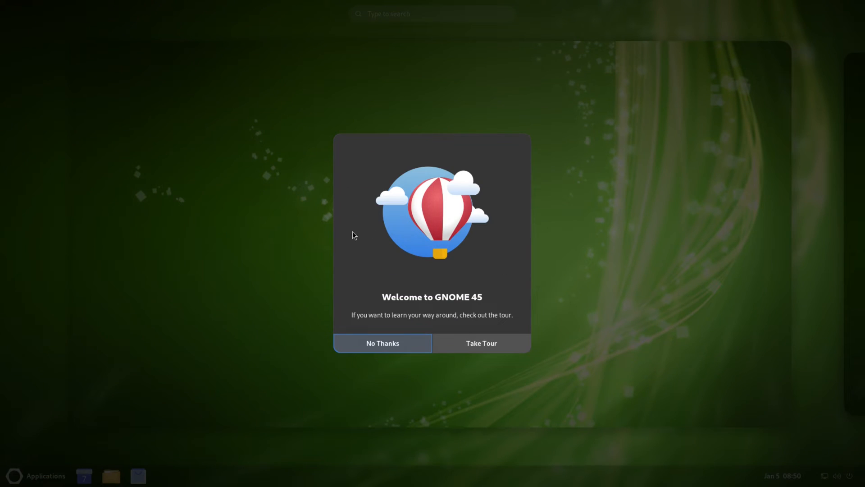
{"action": "mouse_move", "coordinate": [525, 338]}
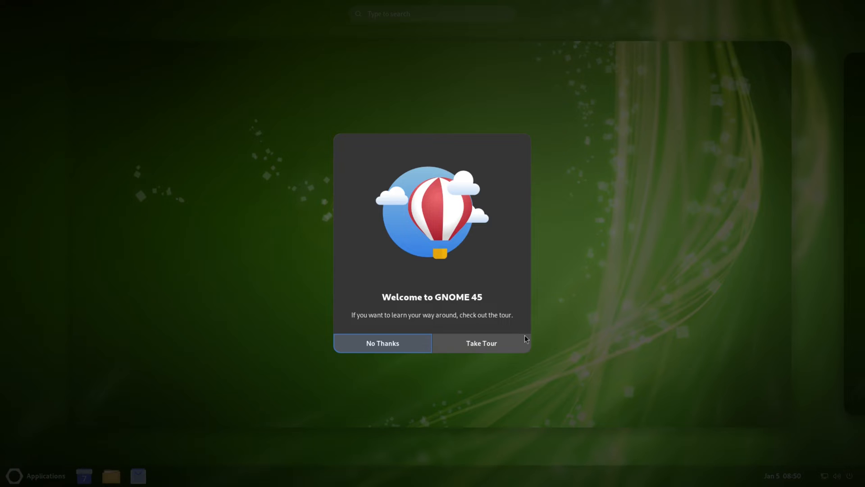
- Start the tour, advance through every page to 'That's it. Have a nice day!' and close it
{"action": "left_click", "coordinate": [382, 343]}
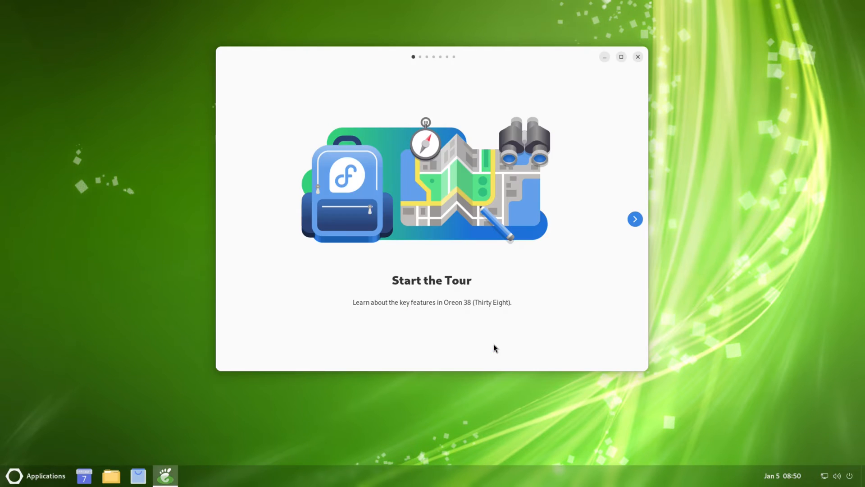
{"action": "mouse_move", "coordinate": [525, 318]}
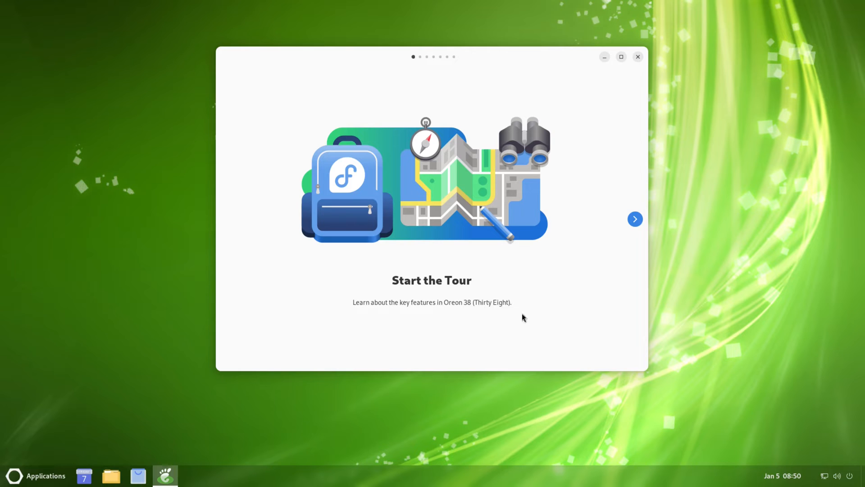
{"action": "mouse_move", "coordinate": [636, 219]}
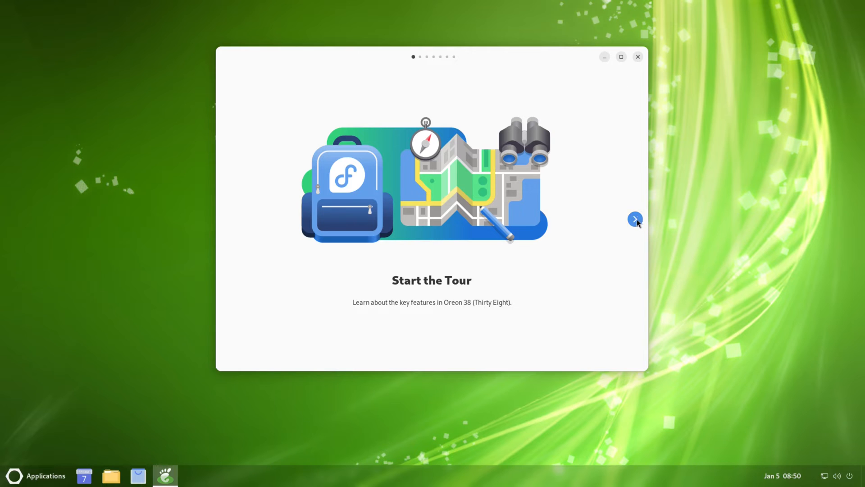
{"action": "left_click", "coordinate": [635, 219]}
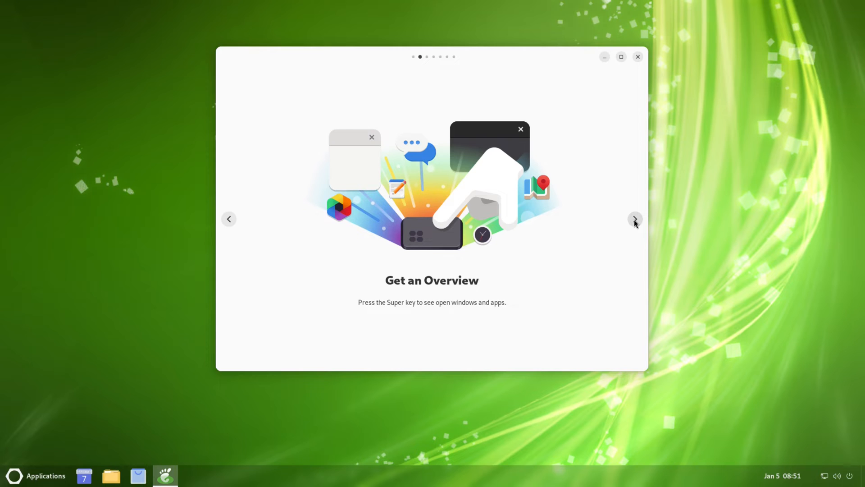
{"action": "left_click", "coordinate": [634, 219]}
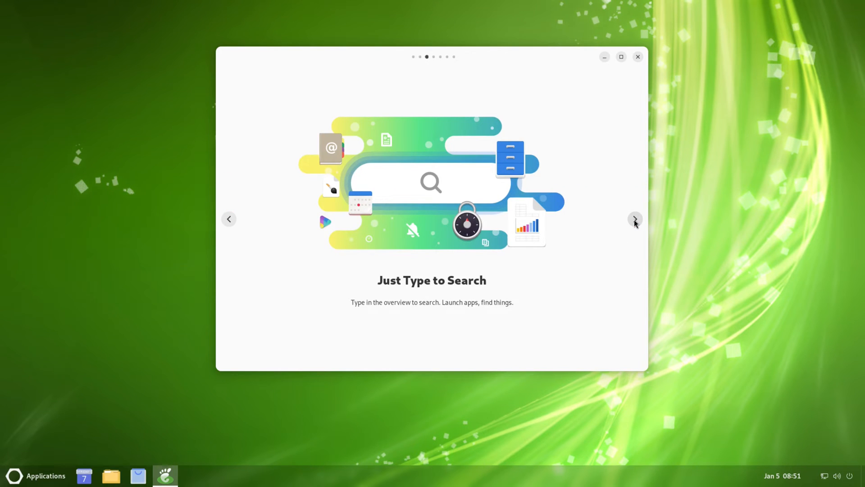
{"action": "left_click", "coordinate": [634, 219]}
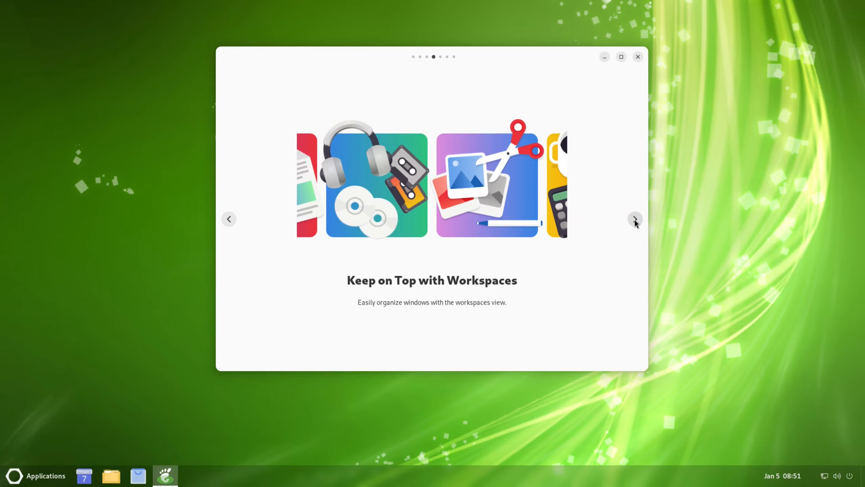
{"action": "left_click", "coordinate": [635, 219]}
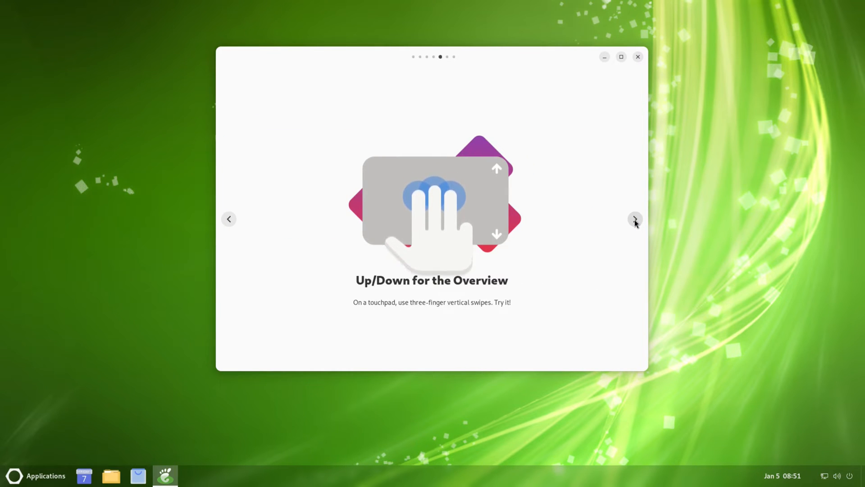
{"action": "left_click", "coordinate": [634, 219]}
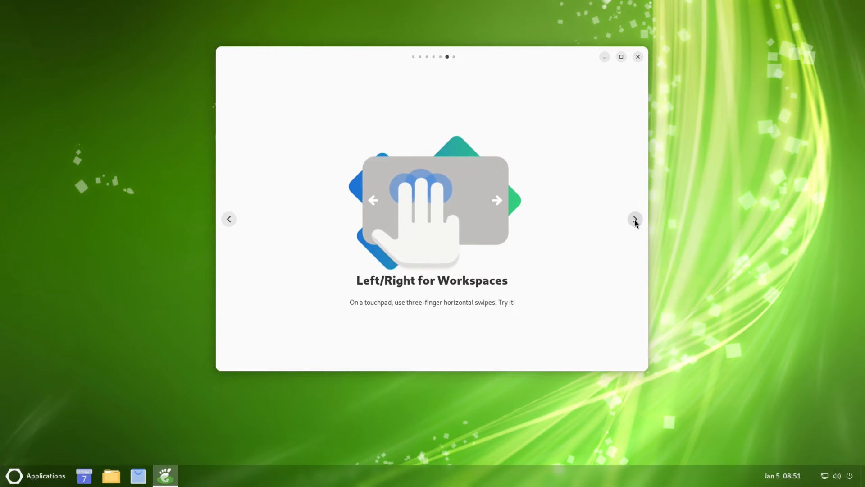
{"action": "left_click", "coordinate": [635, 219]}
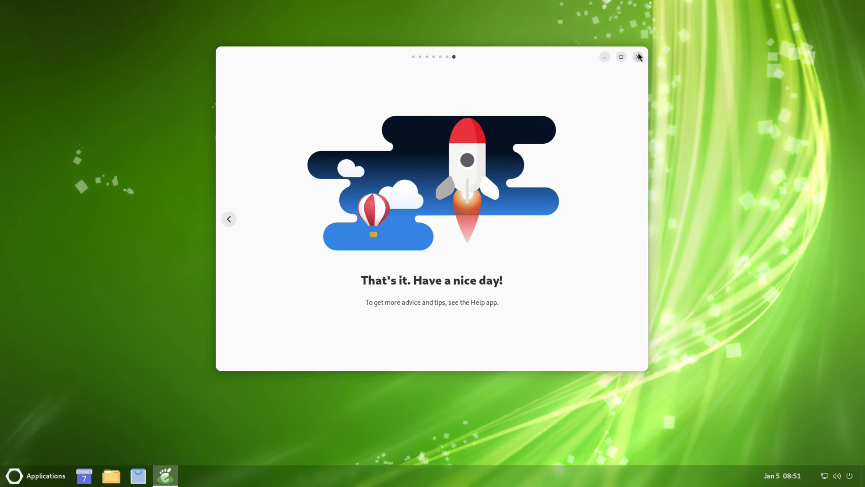
{"action": "left_click", "coordinate": [638, 58]}
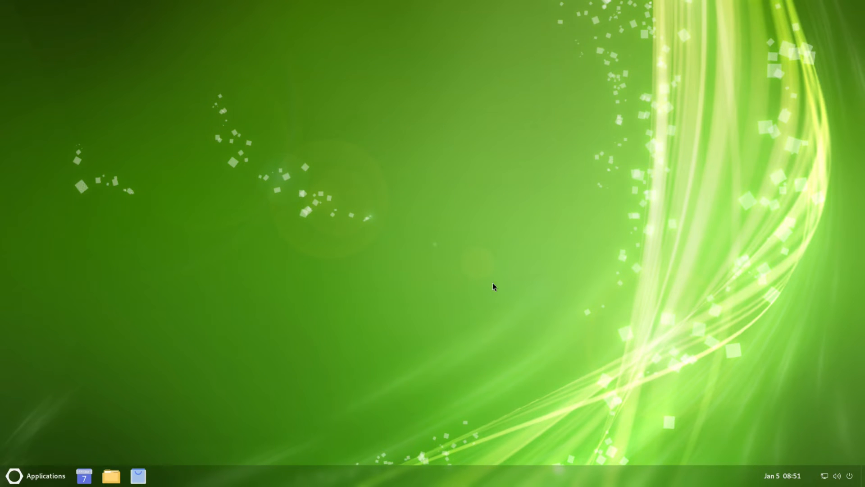
{"action": "mouse_move", "coordinate": [530, 242]}
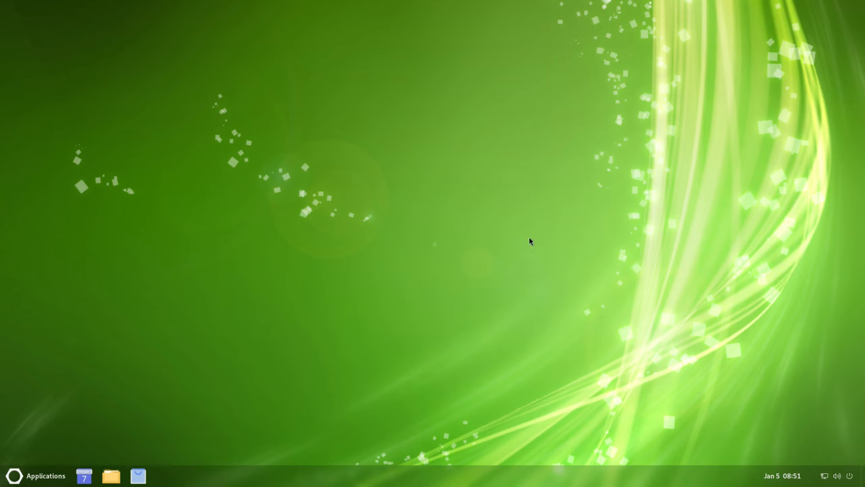
{"action": "mouse_move", "coordinate": [279, 290]}
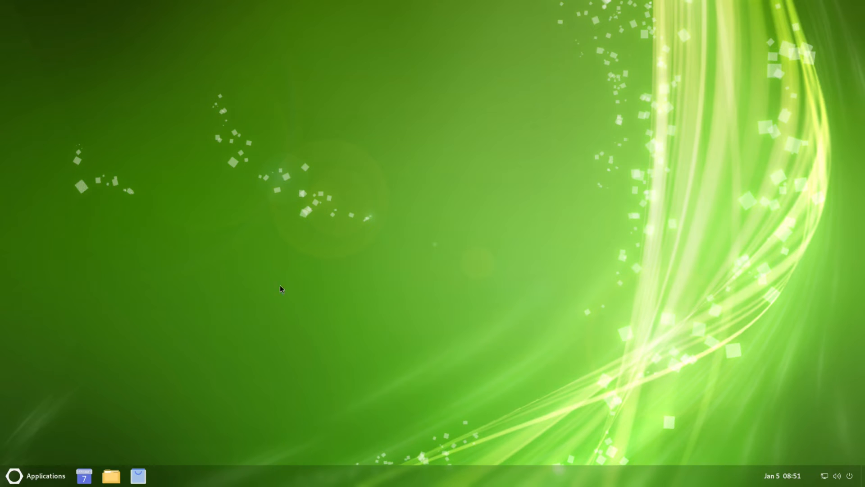
{"action": "mouse_move", "coordinate": [408, 254]}
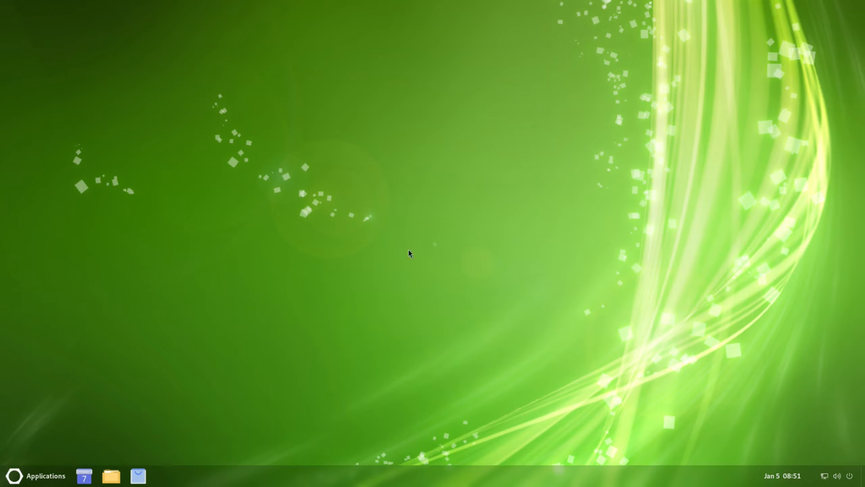
{"action": "mouse_move", "coordinate": [428, 394]}
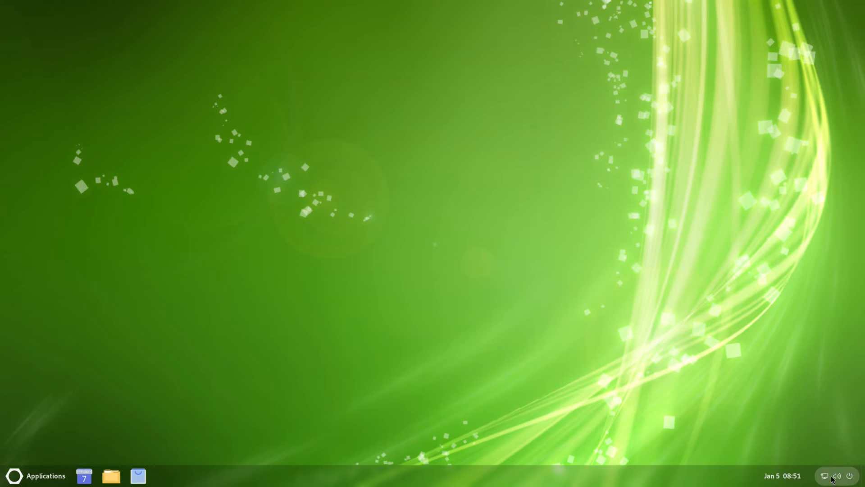
{"action": "left_click", "coordinate": [827, 474]}
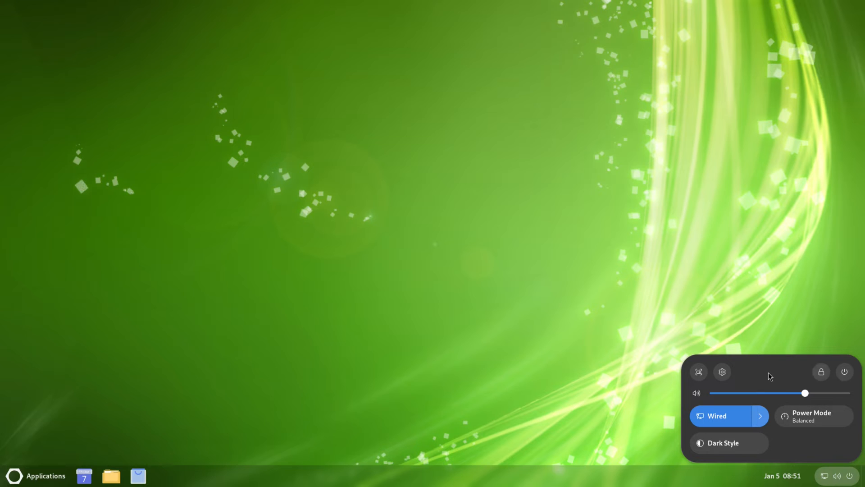
{"action": "left_click", "coordinate": [783, 476]}
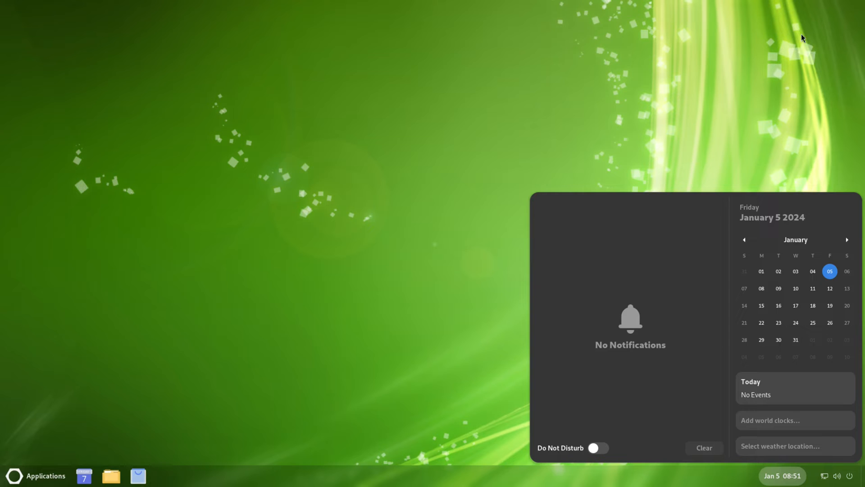
{"action": "mouse_move", "coordinate": [835, 20]}
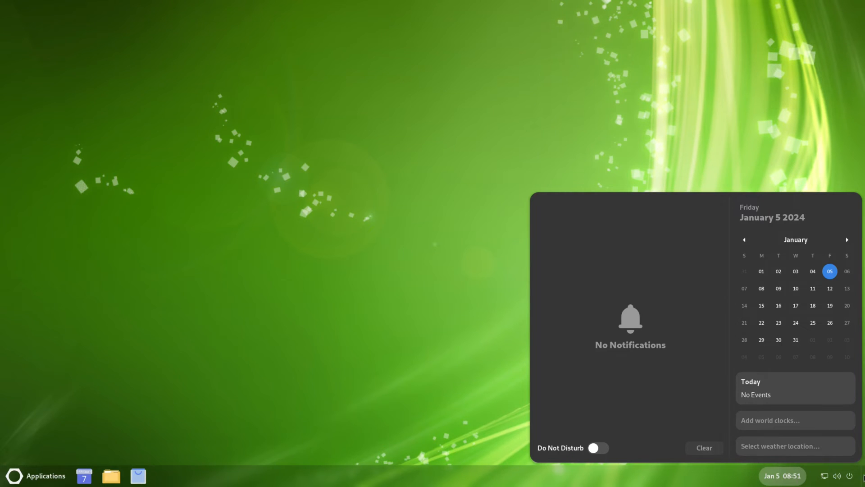
{"action": "mouse_move", "coordinate": [774, 475]}
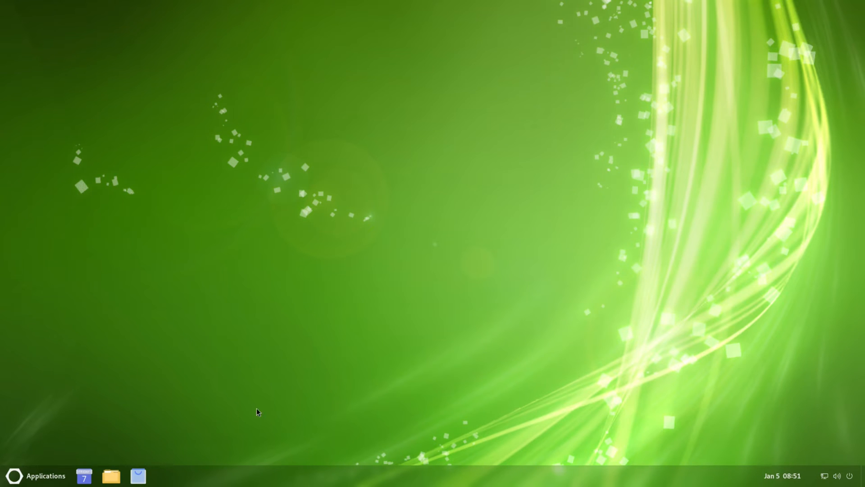
{"action": "mouse_move", "coordinate": [139, 486]}
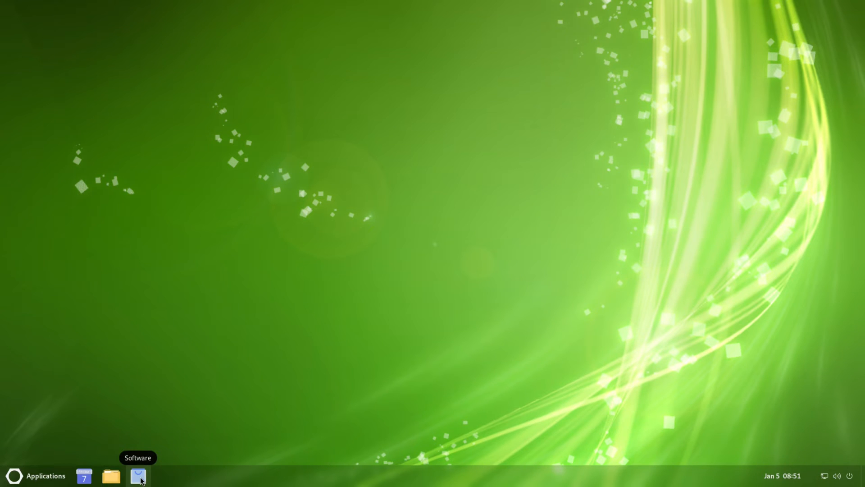
{"action": "mouse_move", "coordinate": [84, 474]}
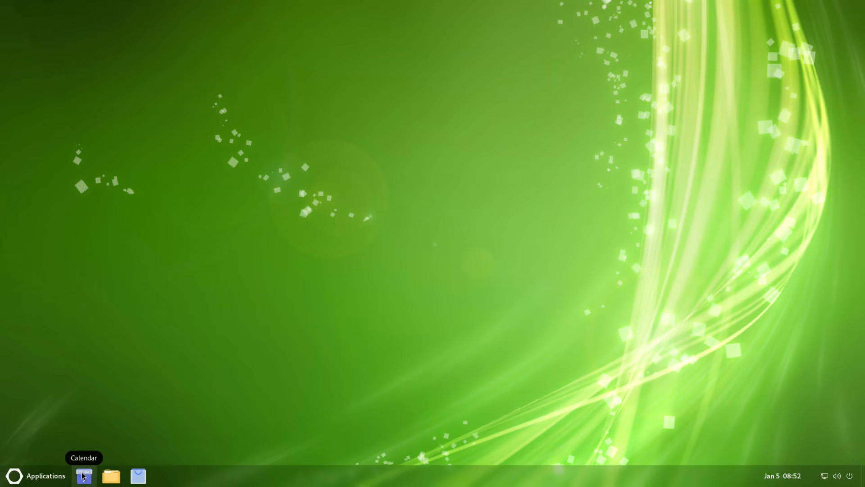
- Show the Arc Menu launcher from the taskbar Applications button, listing categories, folders and shortcuts
{"action": "left_click", "coordinate": [44, 476]}
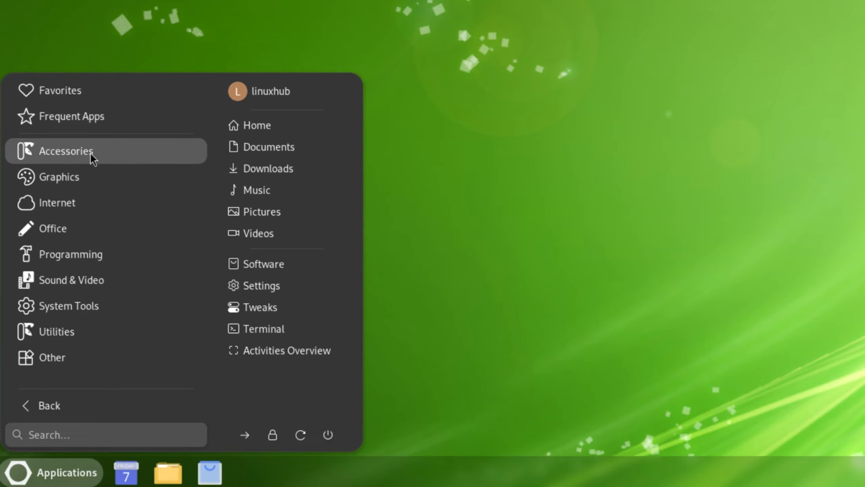
{"action": "mouse_move", "coordinate": [69, 207]}
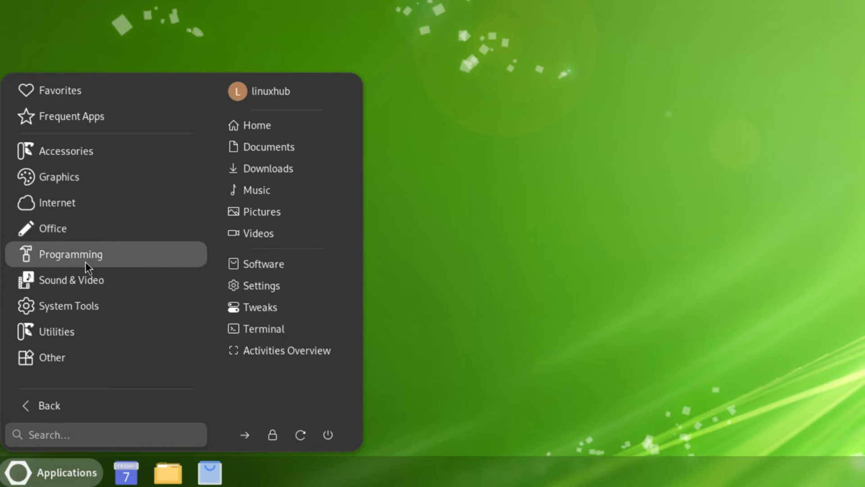
{"action": "mouse_move", "coordinate": [69, 308]}
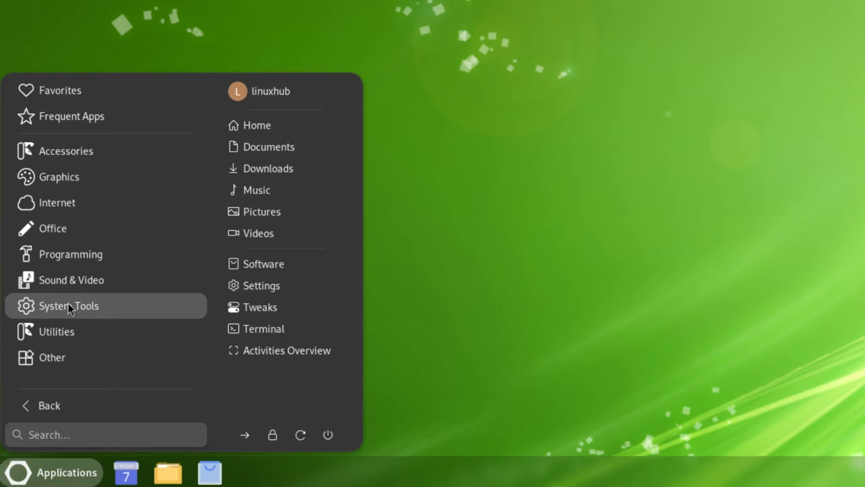
{"action": "mouse_move", "coordinate": [58, 361]}
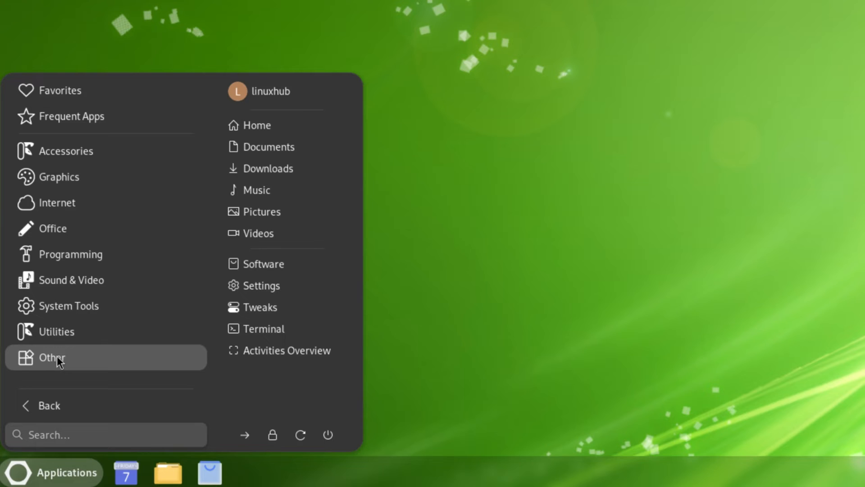
{"action": "mouse_move", "coordinate": [261, 152]}
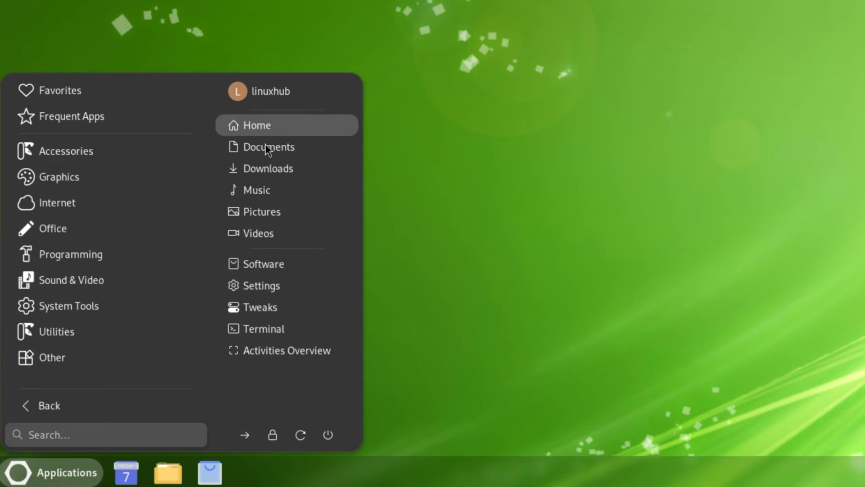
{"action": "mouse_move", "coordinate": [267, 123]}
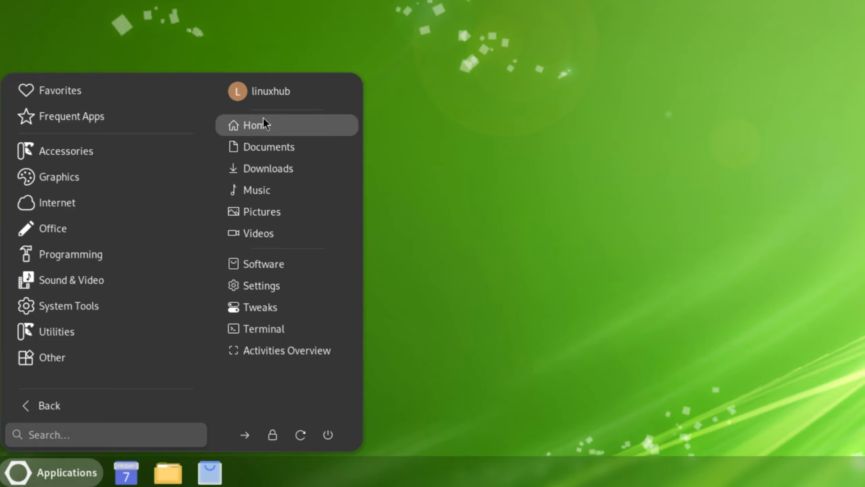
{"action": "mouse_move", "coordinate": [288, 149]}
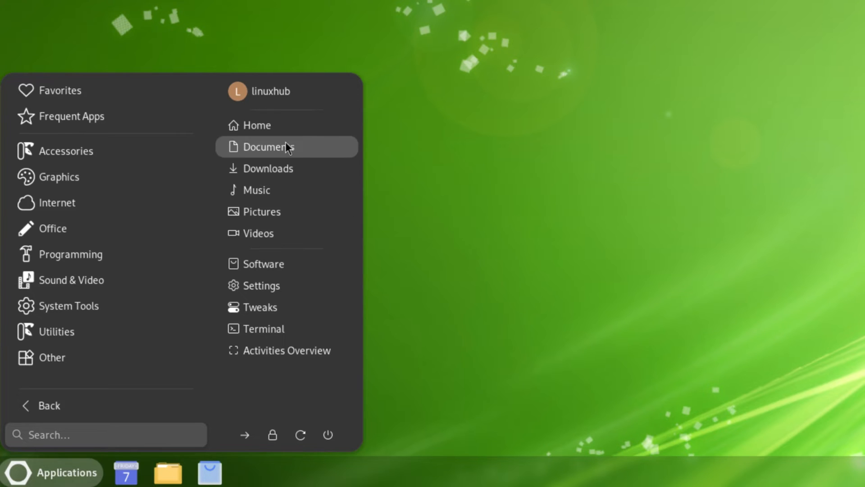
{"action": "mouse_move", "coordinate": [279, 217]}
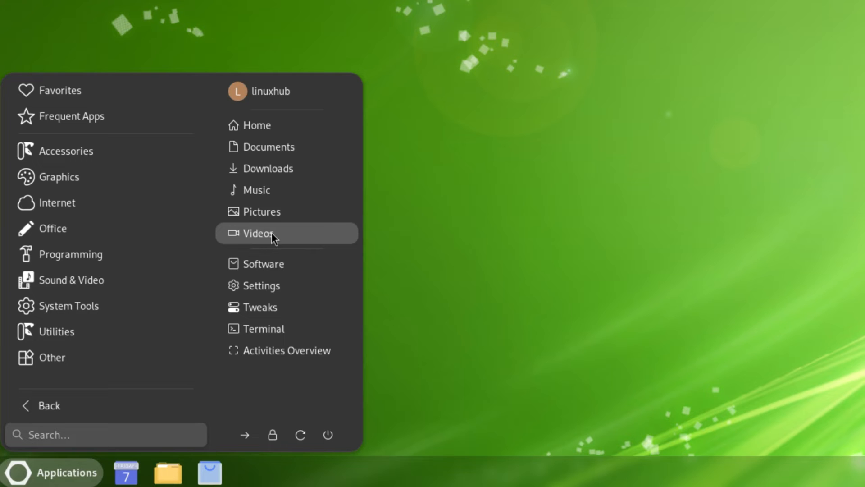
{"action": "mouse_move", "coordinate": [277, 281]}
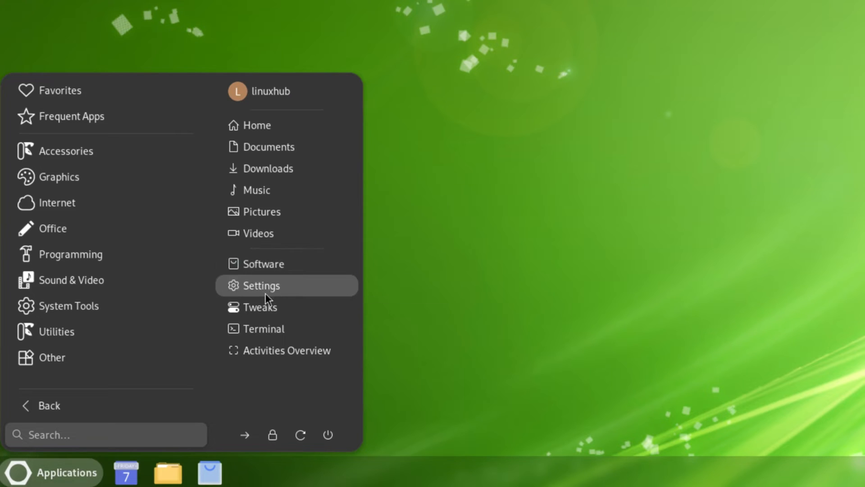
{"action": "mouse_move", "coordinate": [278, 332]}
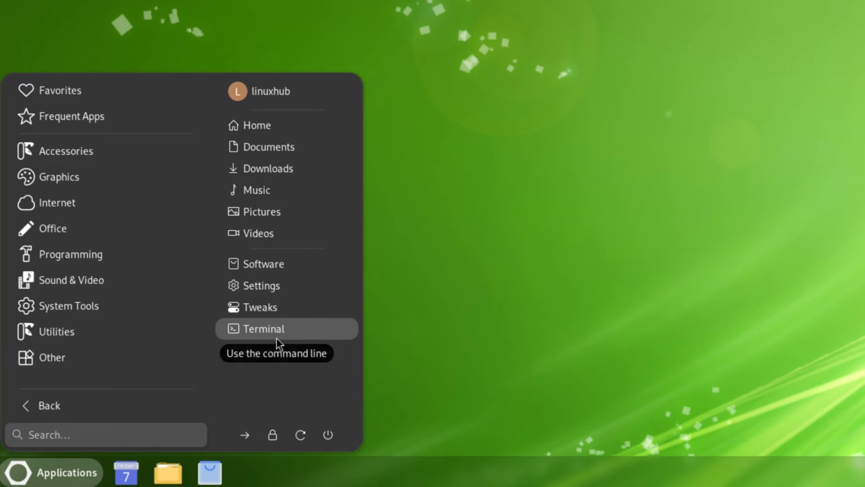
{"action": "mouse_move", "coordinate": [264, 363]}
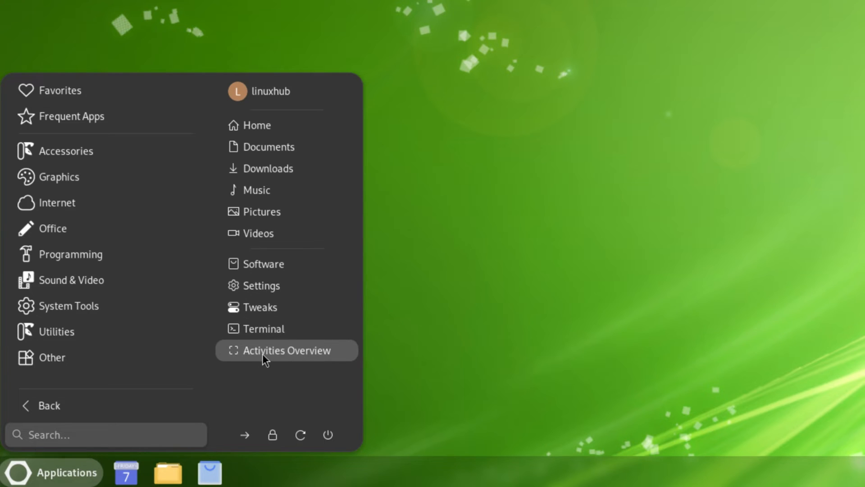
{"action": "mouse_move", "coordinate": [310, 442]}
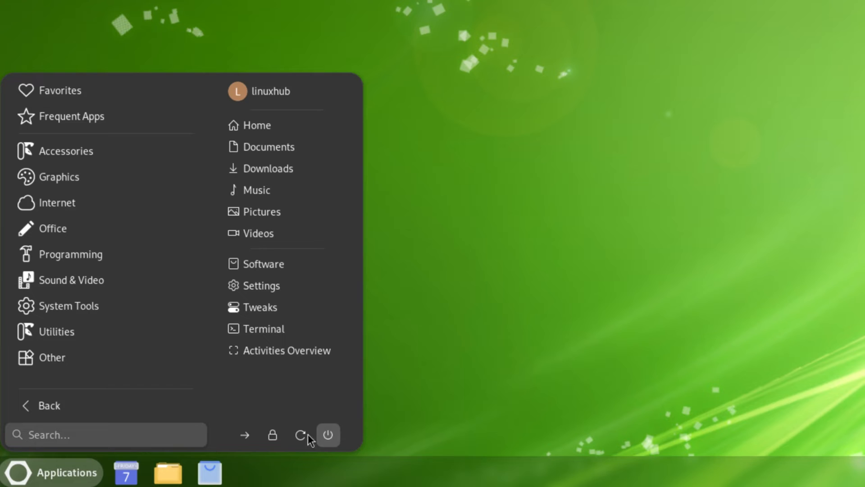
{"action": "mouse_move", "coordinate": [338, 445]}
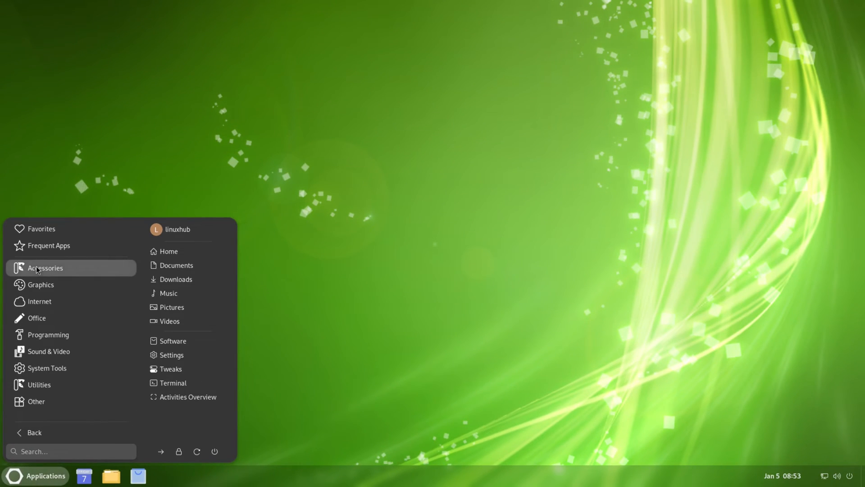
- List the Accessories apps: Clocks, Connections, Files, Maps, Text Editor, Tour and Weather
{"action": "left_click", "coordinate": [45, 267]}
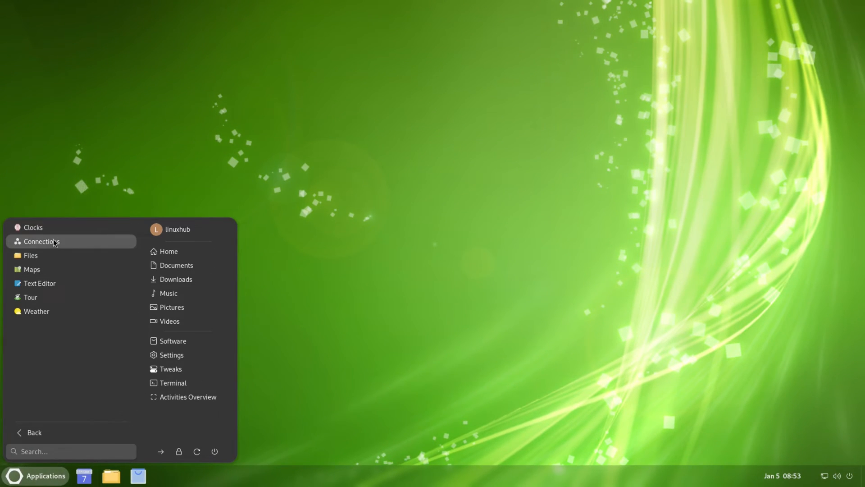
{"action": "mouse_move", "coordinate": [113, 300]}
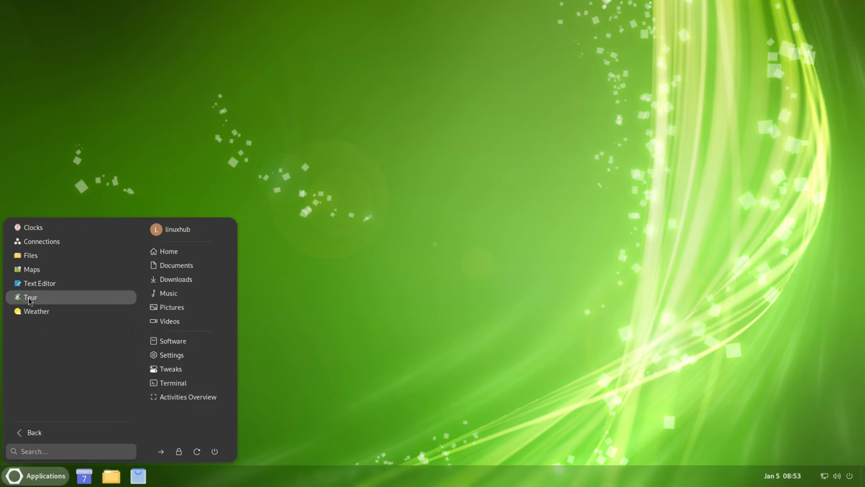
{"action": "mouse_move", "coordinate": [32, 283]}
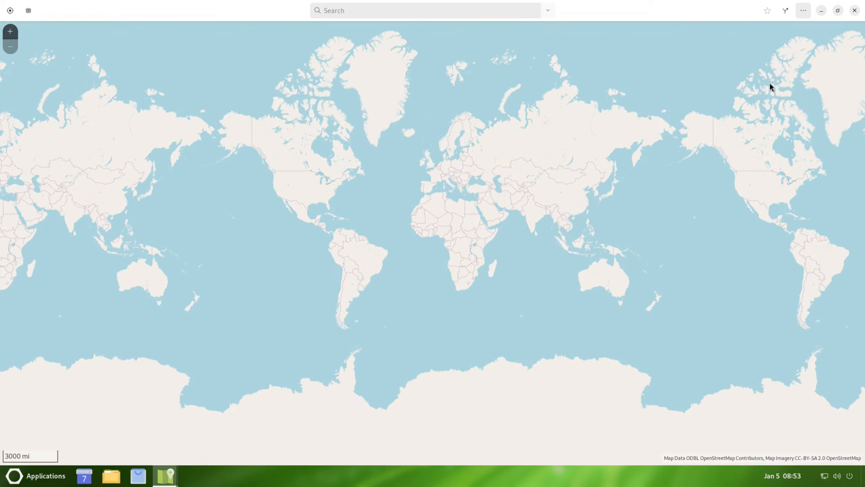
- View and dismiss Maps' About dialog, then zoom the map toward the Paramount–Compton–Bellflower area
{"action": "left_click", "coordinate": [802, 11]}
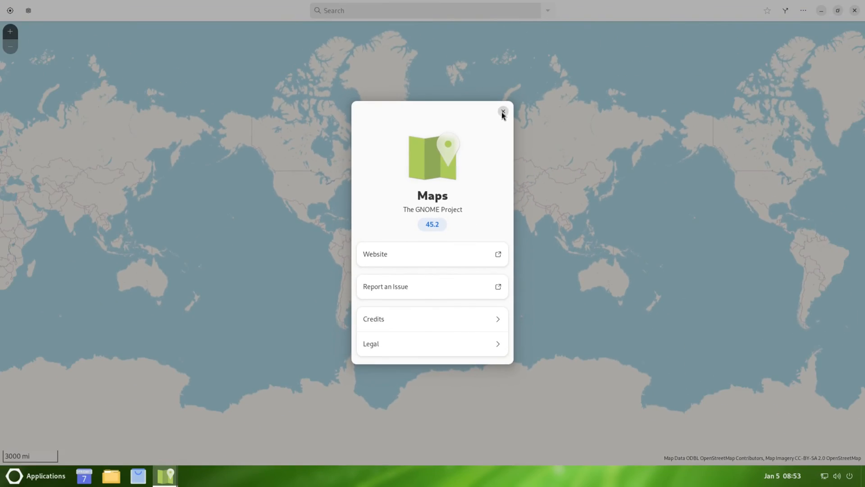
{"action": "left_click", "coordinate": [503, 111]}
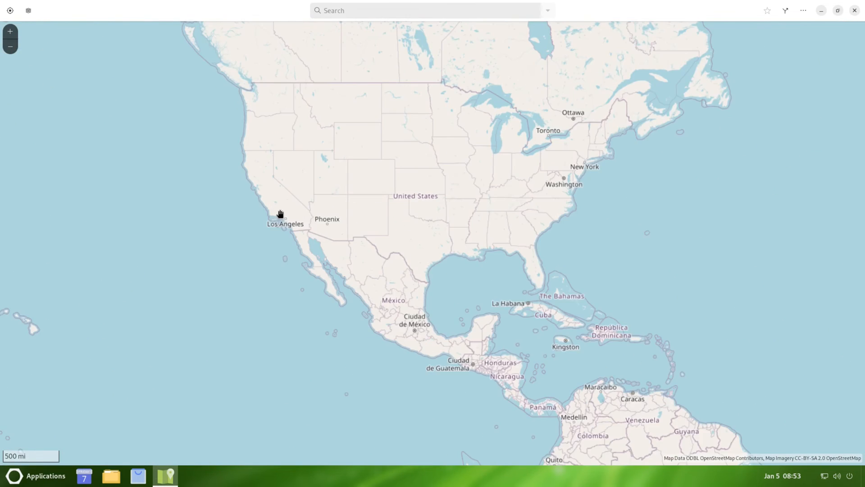
{"action": "scroll", "scroll_direction": "up", "scroll_amount": 3}
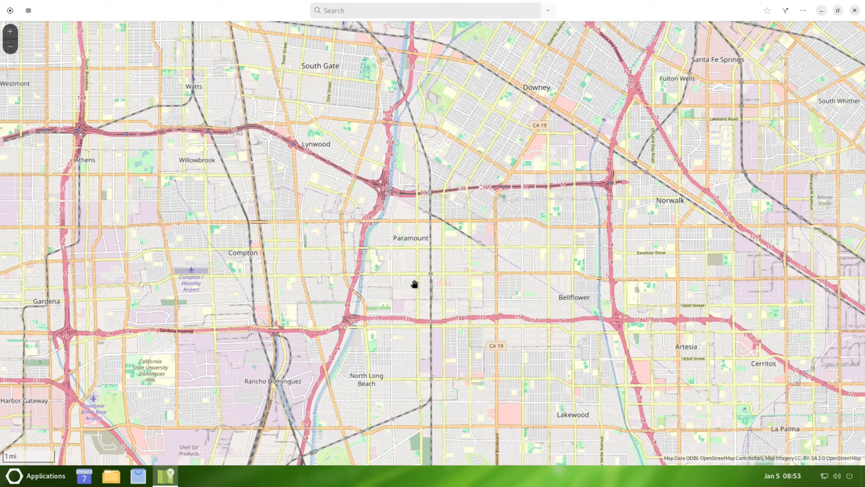
{"action": "mouse_move", "coordinate": [127, 284]}
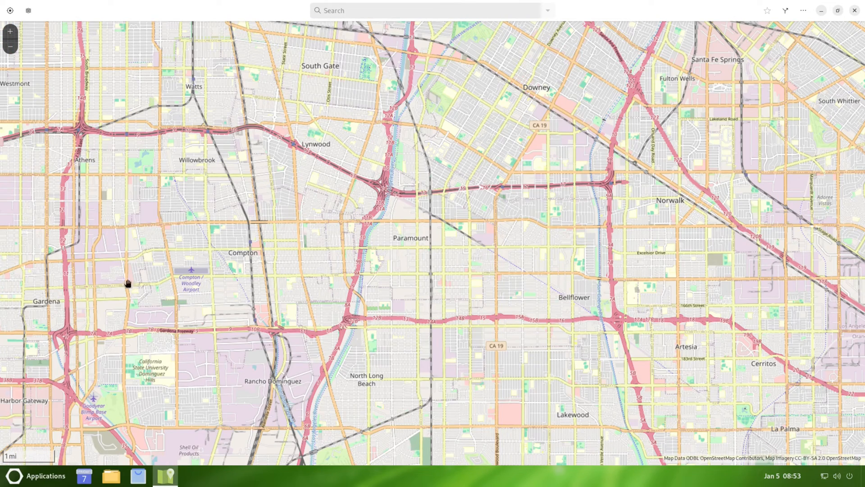
{"action": "mouse_move", "coordinate": [528, 4]}
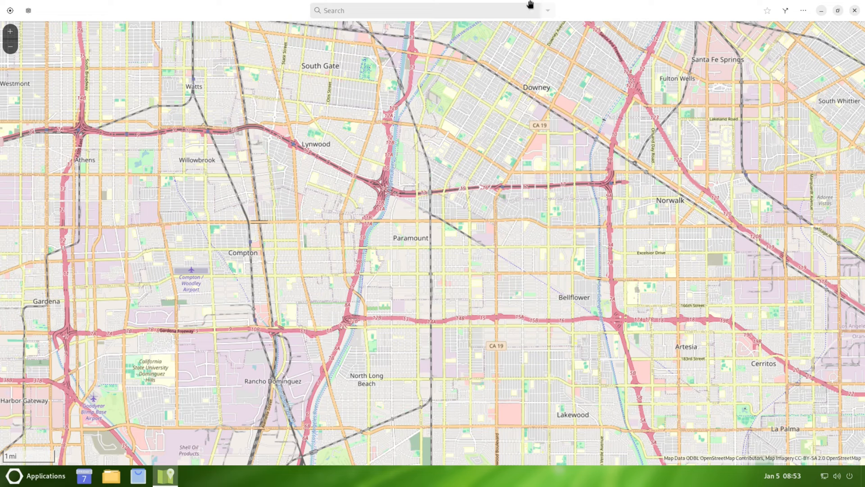
- Close Maps and launch Image Viewer from the Graphics category, maximized
{"action": "left_click", "coordinate": [854, 9]}
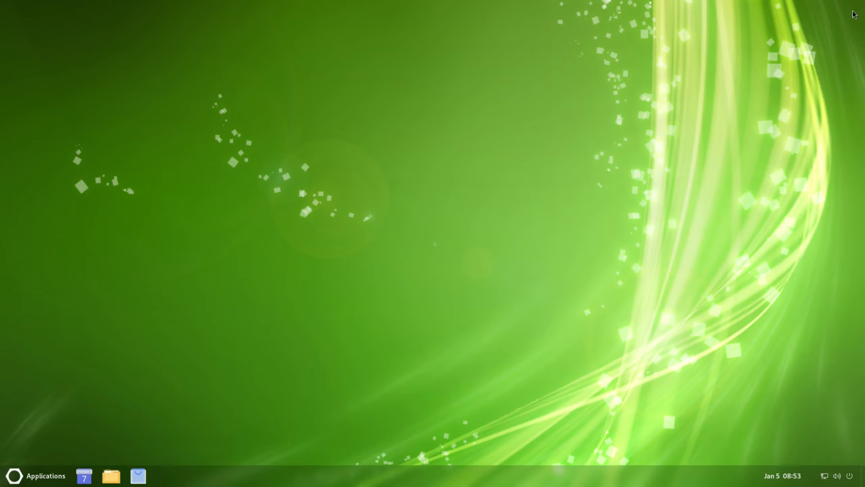
{"action": "left_click", "coordinate": [36, 476]}
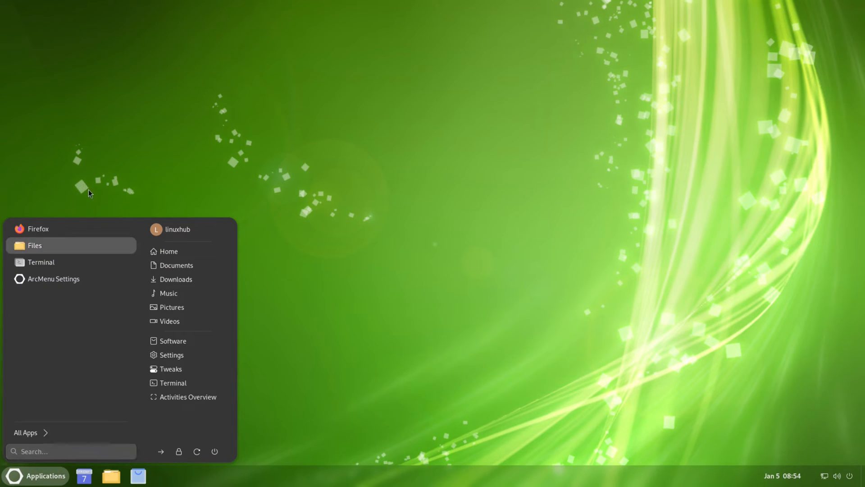
{"action": "left_click", "coordinate": [25, 433]}
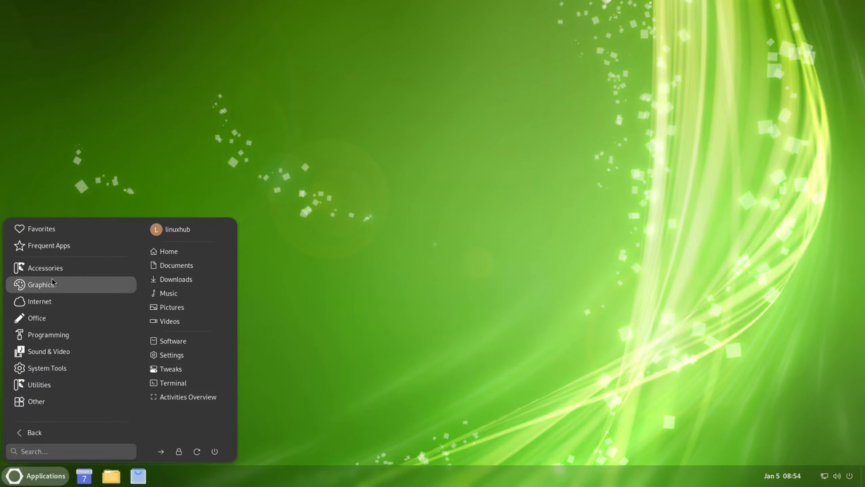
{"action": "left_click", "coordinate": [38, 284]}
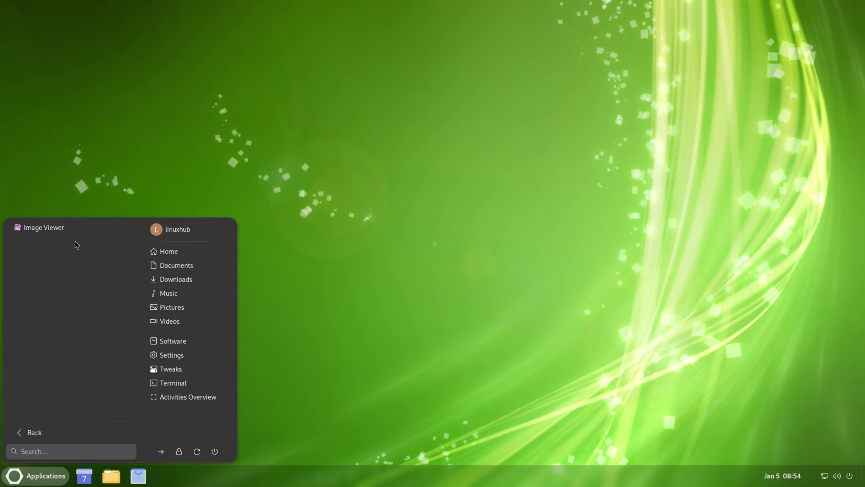
{"action": "left_click", "coordinate": [43, 227]}
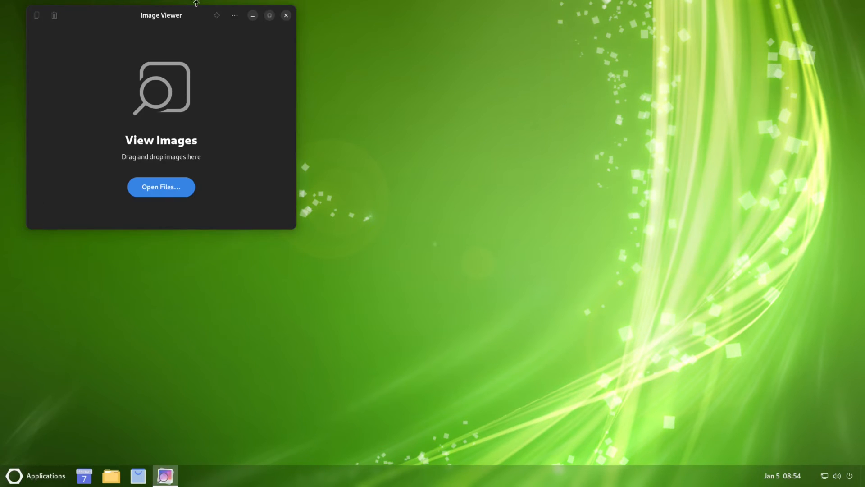
{"action": "left_click", "coordinate": [270, 16]}
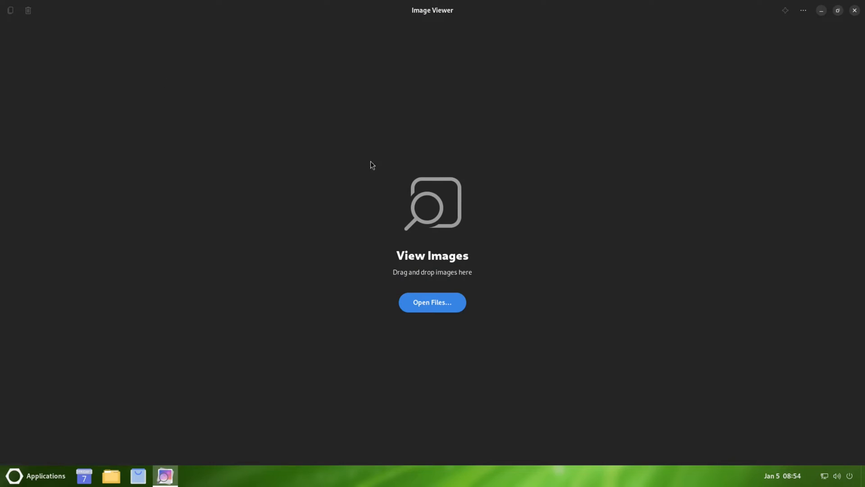
{"action": "mouse_move", "coordinate": [464, 164]}
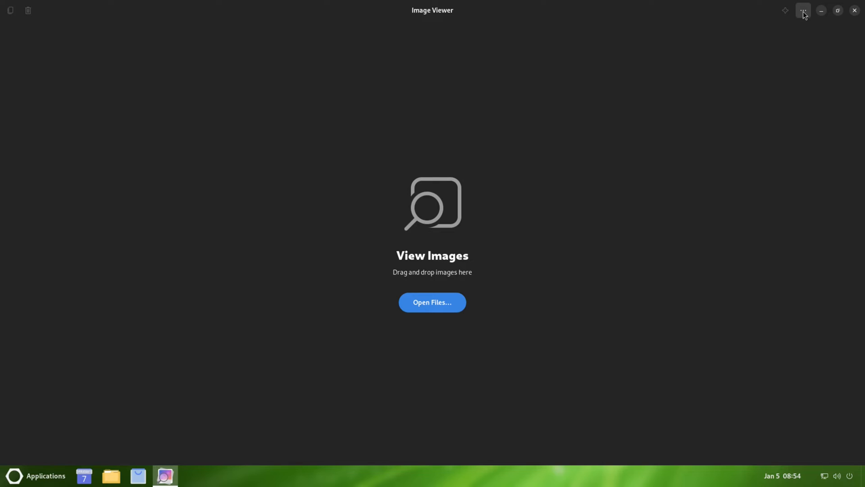
- View Image Viewer's About details (version 45.3), dismiss them and quit the viewer
{"action": "left_click", "coordinate": [803, 10]}
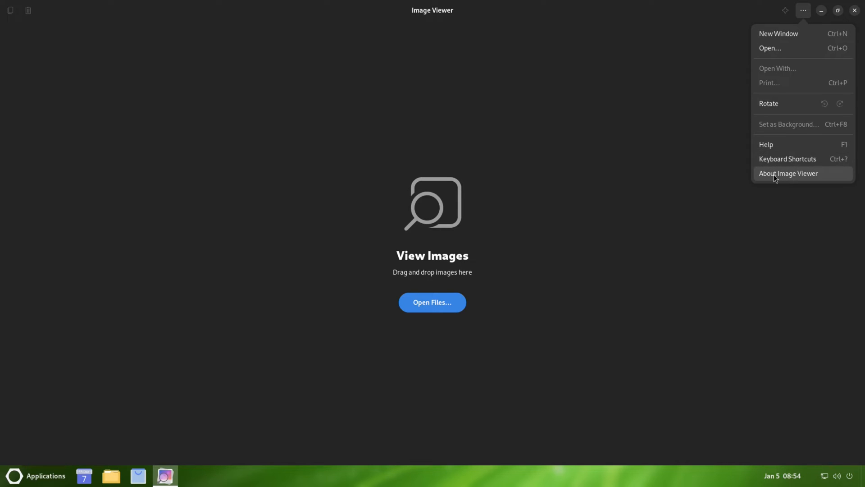
{"action": "left_click", "coordinate": [788, 173]}
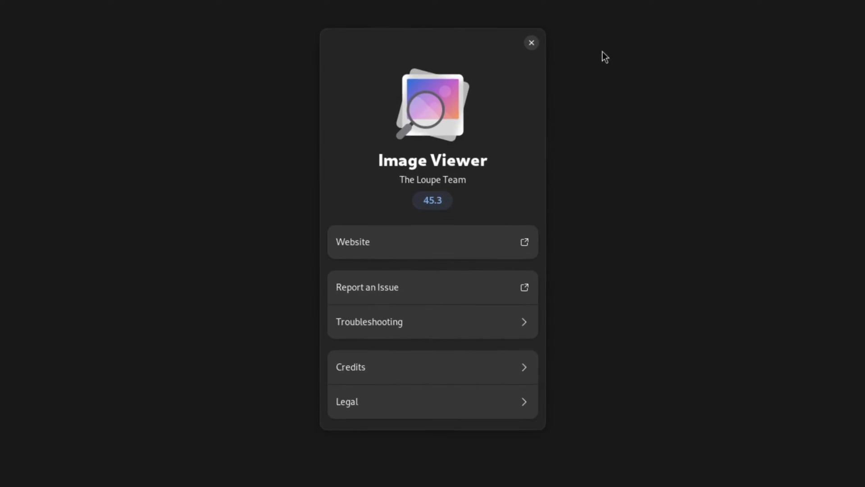
{"action": "left_click", "coordinate": [532, 42]}
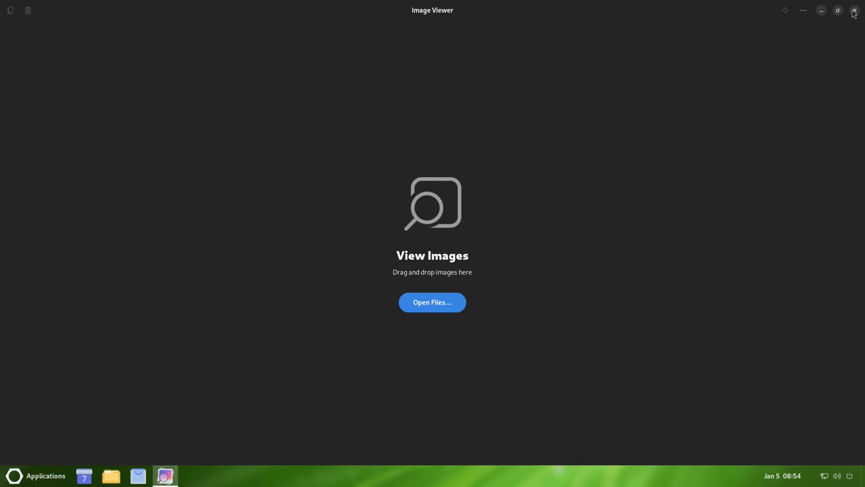
{"action": "left_click", "coordinate": [854, 10]}
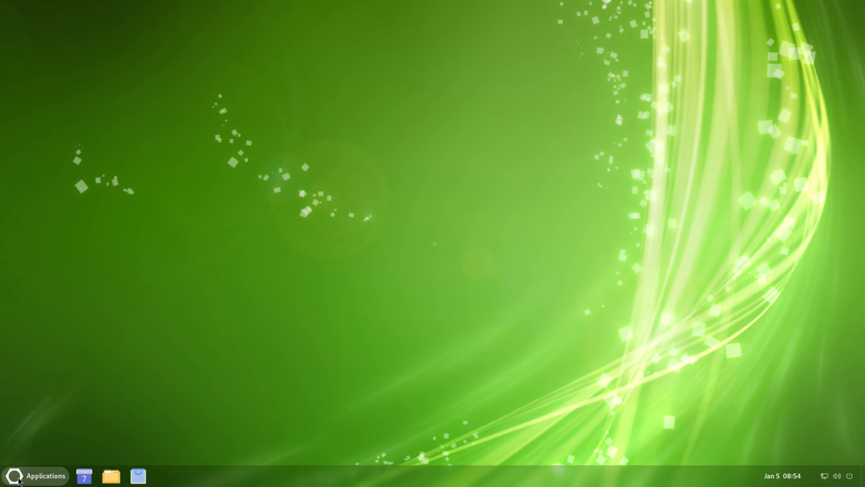
- Launch Firefox and view its About Mozilla Firefox window (version 121.0), then close it
{"action": "left_click", "coordinate": [41, 475]}
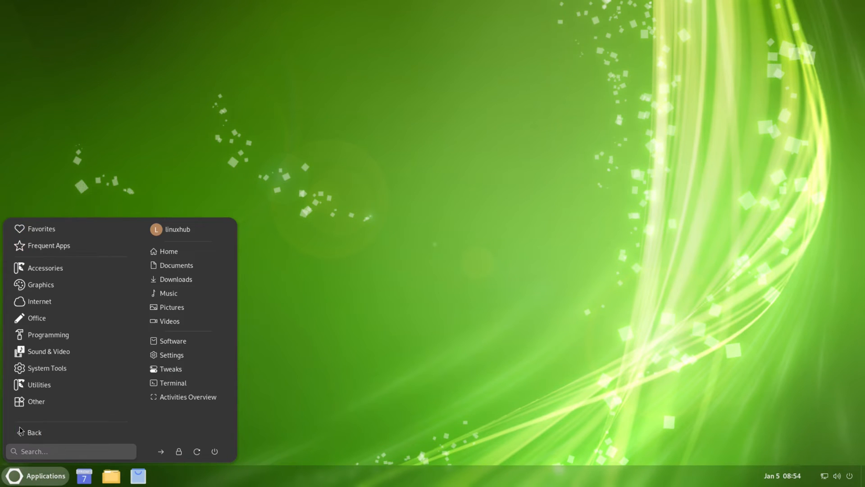
{"action": "mouse_move", "coordinate": [33, 302]}
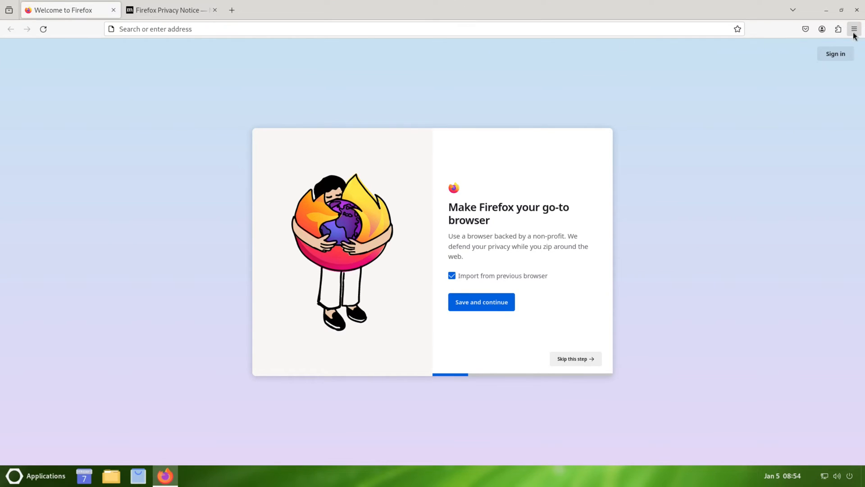
{"action": "left_click", "coordinate": [853, 28]}
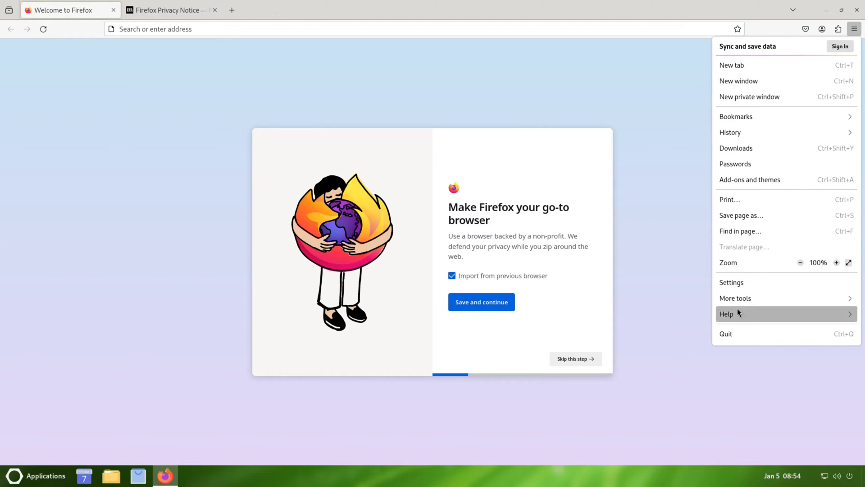
{"action": "left_click", "coordinate": [727, 313]}
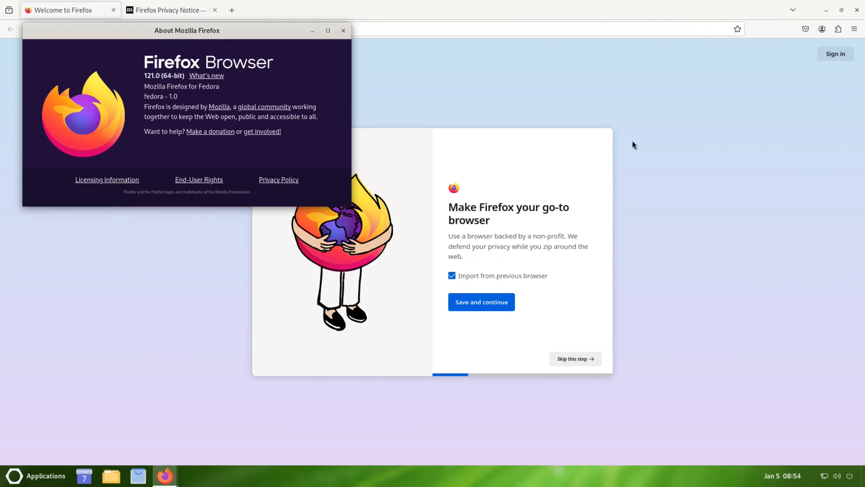
{"action": "left_click_drag", "start_coordinate": [188, 30], "coordinate": [345, 135]}
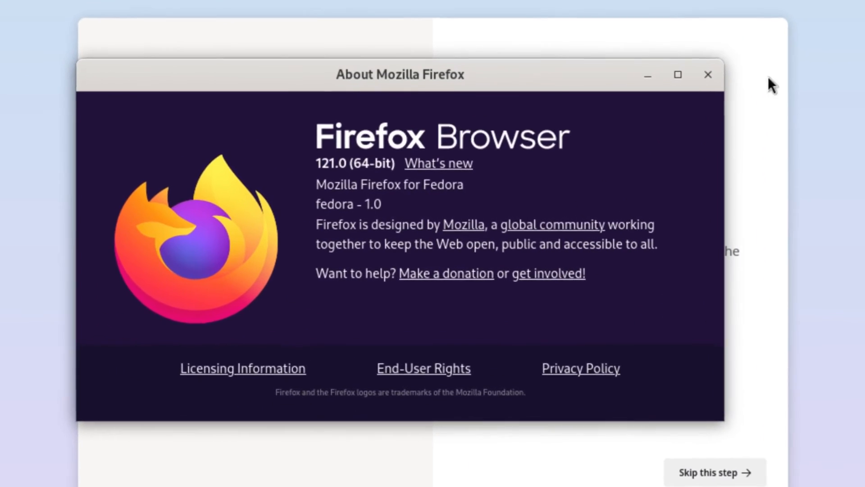
{"action": "left_click", "coordinate": [709, 73]}
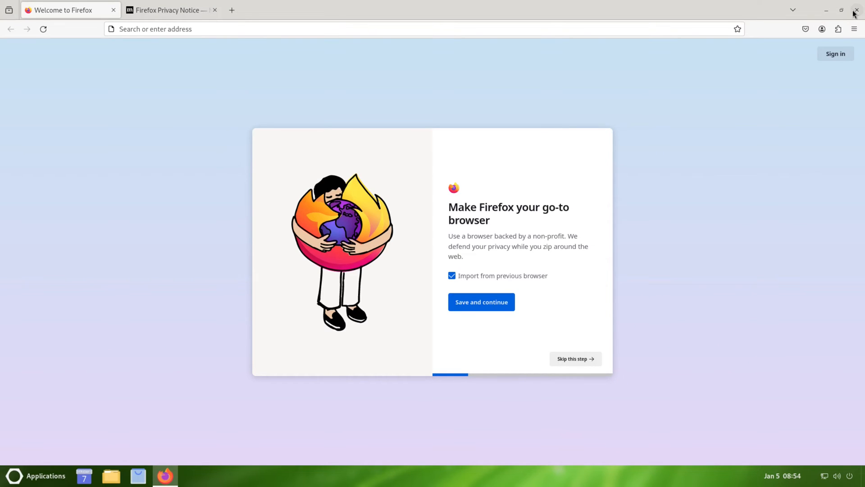
- Close Firefox and launch LibreOffice Calc from the Office category on a new spreadsheet
{"action": "left_click", "coordinate": [43, 476]}
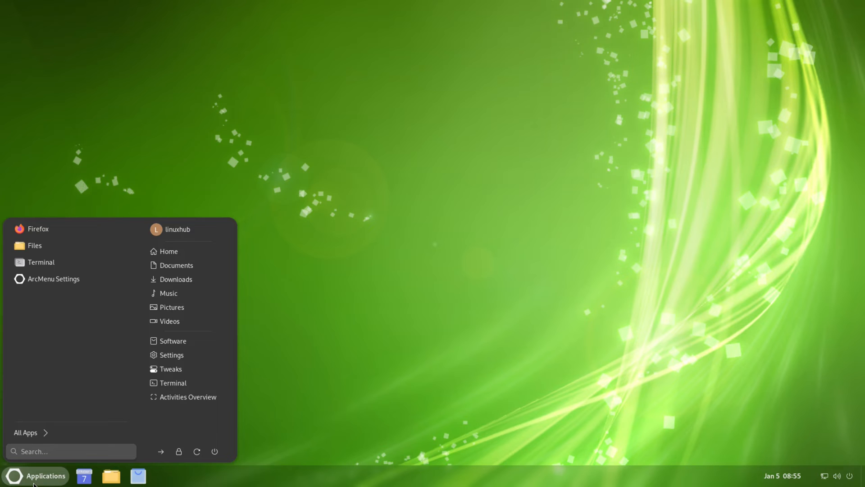
{"action": "left_click", "coordinate": [26, 432]}
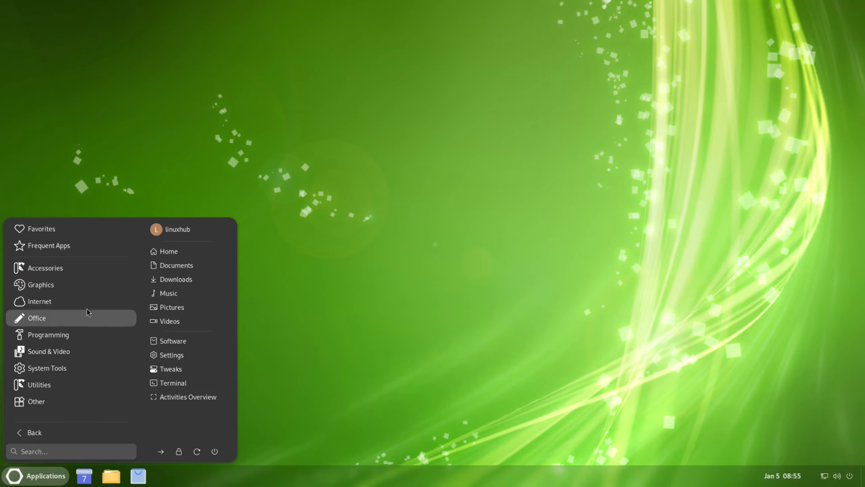
{"action": "left_click", "coordinate": [37, 318]}
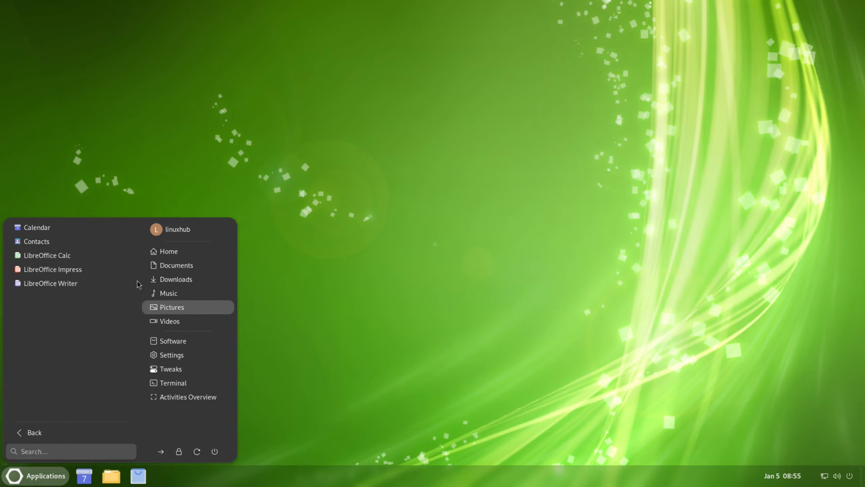
{"action": "left_click", "coordinate": [48, 255]}
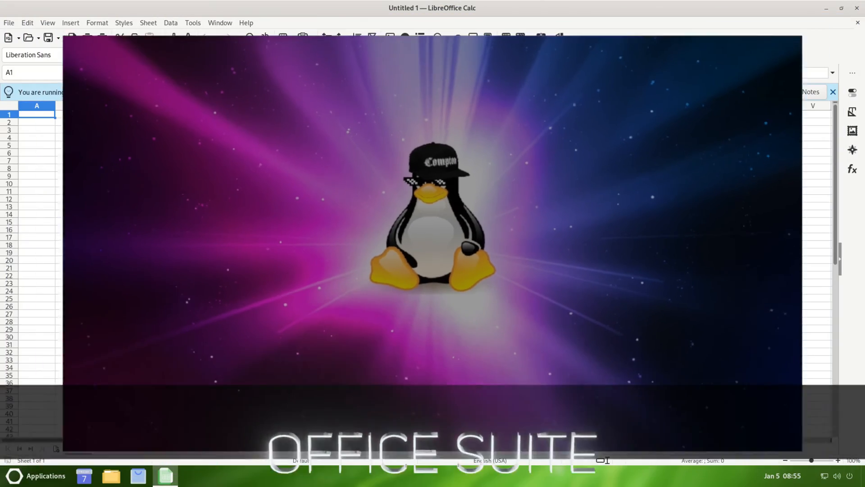
- View the About LibreOffice dialog showing version 7.6.3.1 and close it
{"action": "left_click", "coordinate": [247, 23]}
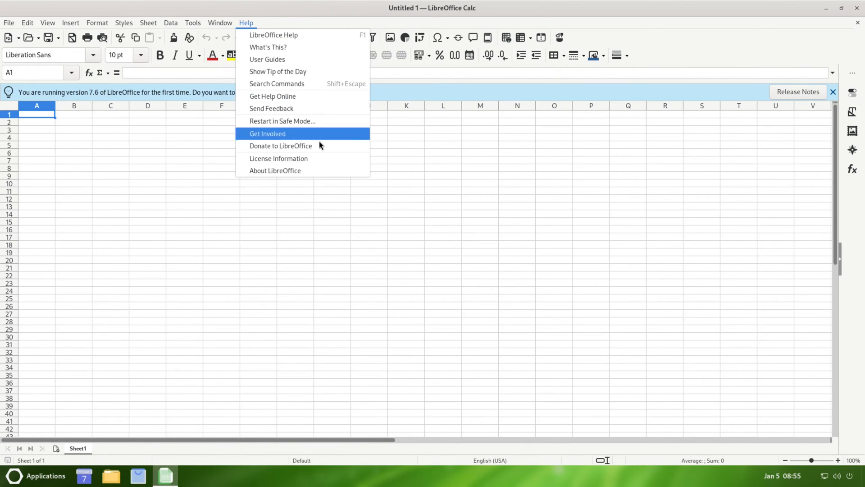
{"action": "left_click", "coordinate": [275, 171]}
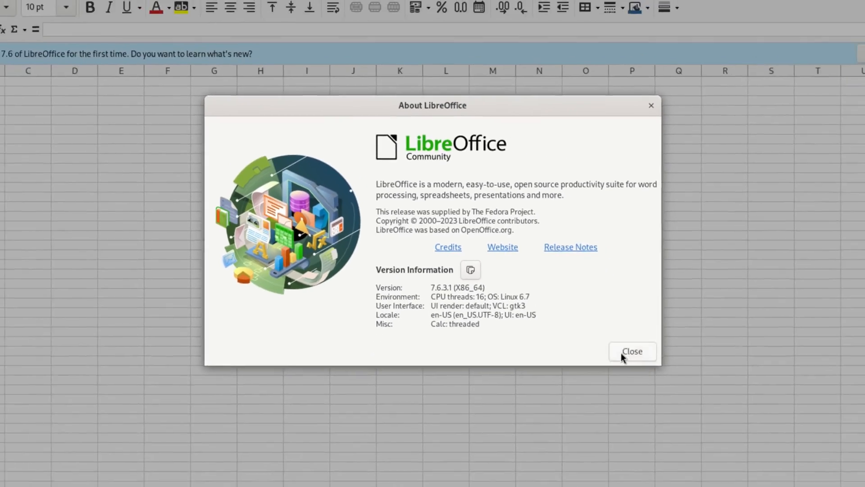
{"action": "left_click", "coordinate": [632, 350]}
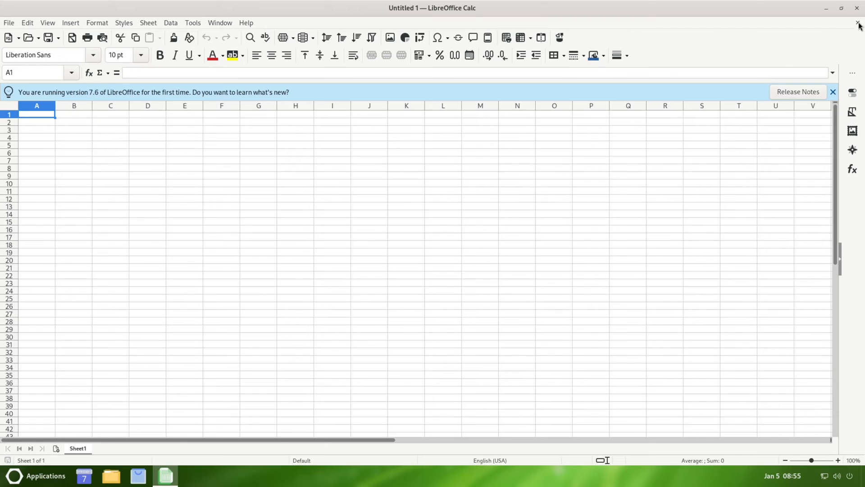
- Close Calc, launch Rhythmbox from Sound & Video and view its About dialog (3.4.7), then close it
{"action": "left_click", "coordinate": [857, 22]}
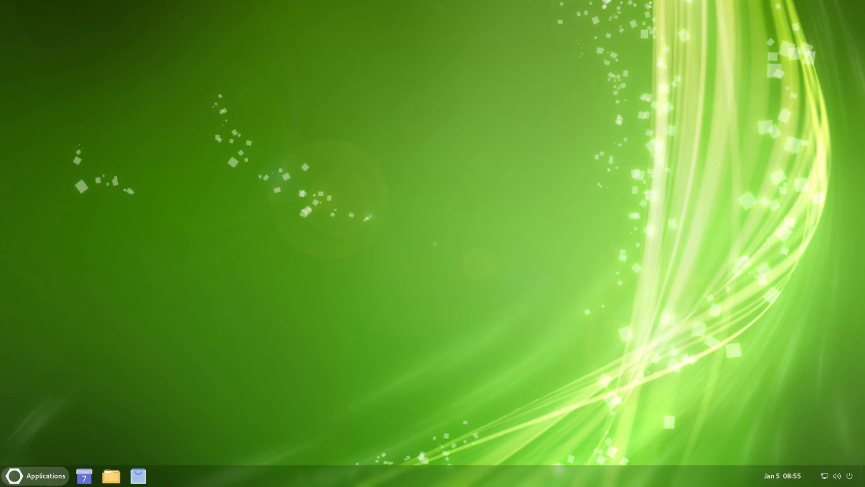
{"action": "left_click", "coordinate": [41, 476]}
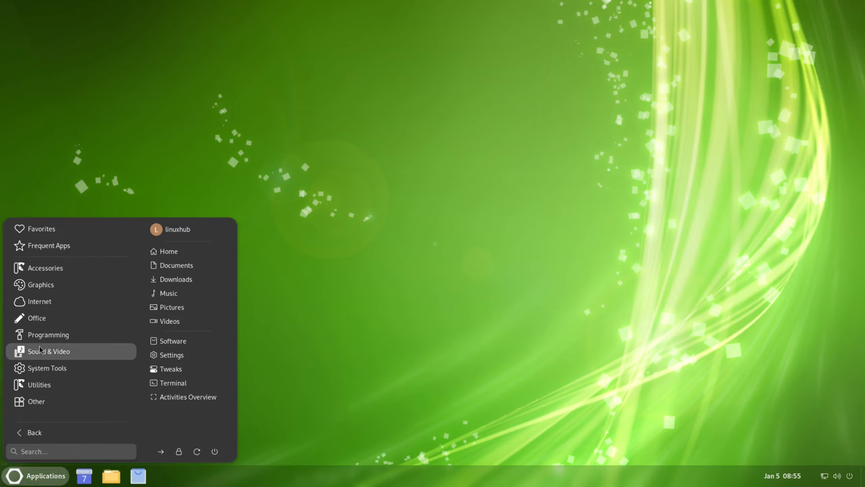
{"action": "left_click", "coordinate": [48, 350]}
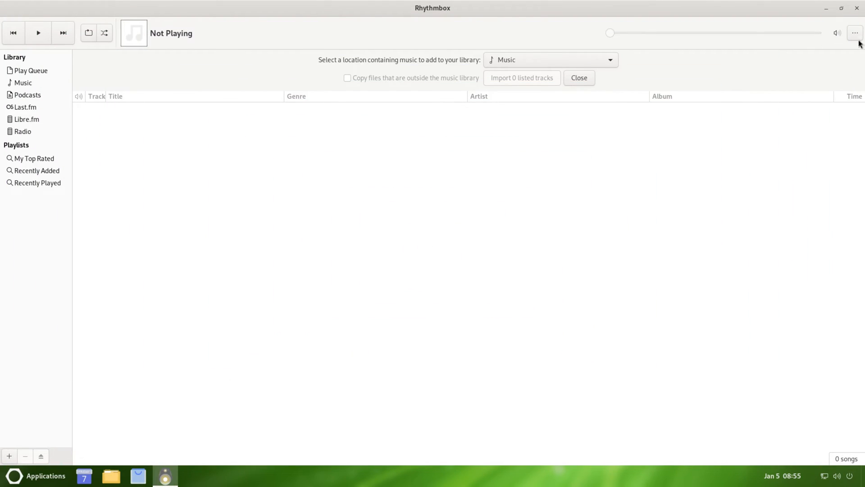
{"action": "left_click", "coordinate": [855, 33]}
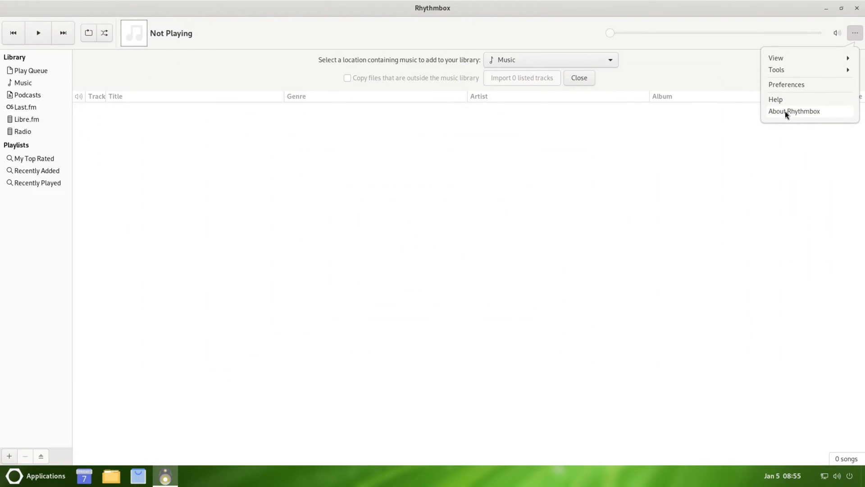
{"action": "left_click", "coordinate": [794, 111]}
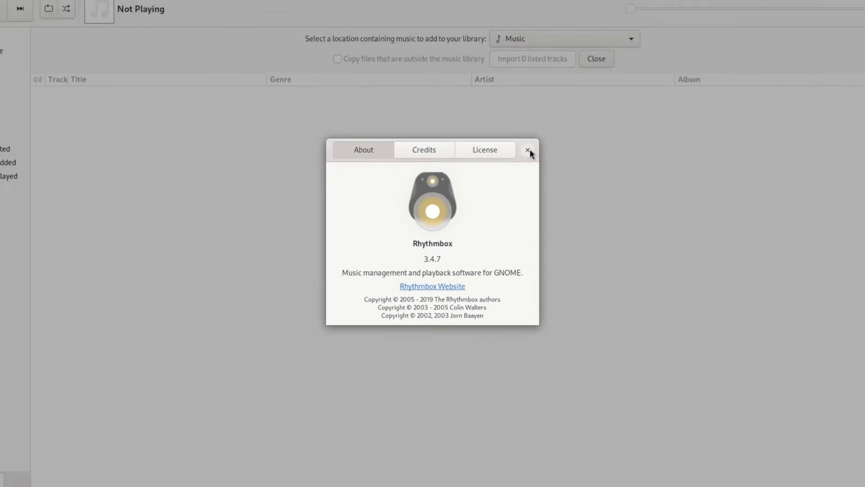
{"action": "left_click", "coordinate": [529, 150]}
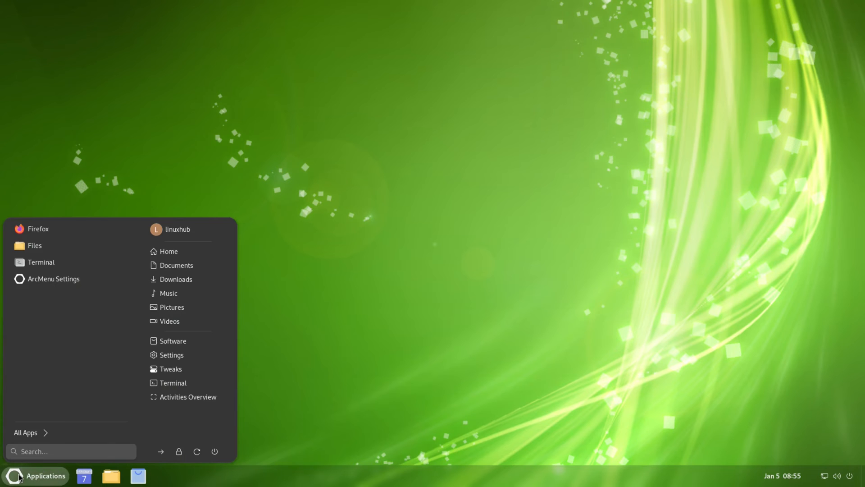
- Launch Software from the All Apps category, view its About dialog (version 45.2) and dismiss it
{"action": "left_click", "coordinate": [25, 432]}
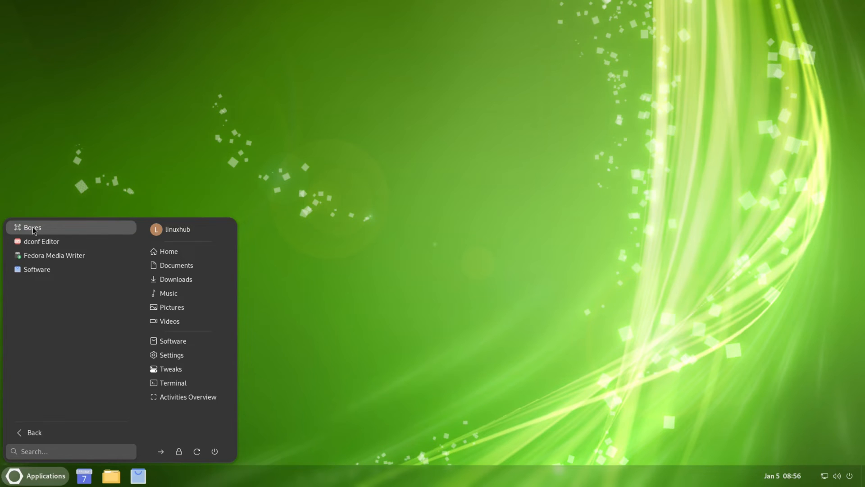
{"action": "mouse_move", "coordinate": [31, 227]}
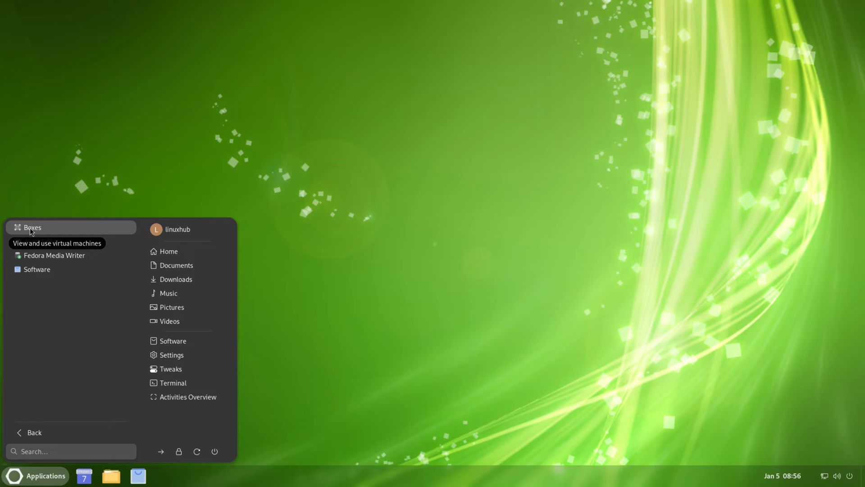
{"action": "mouse_move", "coordinate": [44, 241]}
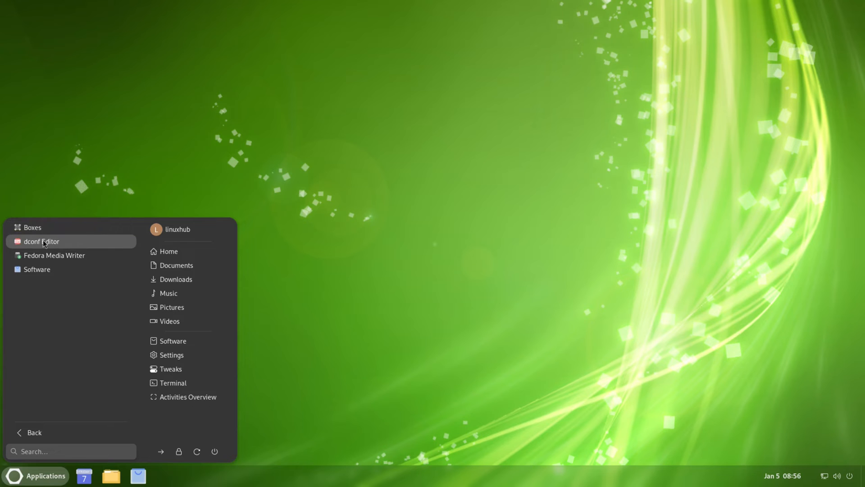
{"action": "left_click", "coordinate": [36, 268]}
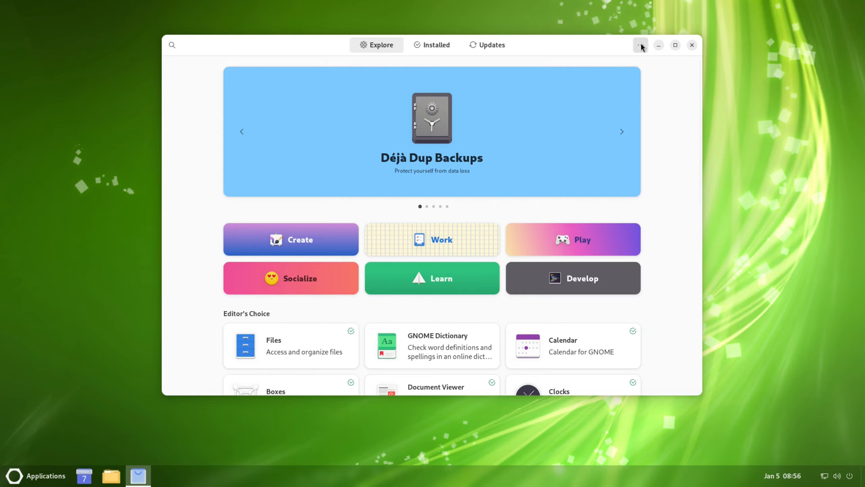
{"action": "left_click", "coordinate": [640, 45]}
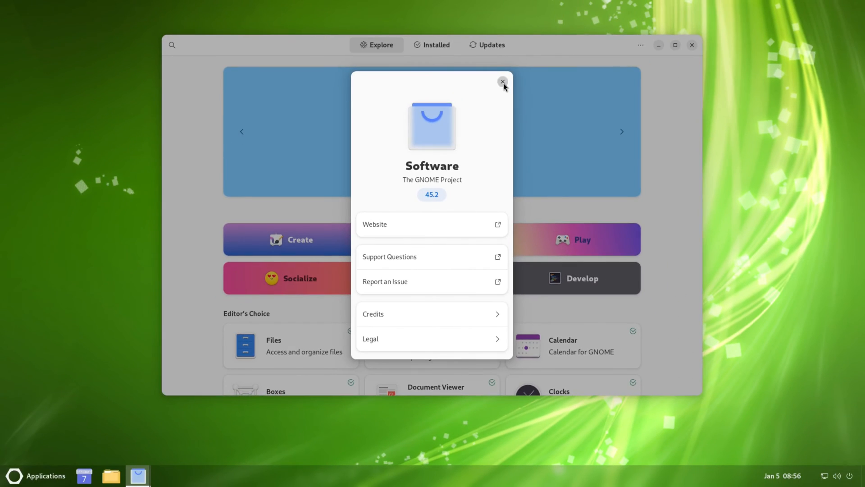
{"action": "left_click", "coordinate": [503, 82]}
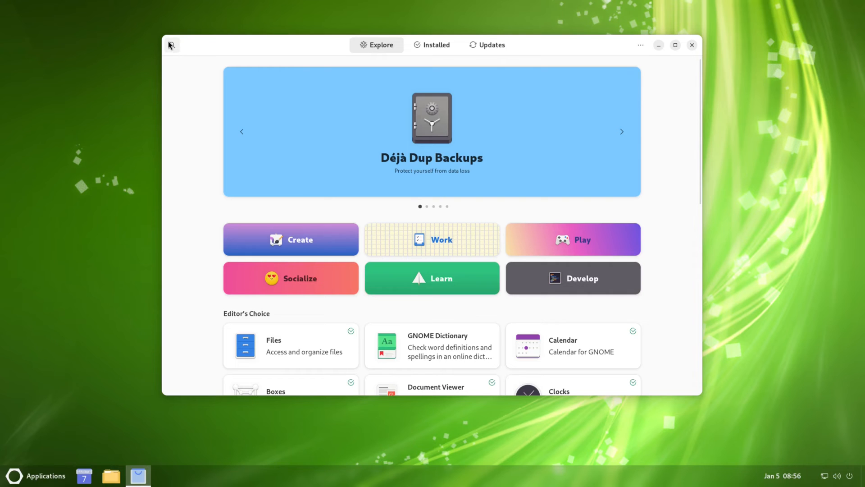
- Search the Software catalogue for 'gimp'
{"action": "left_click", "coordinate": [172, 45]}
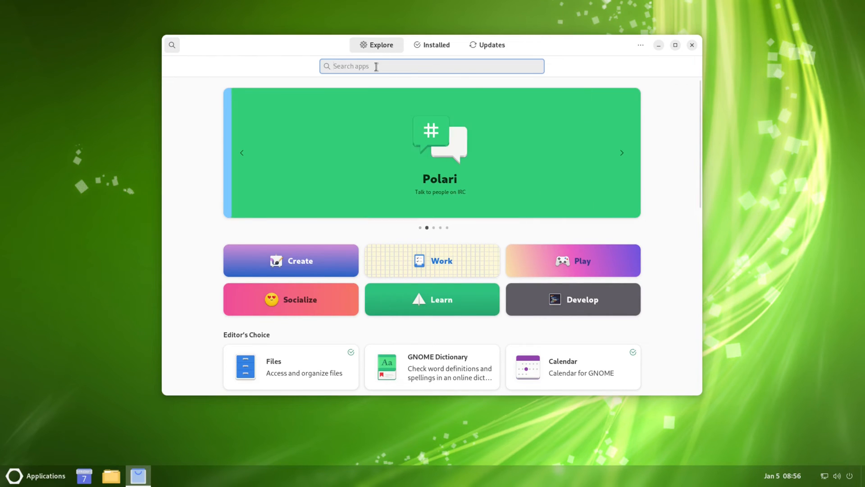
{"action": "type", "text": "gimp"}
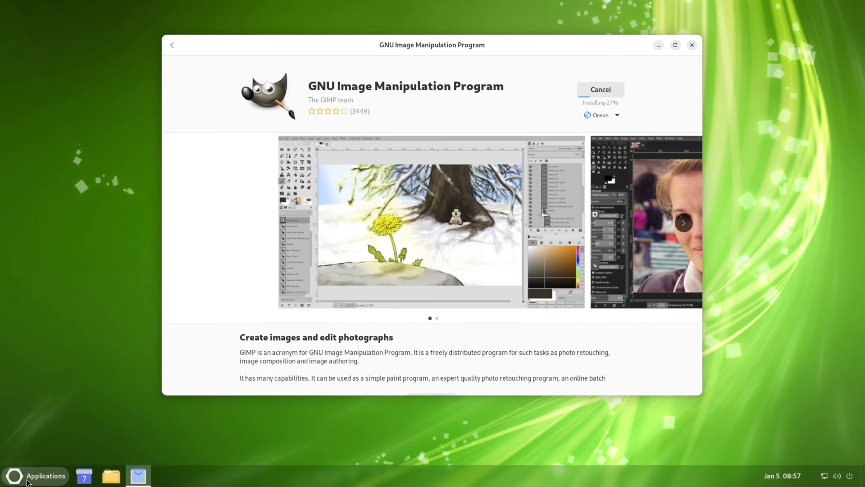
- From the Applications menu's Utilities category, launch System Monitor while GIMP installs
{"action": "left_click", "coordinate": [37, 476]}
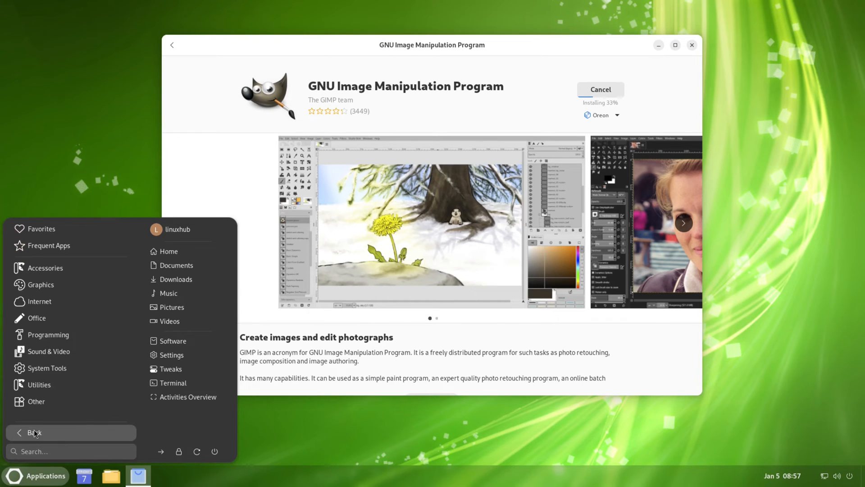
{"action": "mouse_move", "coordinate": [40, 384]}
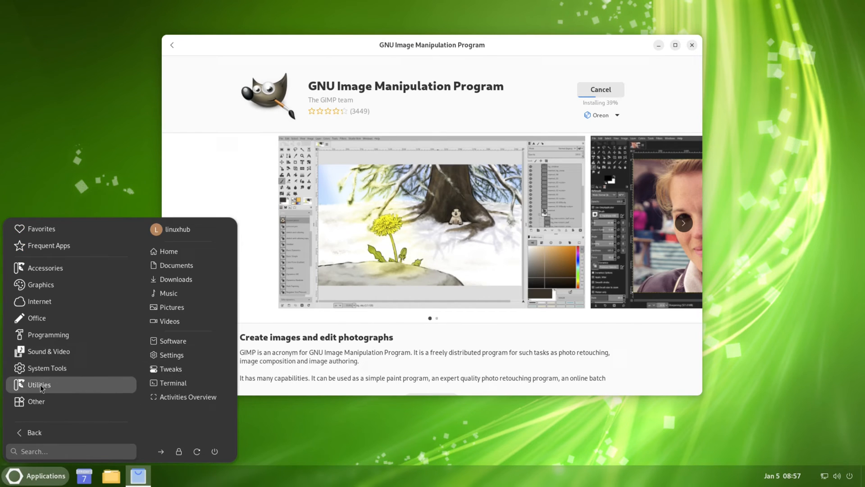
{"action": "left_click", "coordinate": [38, 384]}
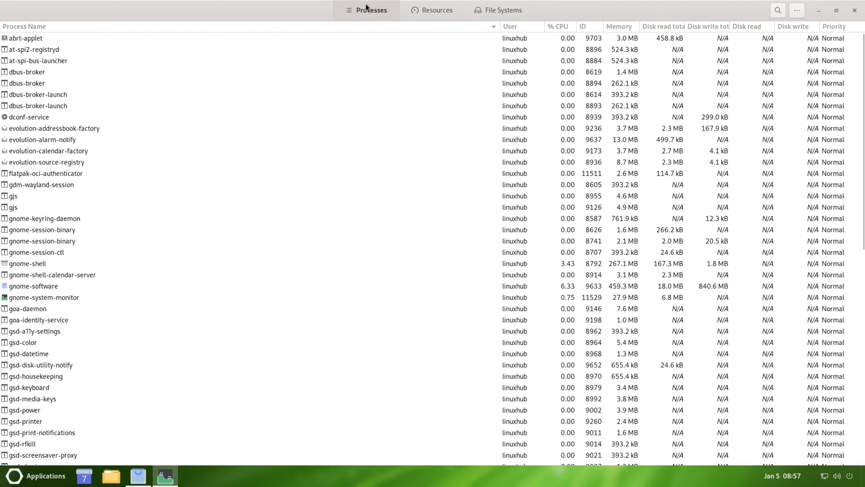
{"action": "mouse_move", "coordinate": [530, 158]}
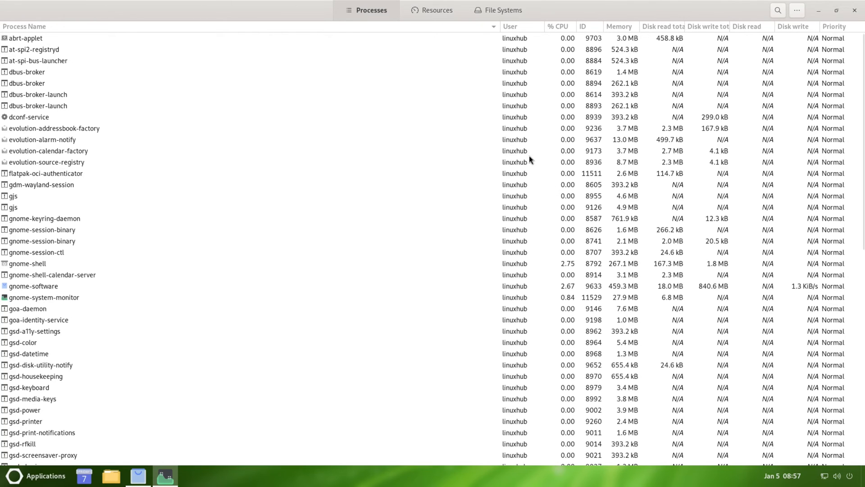
- View the Resources graphs, File Systems disk usage and the About dialog (version 45.0.2) in System Monitor
{"action": "left_click", "coordinate": [437, 10]}
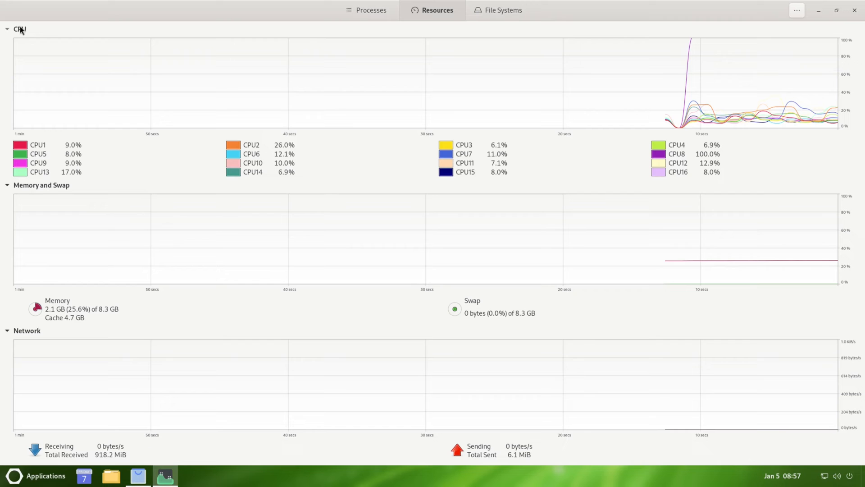
{"action": "mouse_move", "coordinate": [32, 343]}
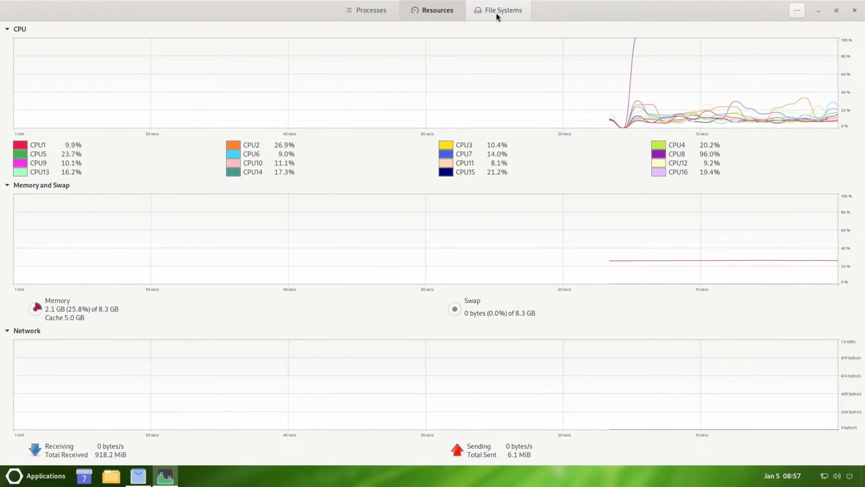
{"action": "left_click", "coordinate": [502, 10]}
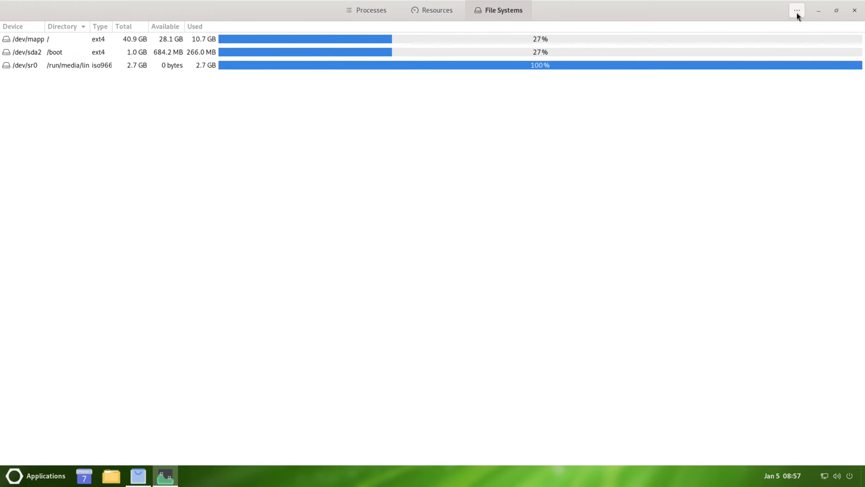
{"action": "left_click", "coordinate": [797, 11]}
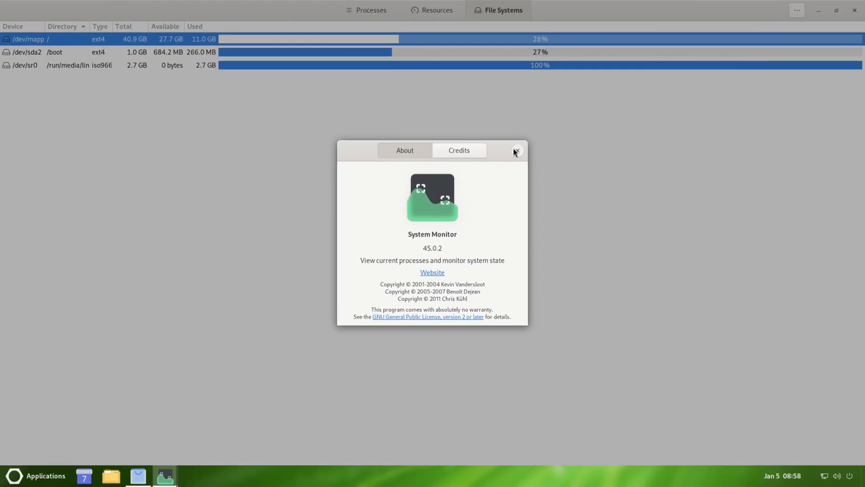
{"action": "left_click", "coordinate": [517, 150]}
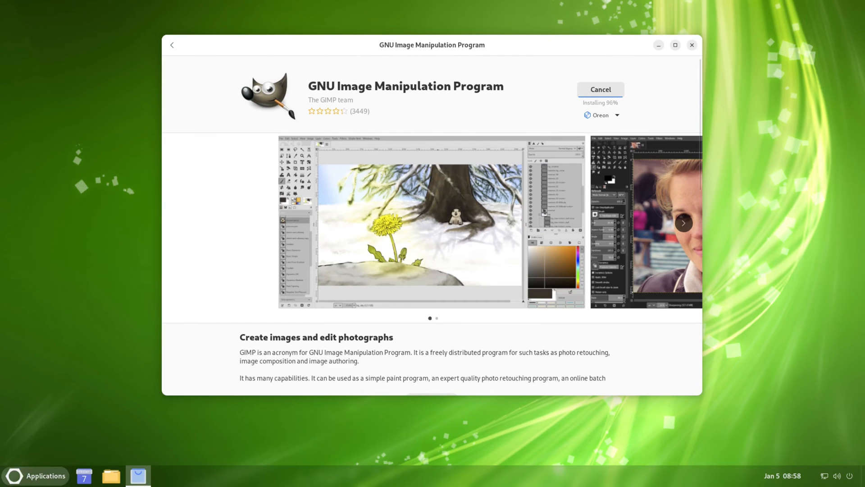
- Launch Settings from the applications list and go to the Appearance page
{"action": "left_click", "coordinate": [40, 476]}
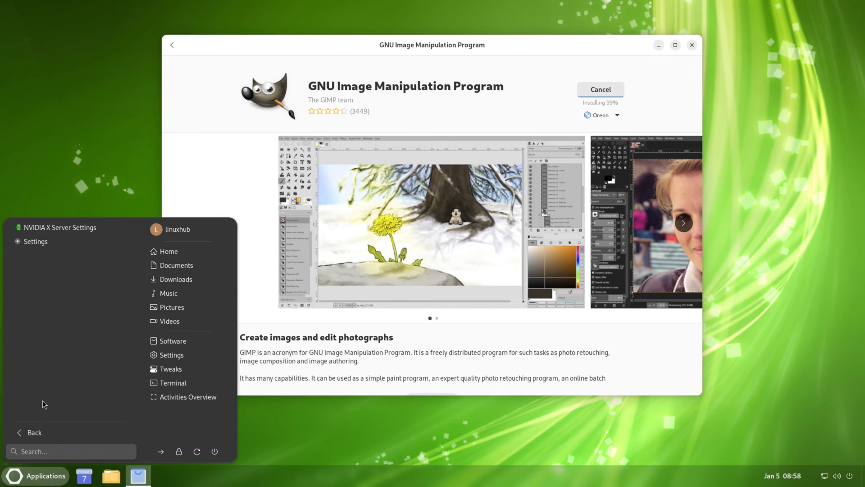
{"action": "mouse_move", "coordinate": [54, 244]}
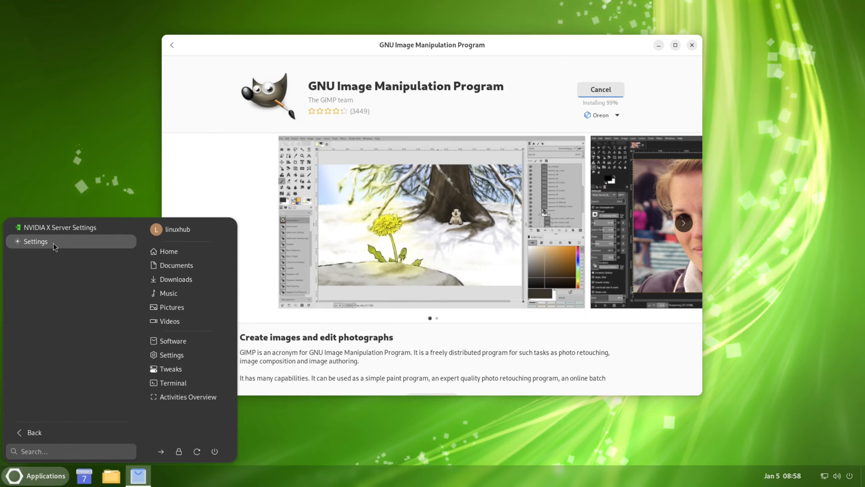
{"action": "mouse_move", "coordinate": [37, 244]}
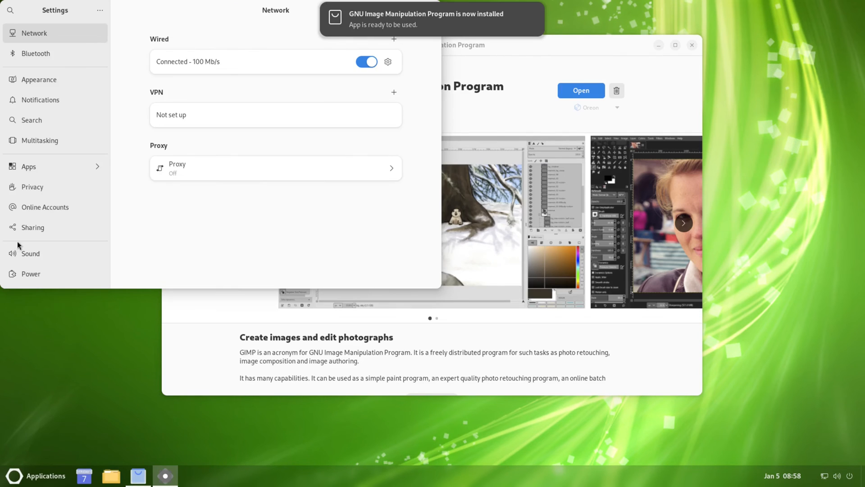
{"action": "mouse_move", "coordinate": [204, 11]}
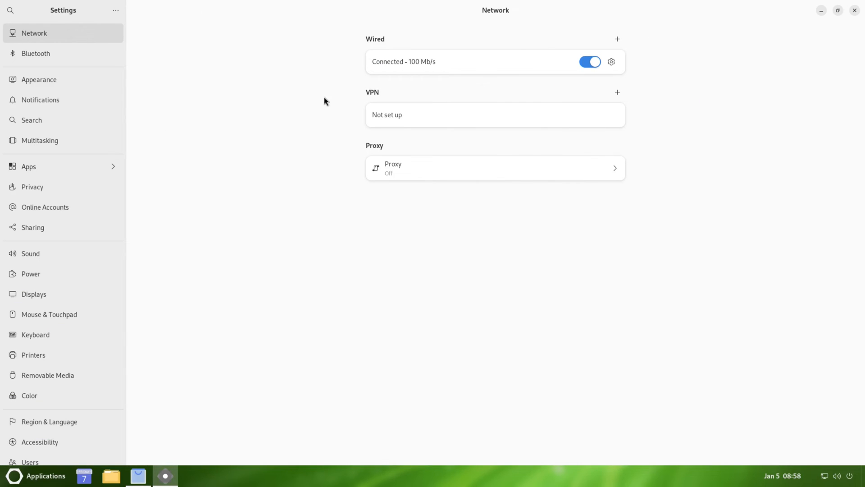
{"action": "mouse_move", "coordinate": [351, 147]}
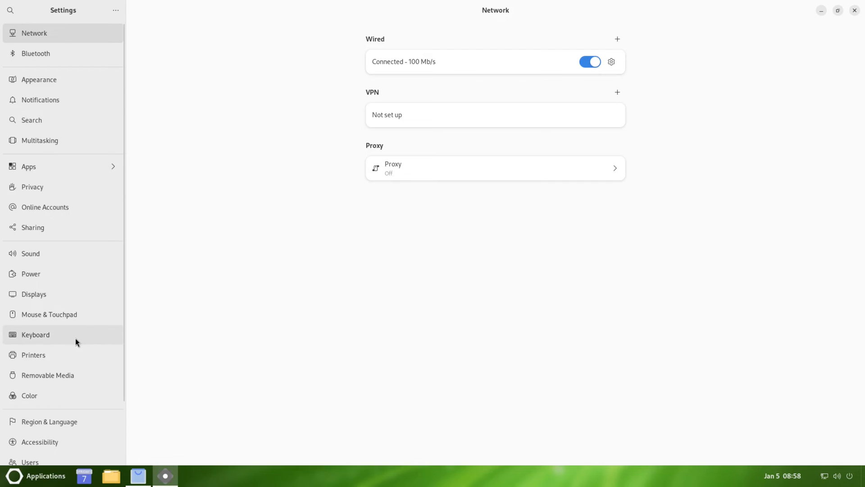
{"action": "scroll", "scroll_direction": "down", "scroll_amount": 3}
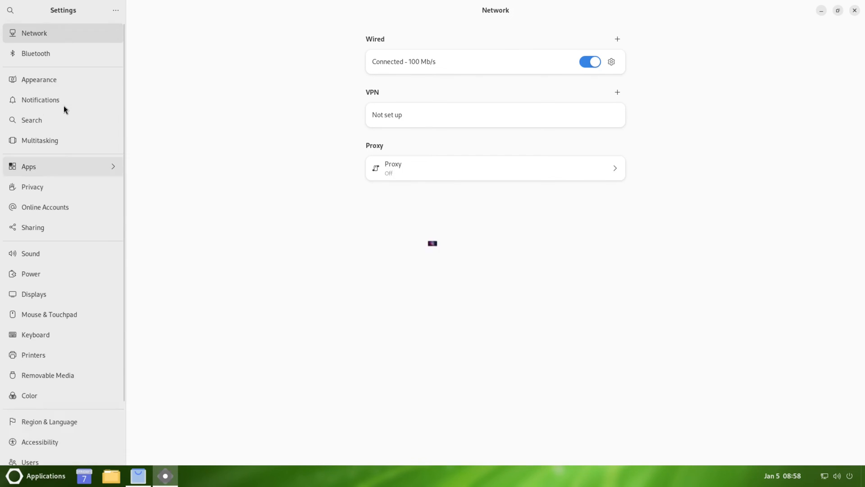
{"action": "left_click", "coordinate": [40, 80]}
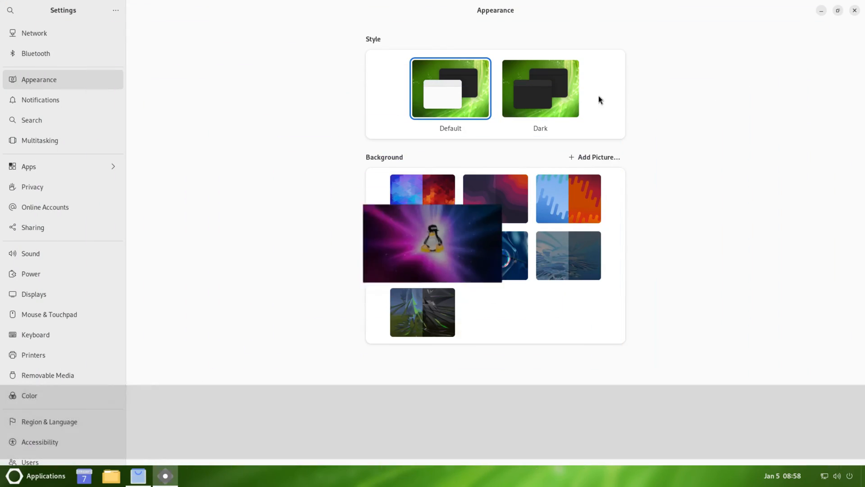
- Toggle the dark style and back to Default, closing the GNOME Software window
{"action": "left_click", "coordinate": [540, 92]}
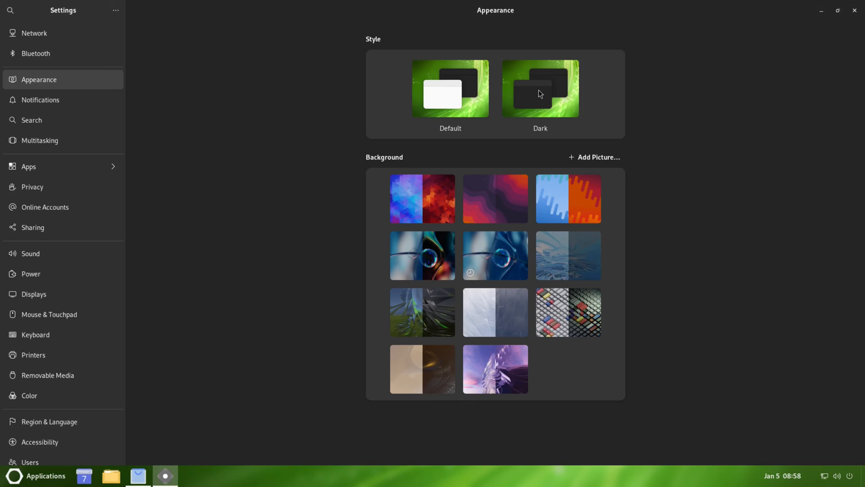
{"action": "left_click", "coordinate": [540, 89]}
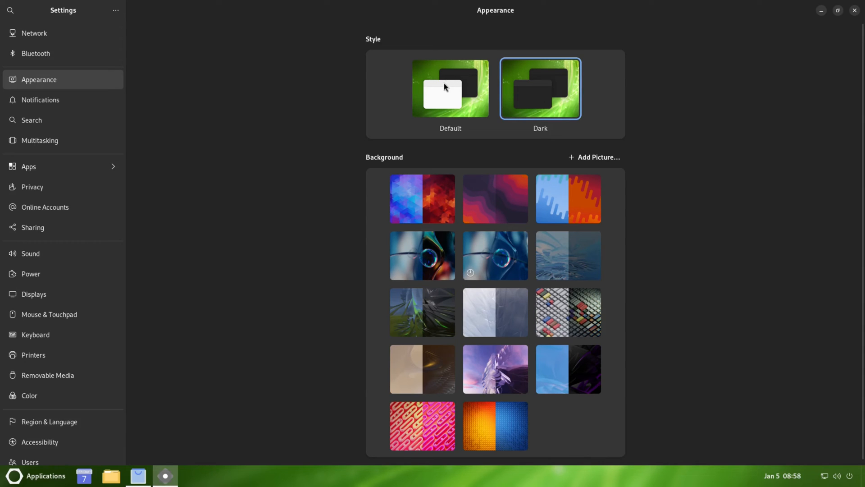
{"action": "left_click", "coordinate": [451, 89]}
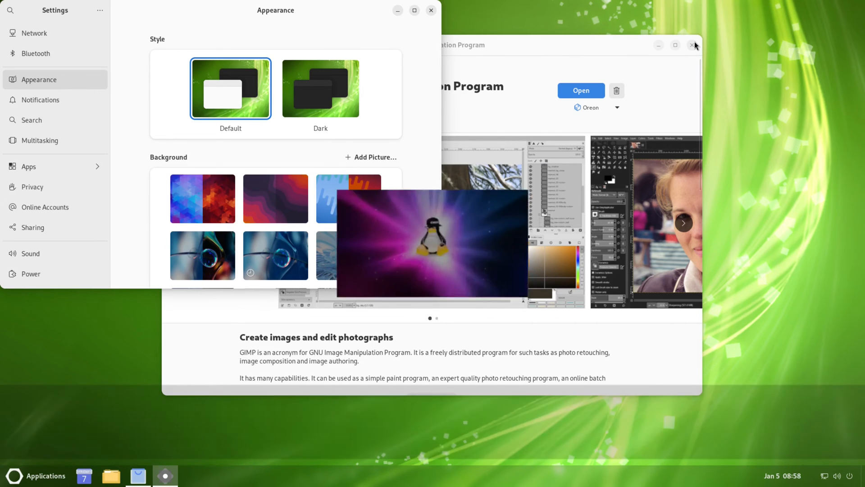
{"action": "left_click", "coordinate": [692, 45]}
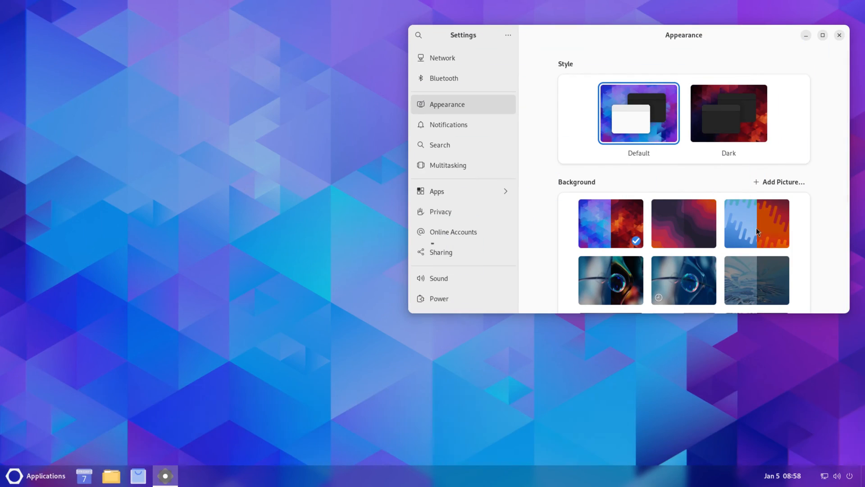
- Try the red wave, grey ribbon and both glass bubble wallpapers
{"action": "left_click", "coordinate": [683, 224]}
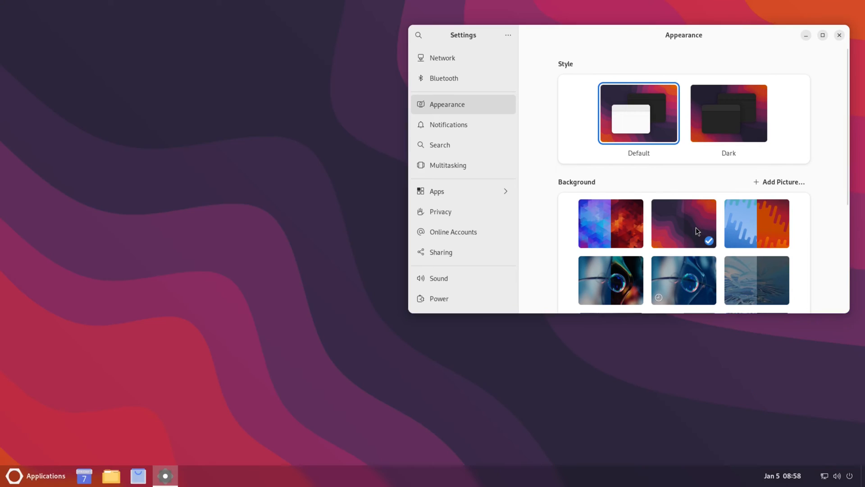
{"action": "left_click", "coordinate": [756, 280]}
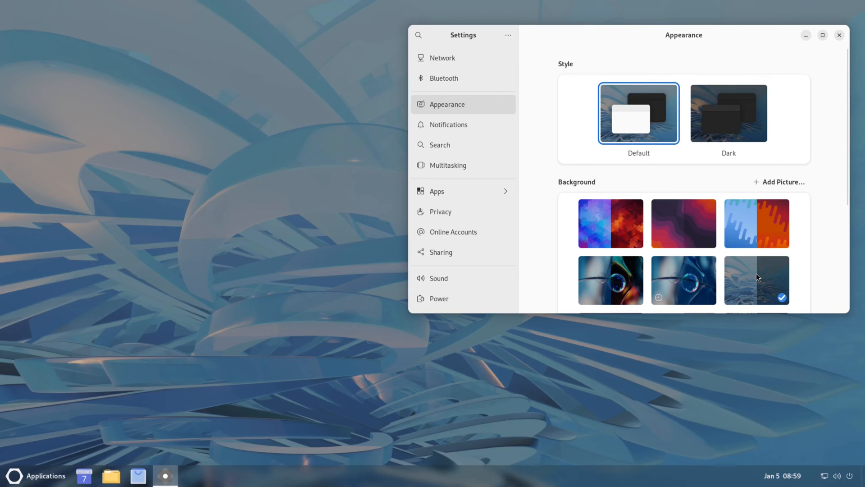
{"action": "left_click", "coordinate": [611, 280]}
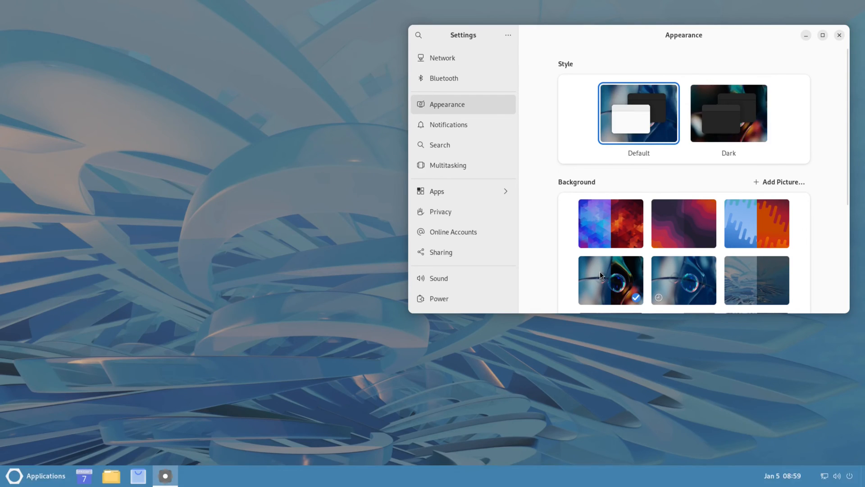
{"action": "left_click", "coordinate": [683, 280]}
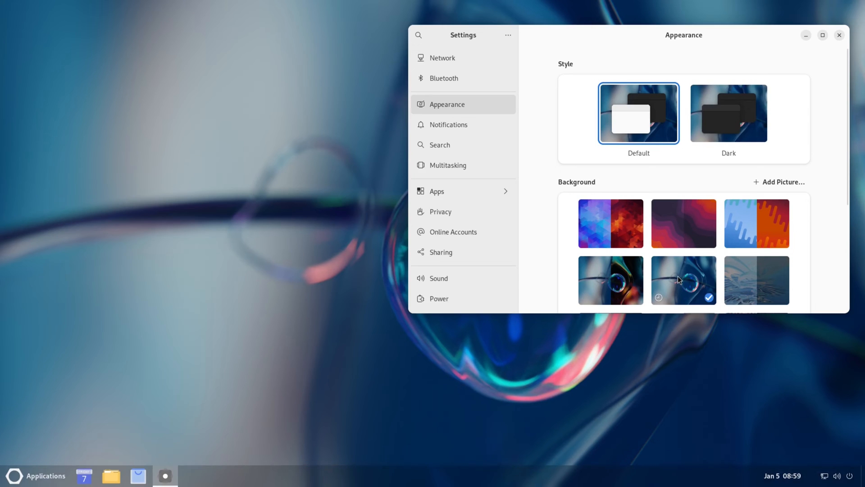
- Try the grey folds, blue curves, orange loops, pink chain-link and green abstract wallpapers
{"action": "scroll", "scroll_direction": "down", "scroll_amount": 3}
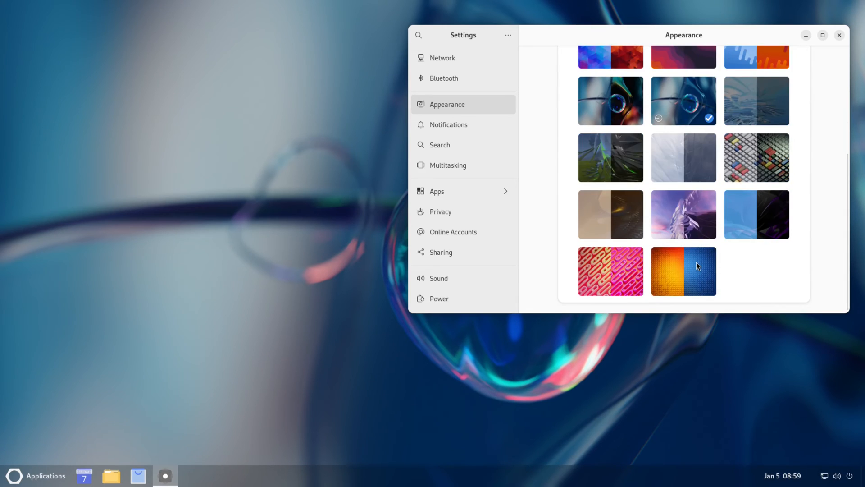
{"action": "left_click", "coordinate": [683, 157]}
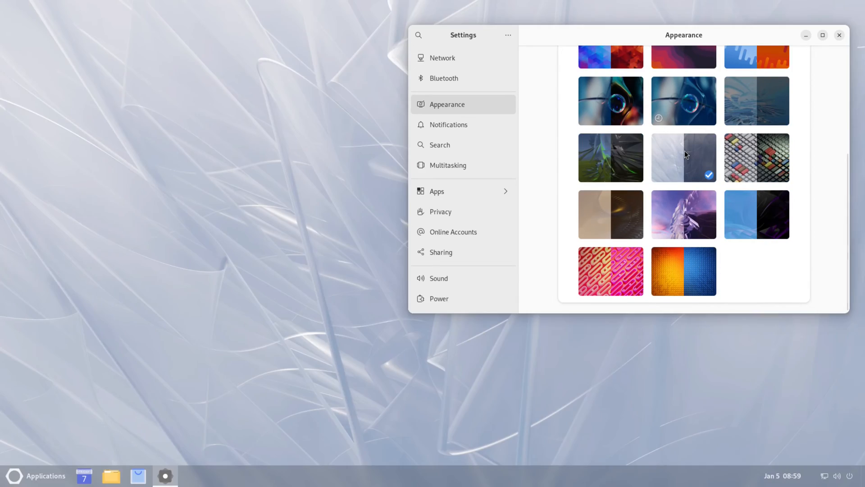
{"action": "left_click", "coordinate": [757, 215]}
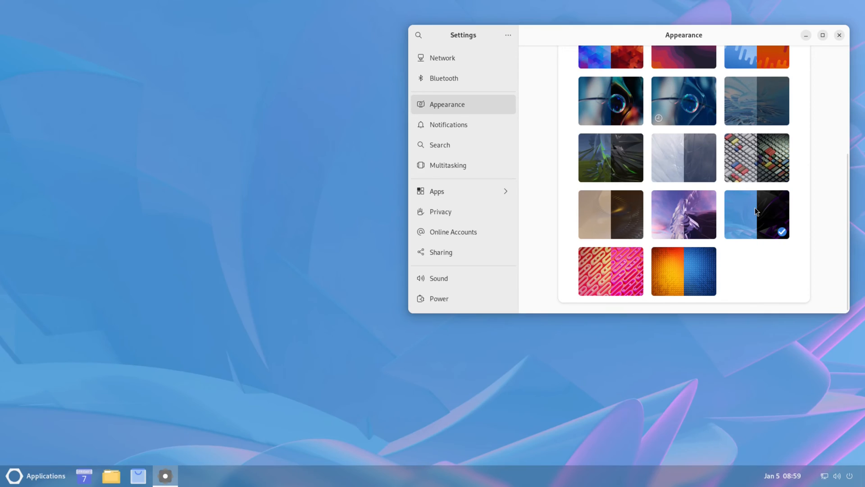
{"action": "left_click", "coordinate": [683, 271]}
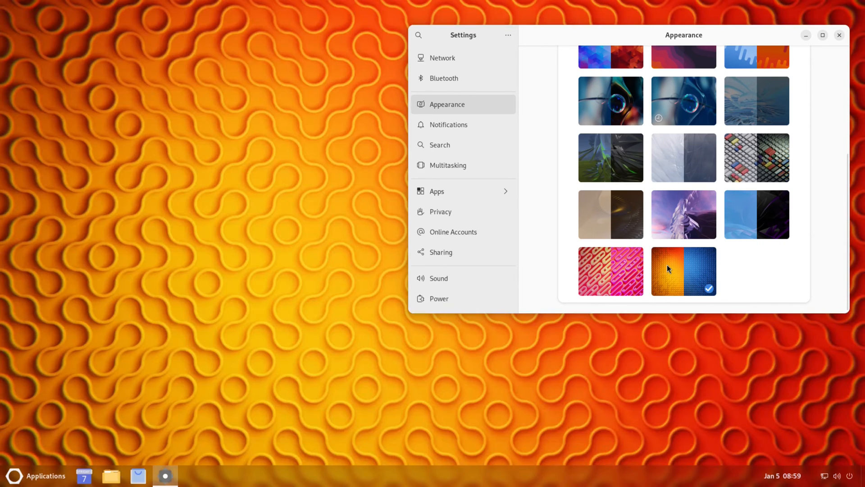
{"action": "left_click", "coordinate": [611, 272]}
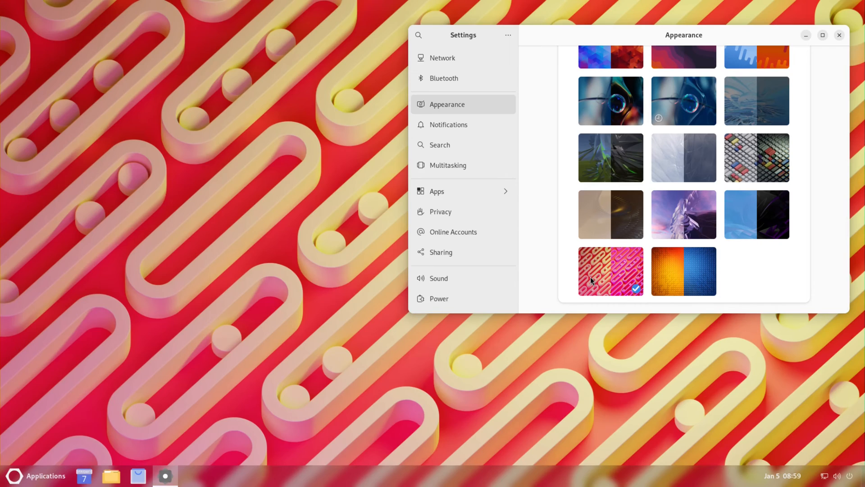
{"action": "left_click", "coordinate": [611, 157]}
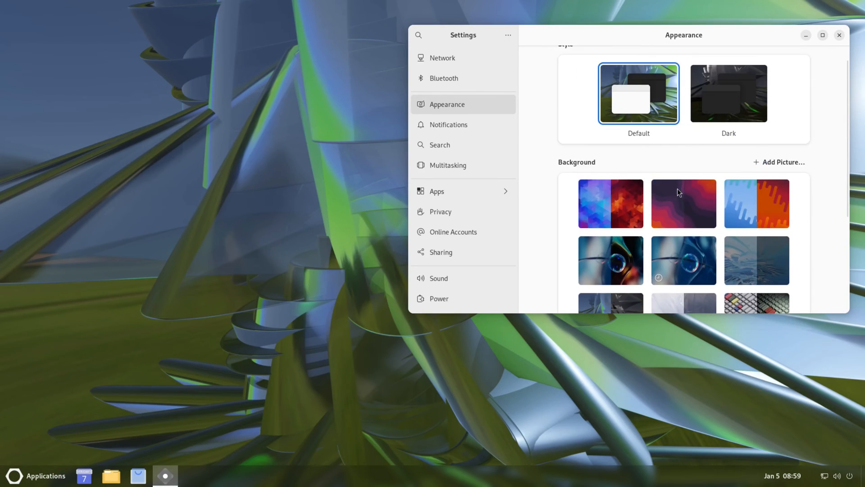
- Settle back on the blue glass bubble wallpaper variant
{"action": "left_click", "coordinate": [683, 260]}
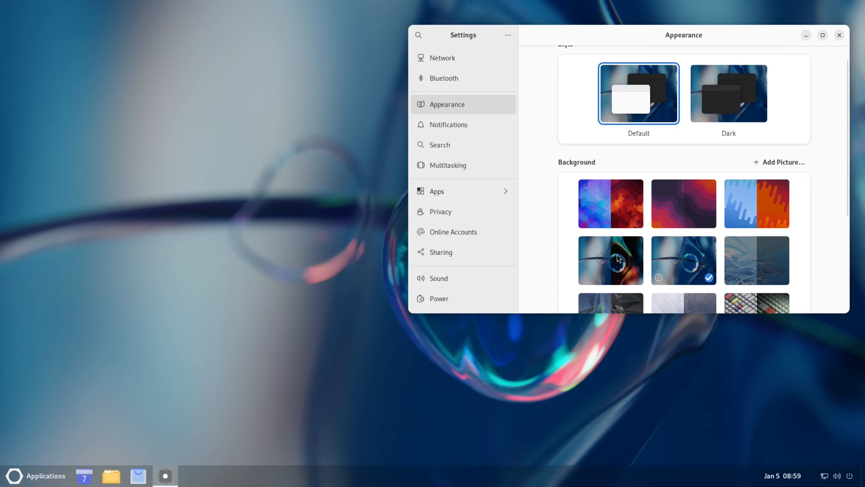
{"action": "left_click", "coordinate": [611, 260]}
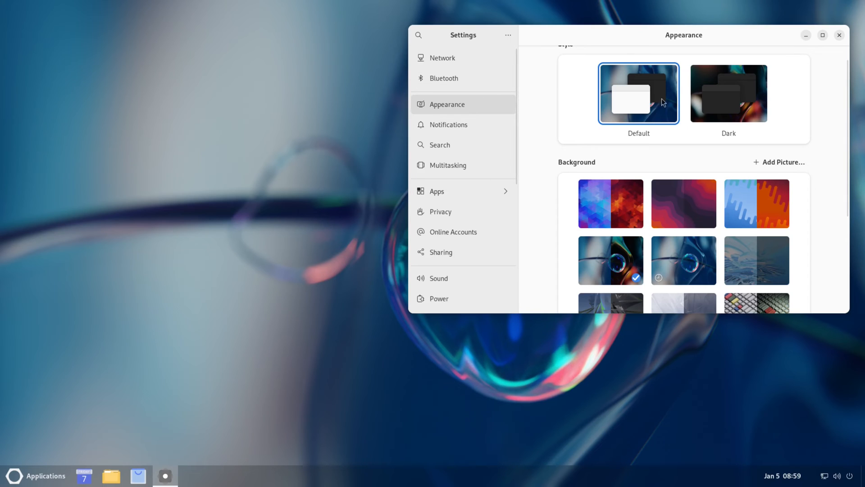
{"action": "mouse_move", "coordinate": [587, 223]}
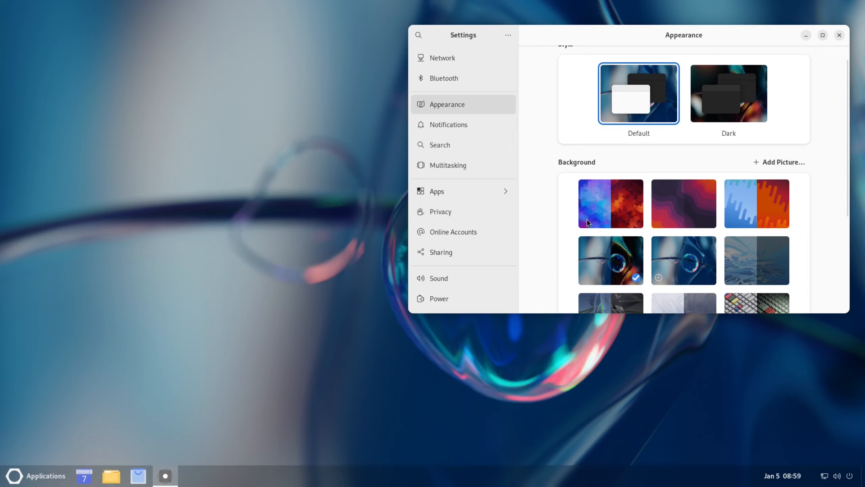
- Show the About page: Oreon Lime Desktop Standard R1, Ryzen 7, 8.0 GiB memory, 42.9 GB disk
{"action": "scroll", "scroll_direction": "down", "scroll_amount": 3}
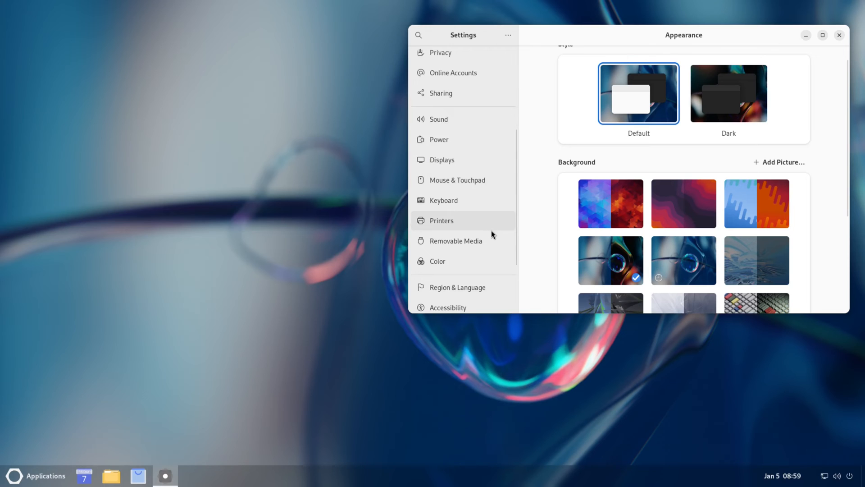
{"action": "scroll", "scroll_direction": "down", "scroll_amount": 3}
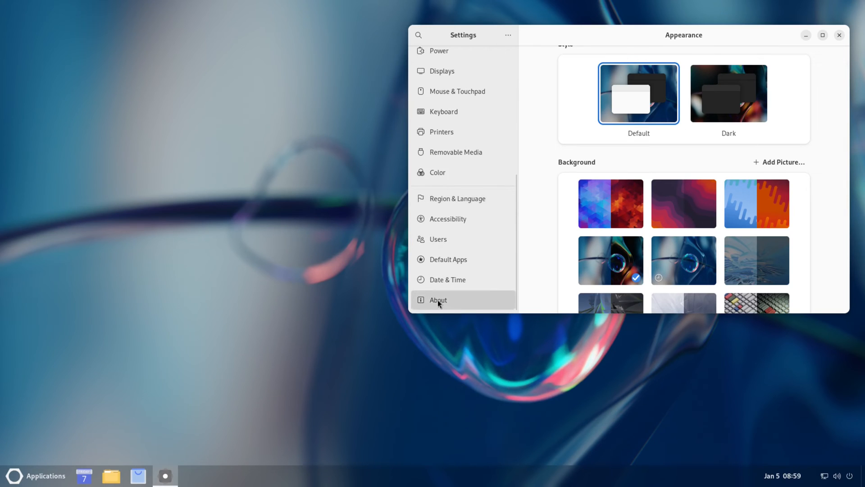
{"action": "left_click", "coordinate": [438, 300]}
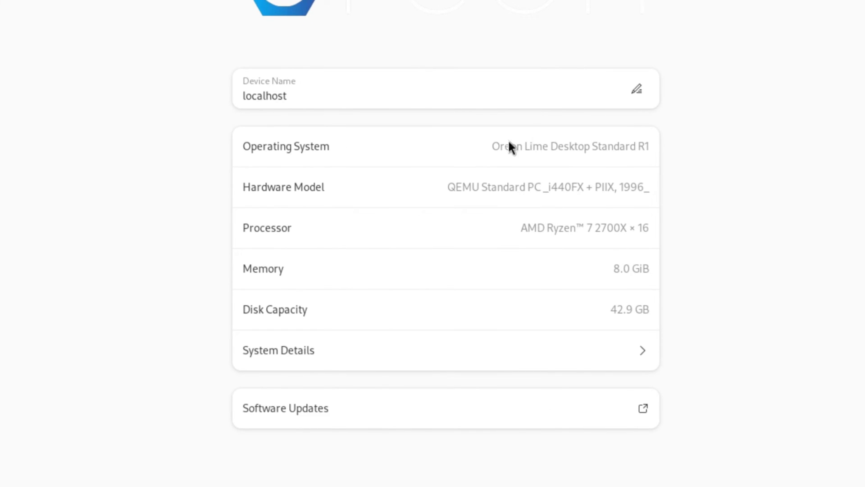
{"action": "mouse_move", "coordinate": [439, 216]}
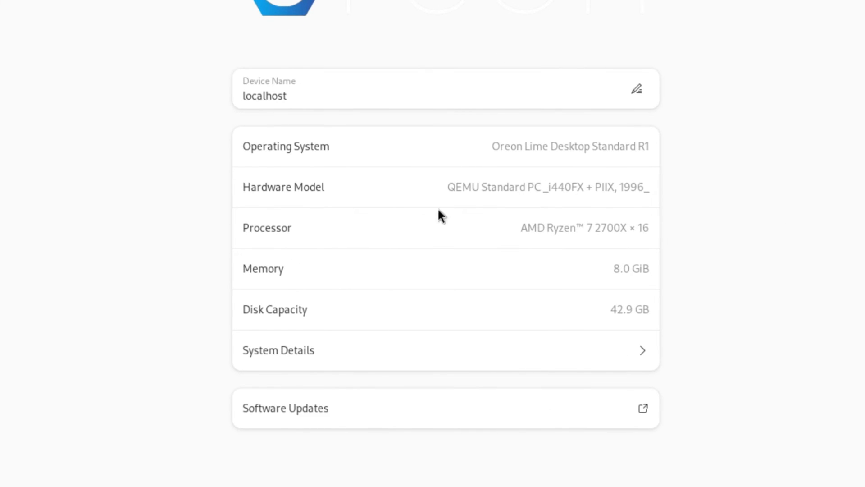
{"action": "mouse_move", "coordinate": [223, 355]}
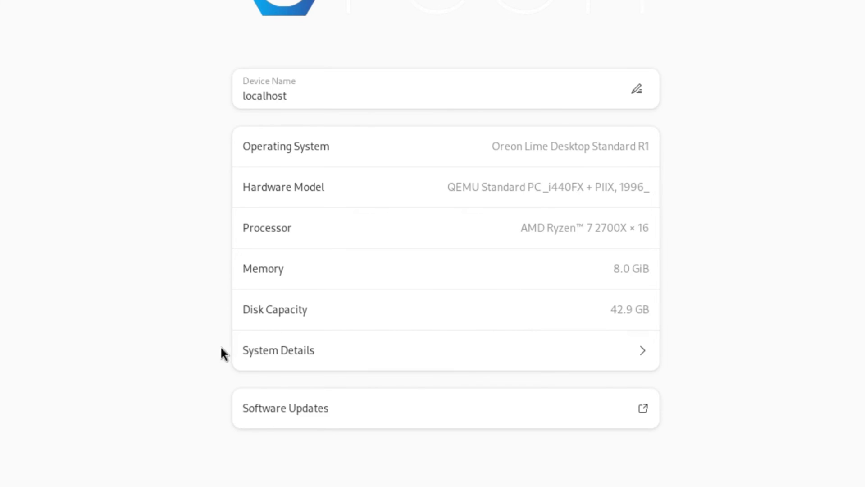
{"action": "mouse_move", "coordinate": [629, 414]}
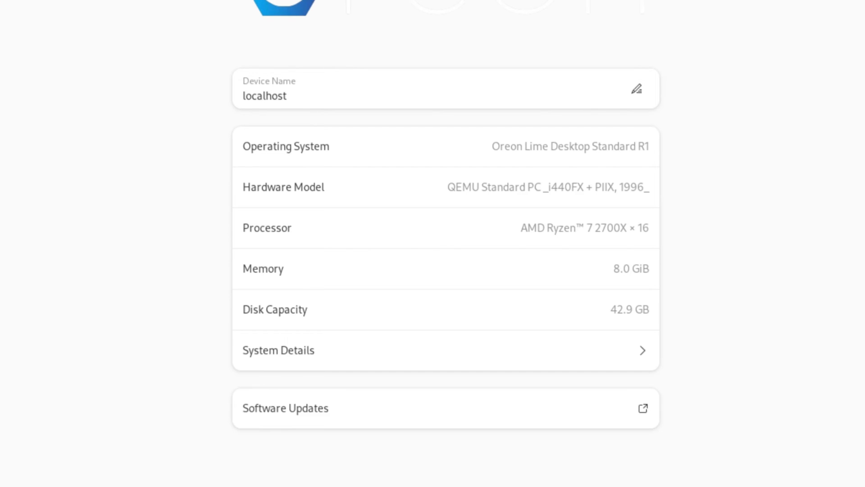
{"action": "mouse_move", "coordinate": [777, 123]}
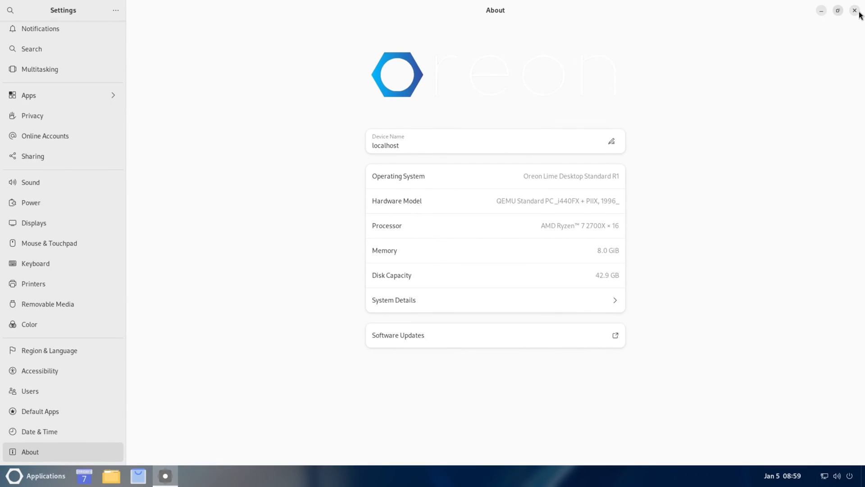
- Close Settings, launch Files maximized and toggle between list and grid view
{"action": "left_click", "coordinate": [855, 10]}
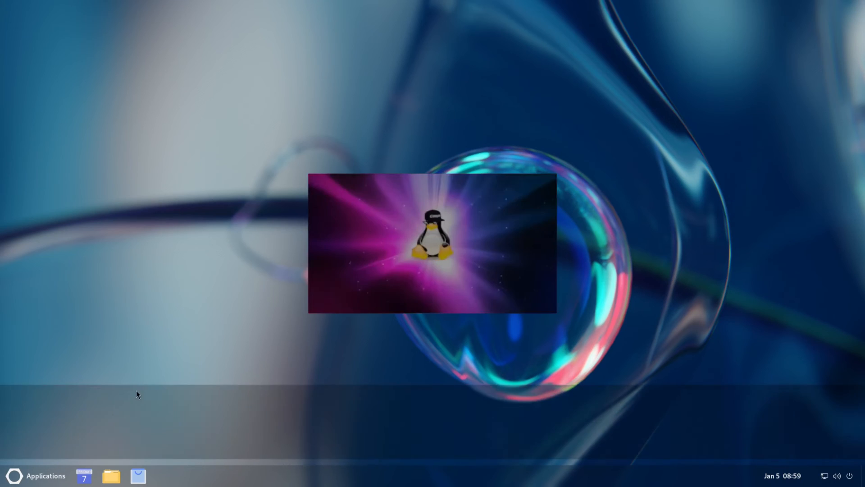
{"action": "left_click", "coordinate": [110, 476]}
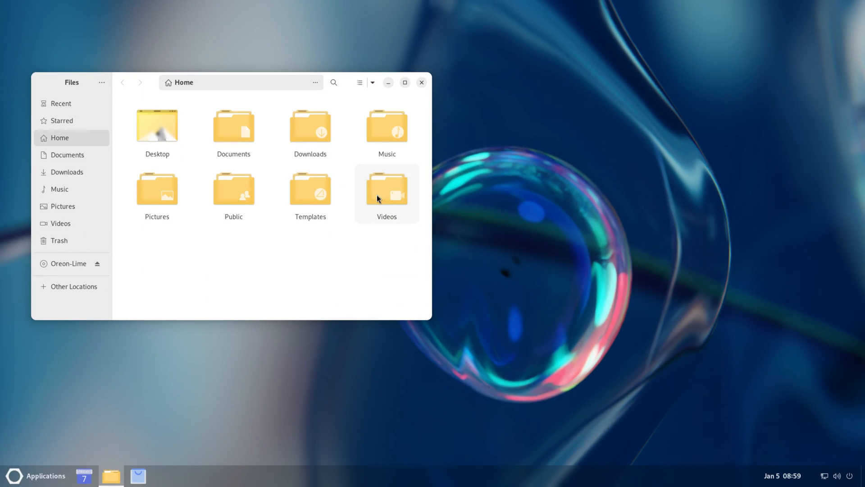
{"action": "left_click", "coordinate": [406, 83]}
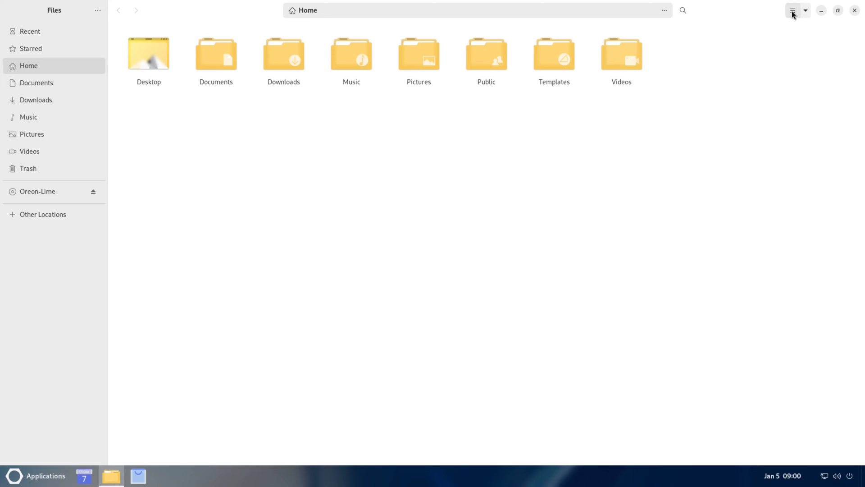
{"action": "left_click", "coordinate": [793, 9]}
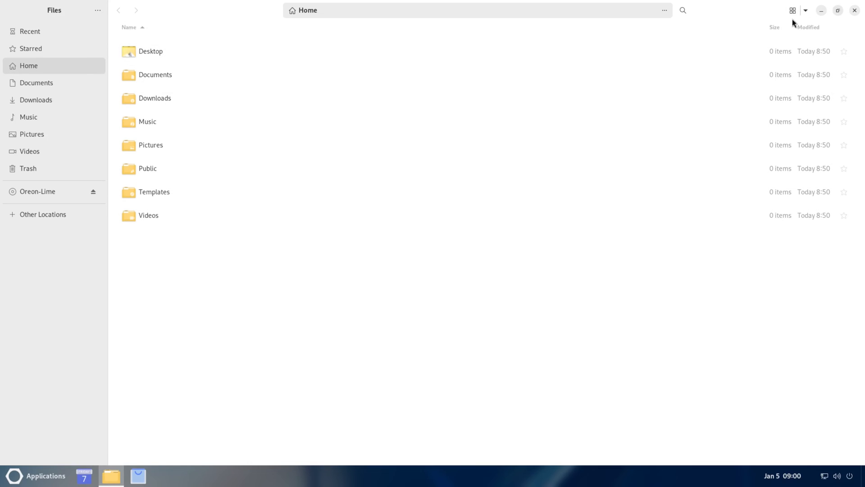
{"action": "left_click", "coordinate": [791, 10]}
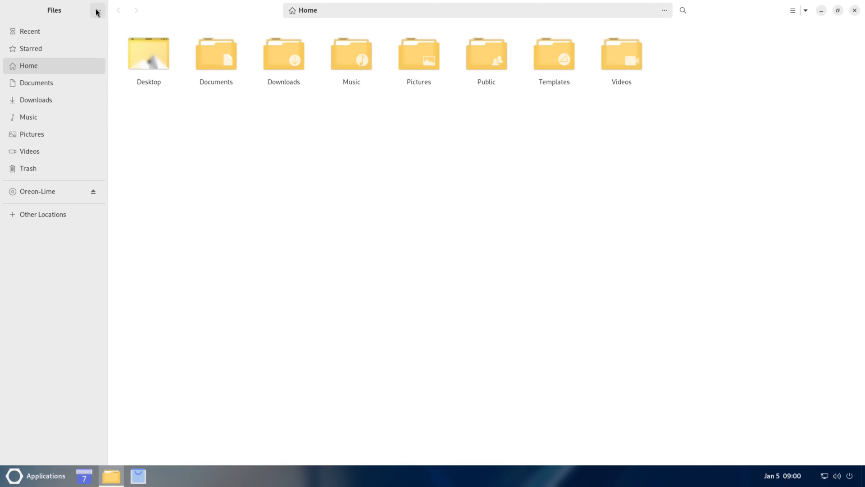
- View About Files showing version 45.2.1, then close Files
{"action": "left_click", "coordinate": [96, 12]}
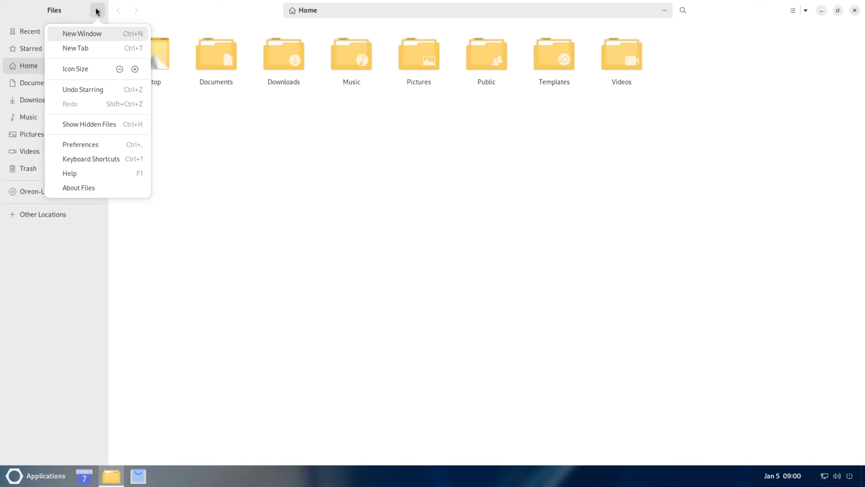
{"action": "left_click", "coordinate": [78, 187]}
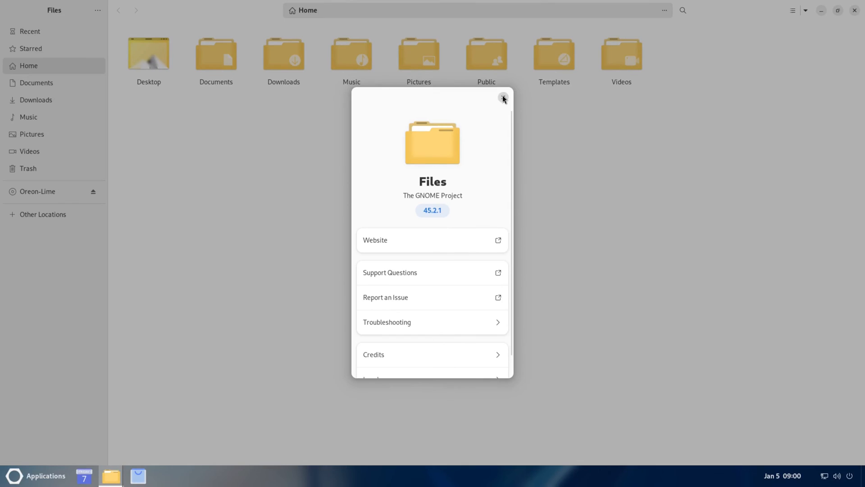
{"action": "left_click", "coordinate": [503, 98]}
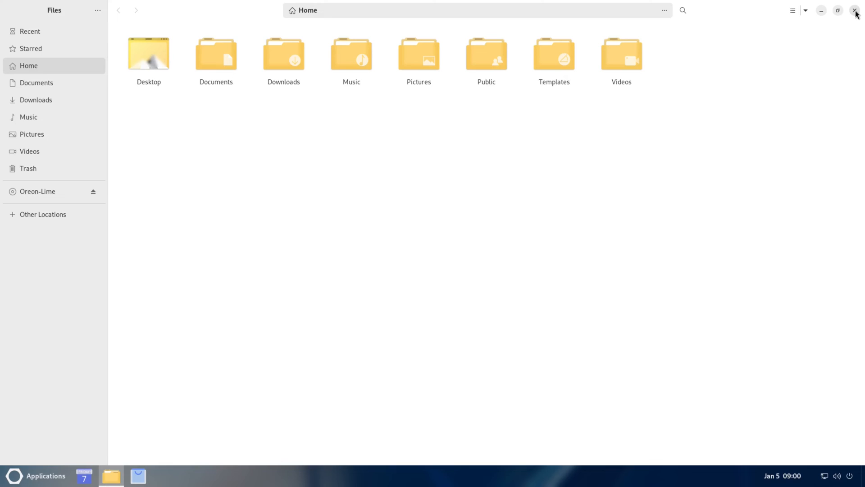
{"action": "left_click", "coordinate": [852, 11]}
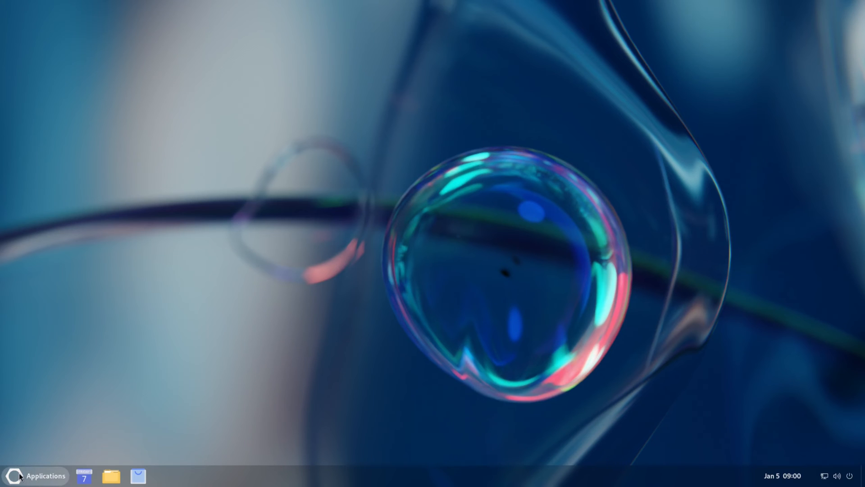
- Launch GIMP via the app search and view About GIMP (version 2.10.36), then close it
{"action": "left_click", "coordinate": [17, 476]}
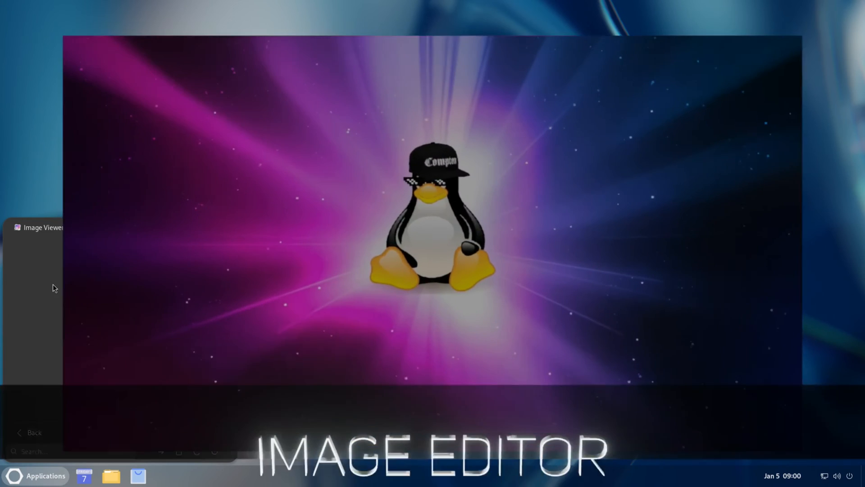
{"action": "type", "text": "gimp"}
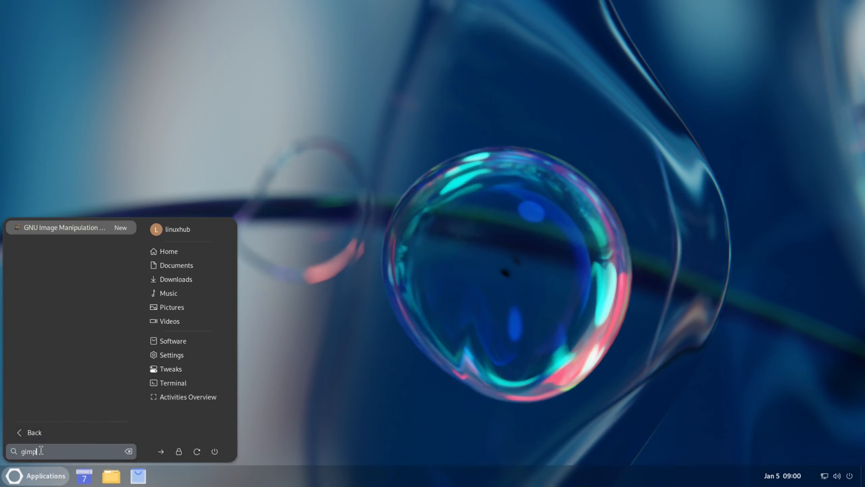
{"action": "left_click", "coordinate": [69, 227]}
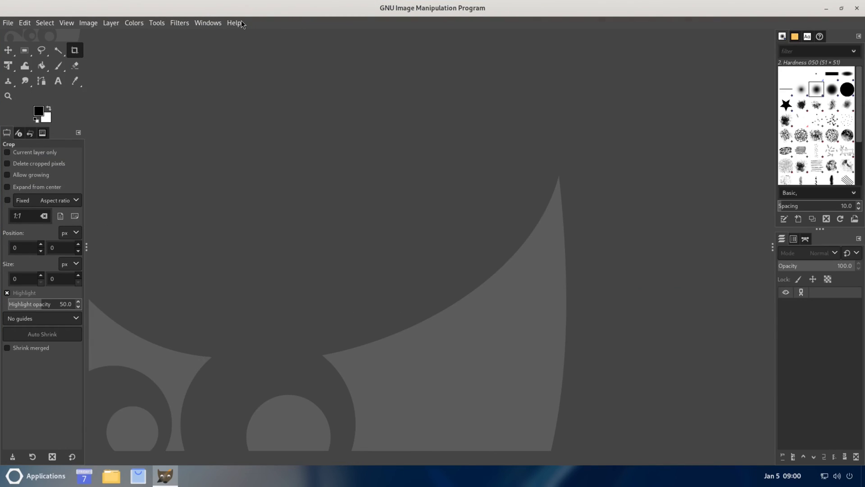
{"action": "left_click", "coordinate": [234, 23]}
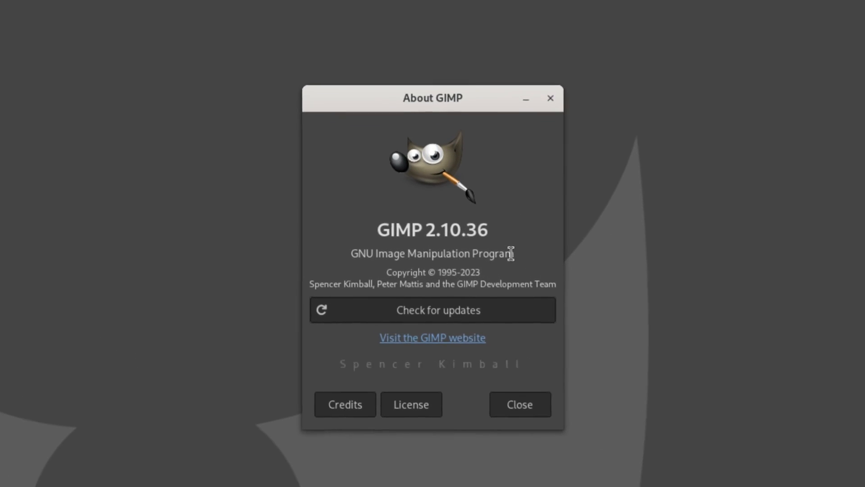
{"action": "left_click", "coordinate": [520, 404]}
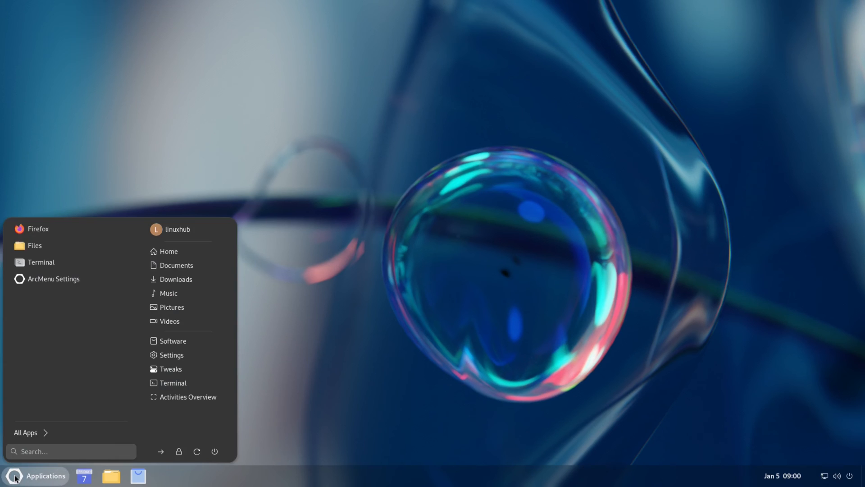
- Launch Terminal and view its About dialog showing version 3.50.1, then close it
{"action": "left_click", "coordinate": [41, 261]}
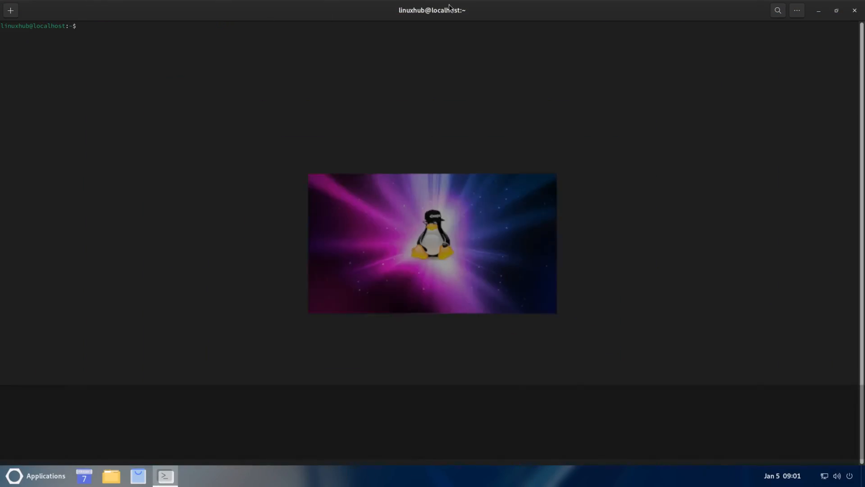
{"action": "left_click", "coordinate": [797, 9]}
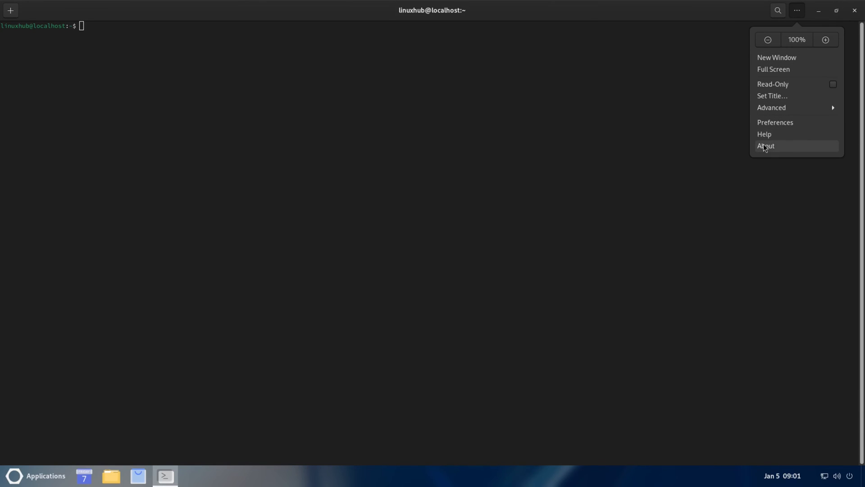
{"action": "left_click", "coordinate": [765, 146]}
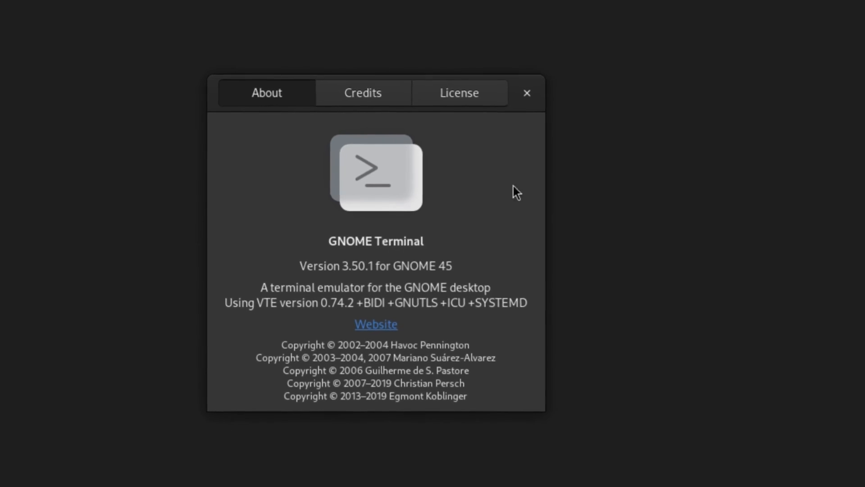
{"action": "left_click", "coordinate": [528, 93]}
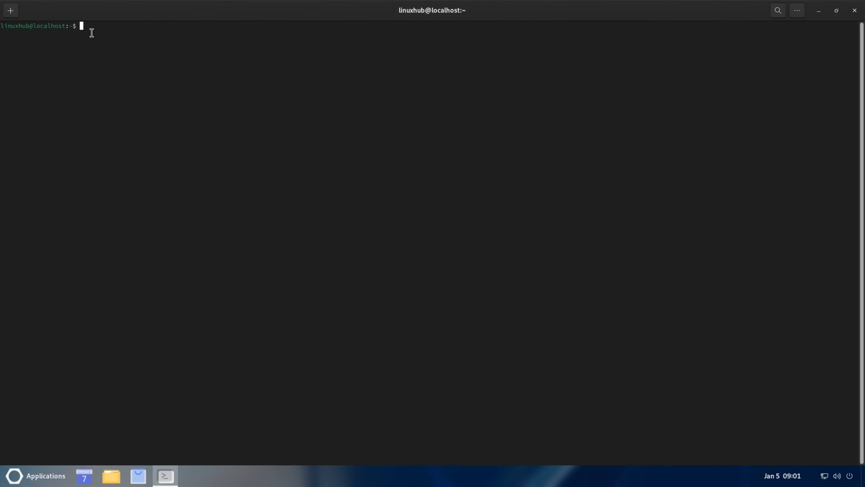
- Try htop and top, then clear the terminal before installing neofetch with dnf
{"action": "type", "text": "htop"}
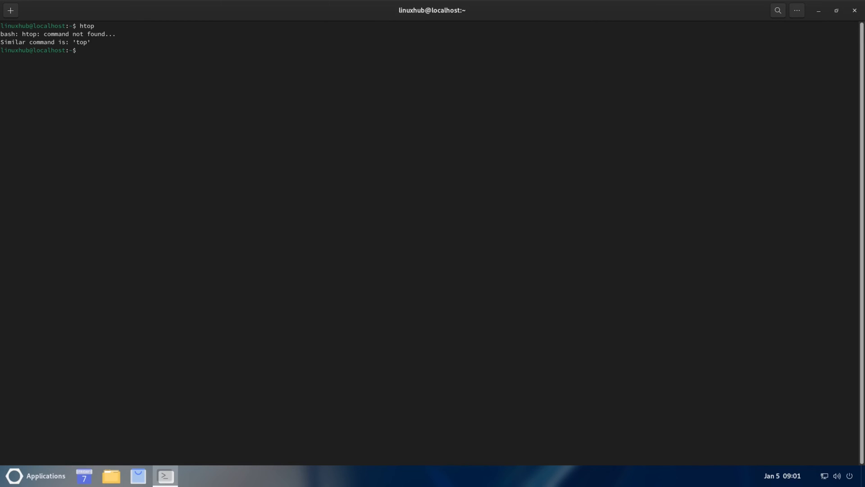
{"action": "type", "text": "top"}
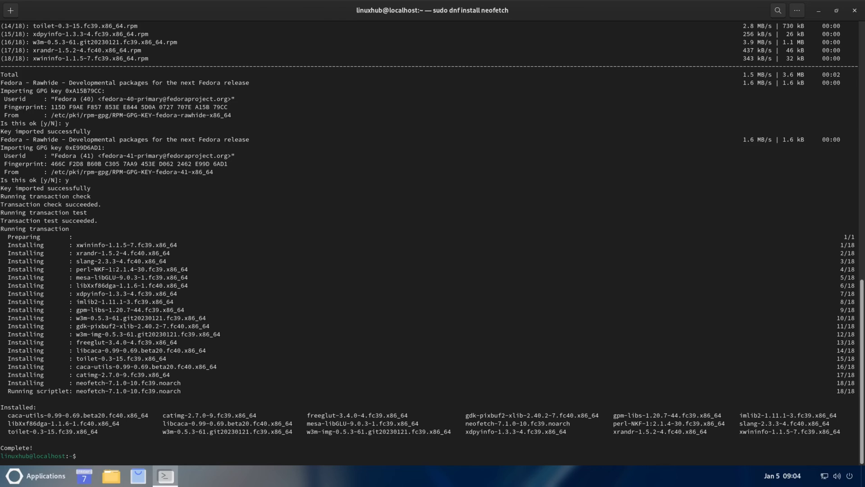
{"action": "type", "text": "cle"}
{"action": "type", "text": "neofetch"}
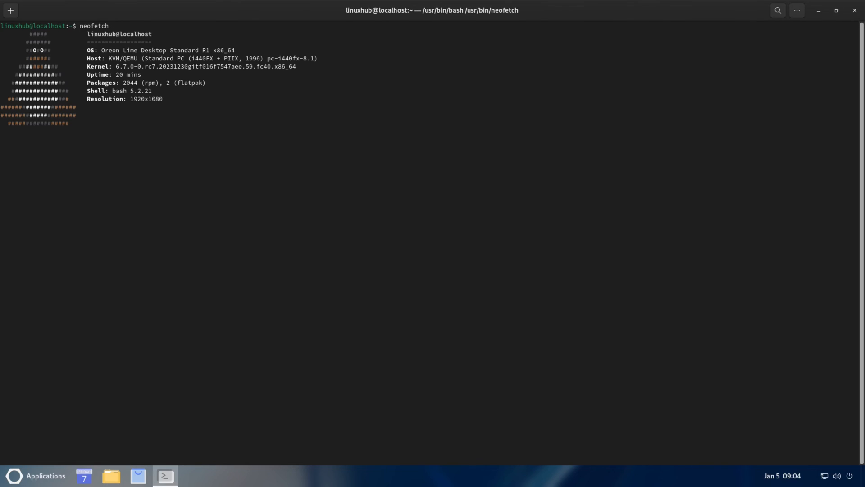
- Run neofetch, zoom the terminal text in and highlight the OS line
{"action": "key", "text": "Return"}
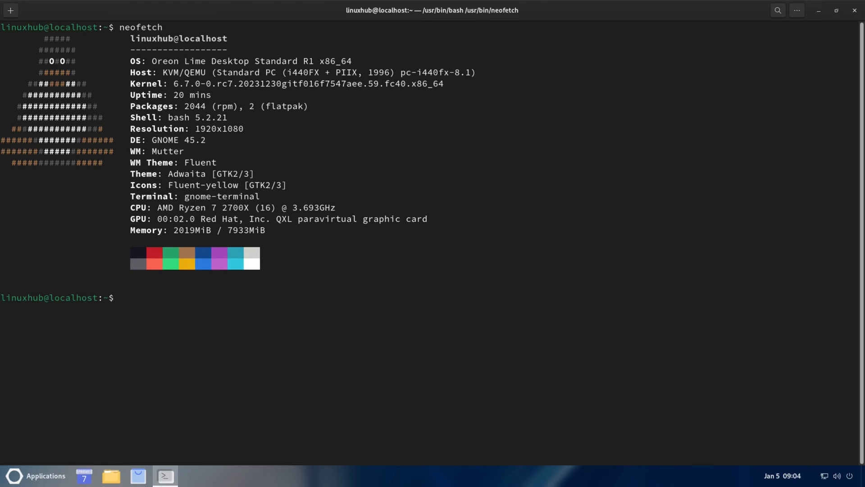
{"action": "key", "text": "ctrl+plus"}
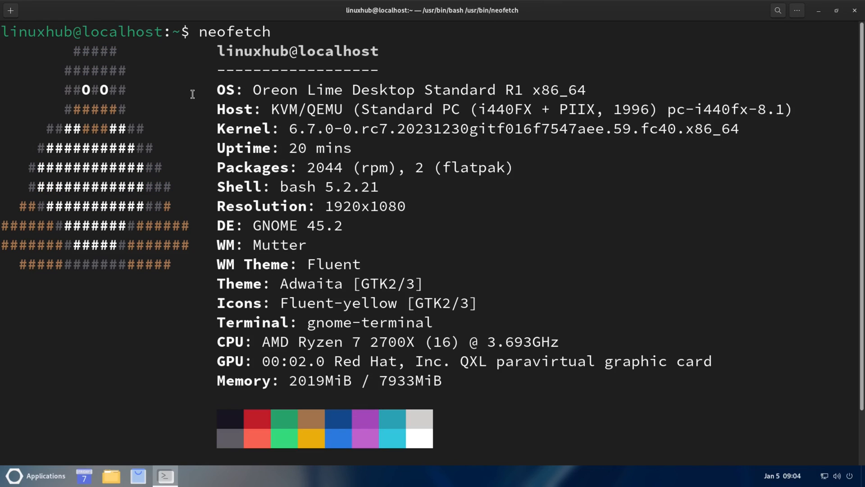
{"action": "double_click", "coordinate": [324, 89]}
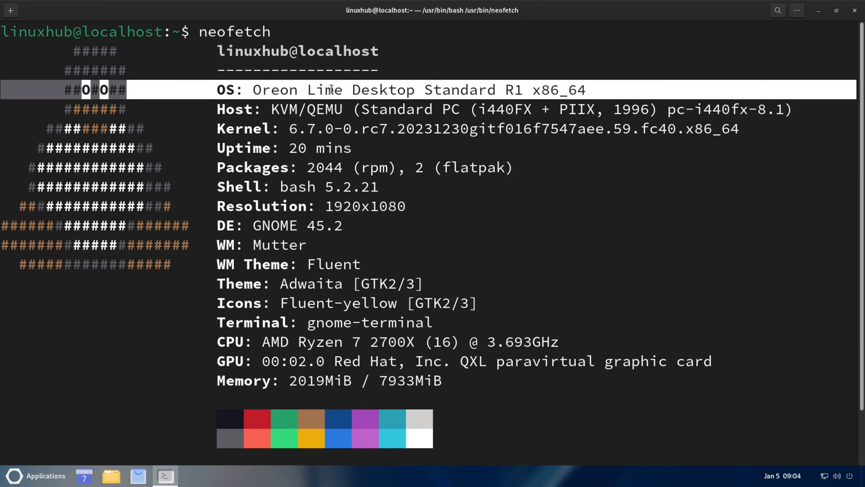
{"action": "mouse_move", "coordinate": [317, 130]}
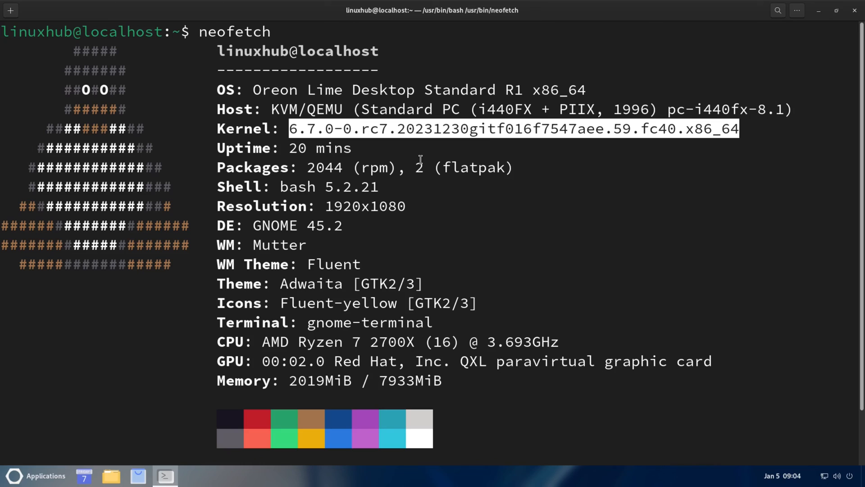
{"action": "mouse_move", "coordinate": [287, 226]}
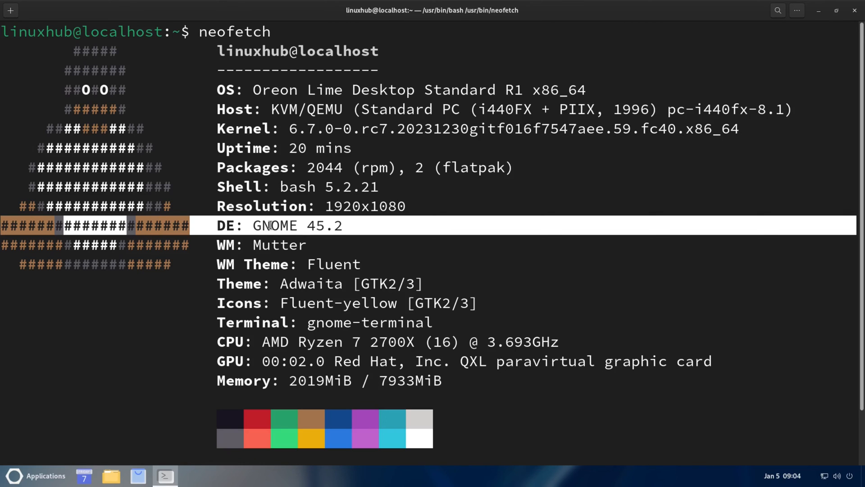
{"action": "mouse_move", "coordinate": [316, 207]}
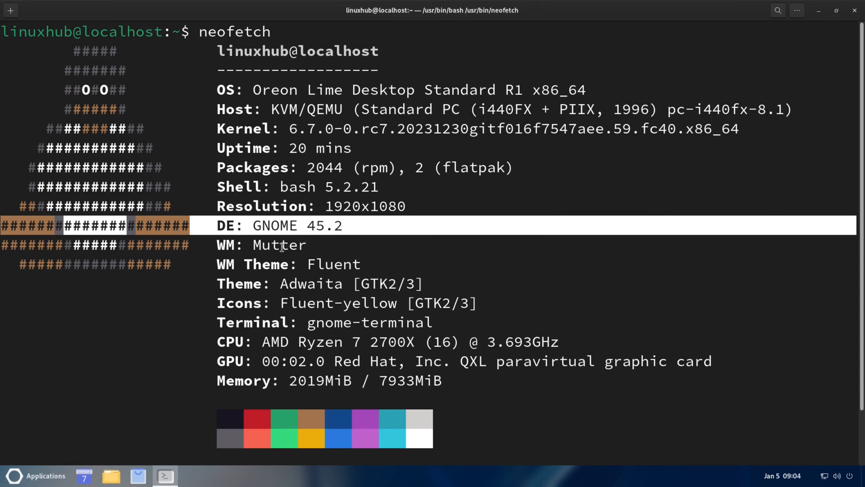
{"action": "mouse_move", "coordinate": [305, 246]}
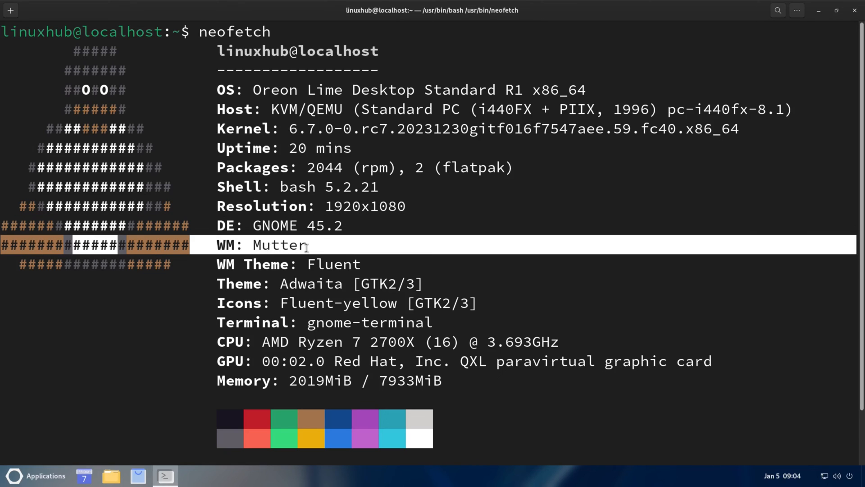
{"action": "mouse_move", "coordinate": [278, 265]}
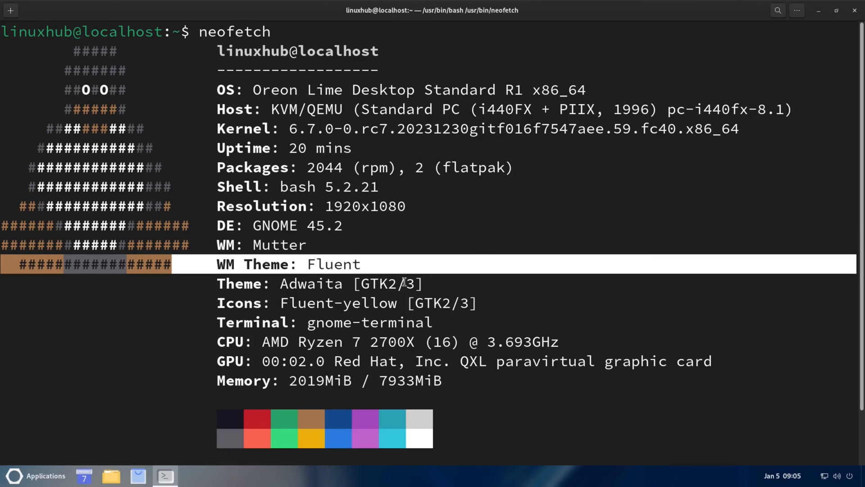
{"action": "mouse_move", "coordinate": [375, 368]}
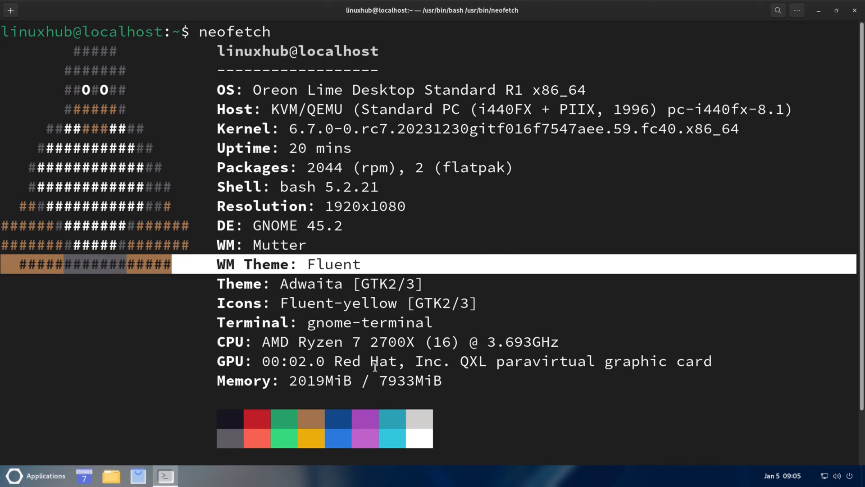
{"action": "mouse_move", "coordinate": [409, 183]}
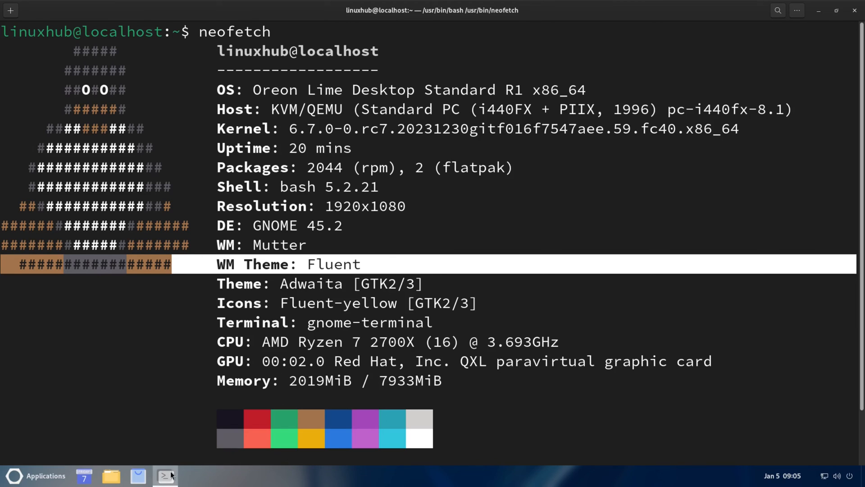
- Quit Terminal from its taskbar icon menu
{"action": "right_click", "coordinate": [165, 476]}
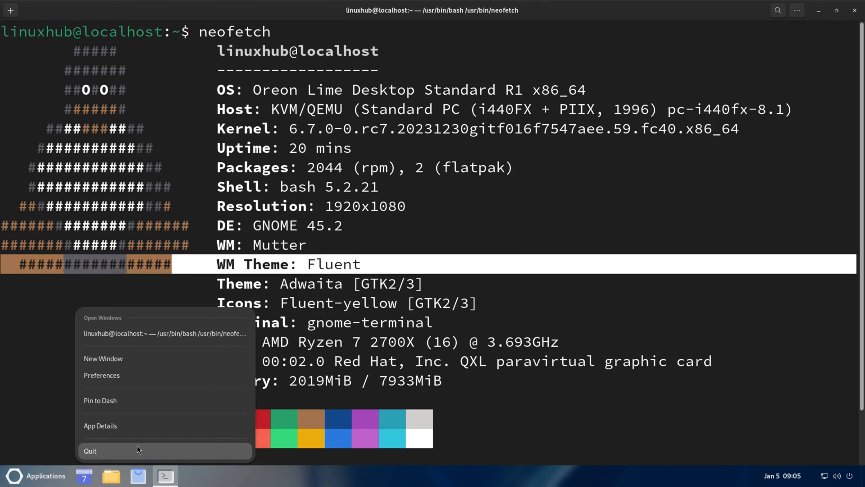
{"action": "left_click", "coordinate": [91, 451]}
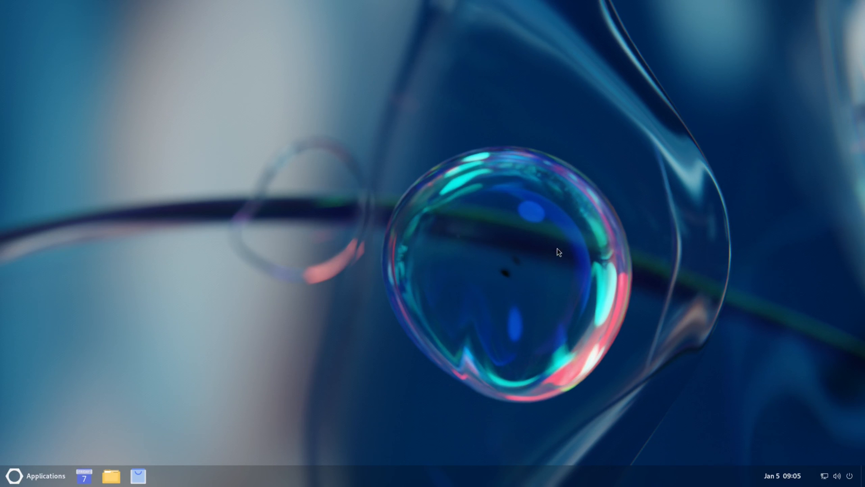
{"action": "mouse_move", "coordinate": [592, 261]}
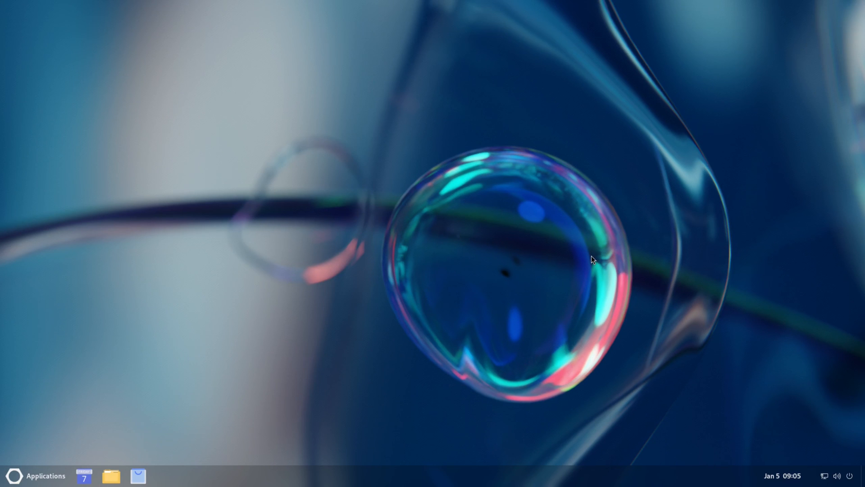
{"action": "mouse_move", "coordinate": [570, 177]}
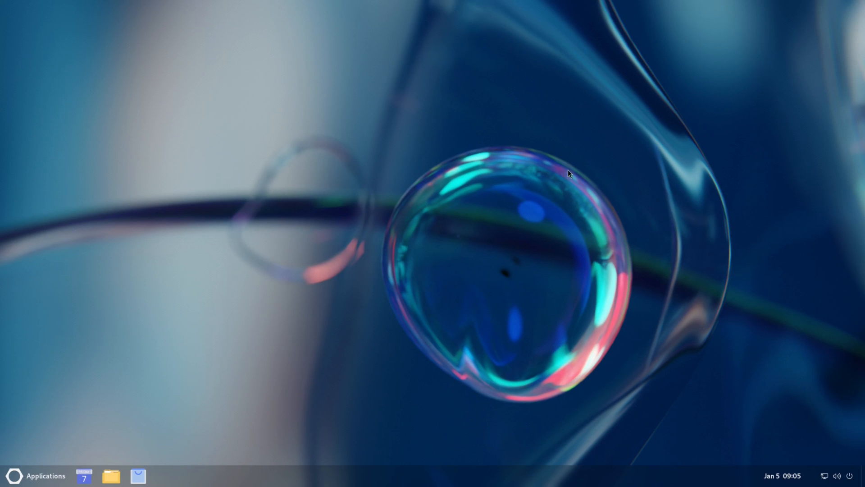
{"action": "mouse_move", "coordinate": [642, 199]}
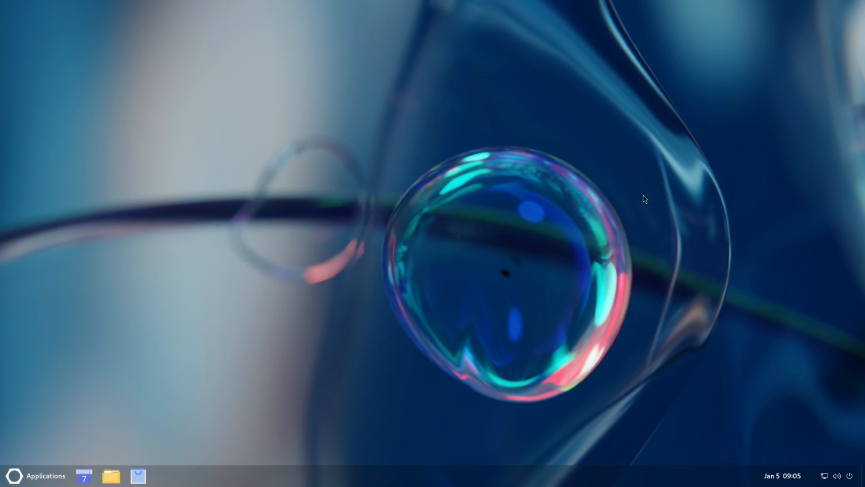